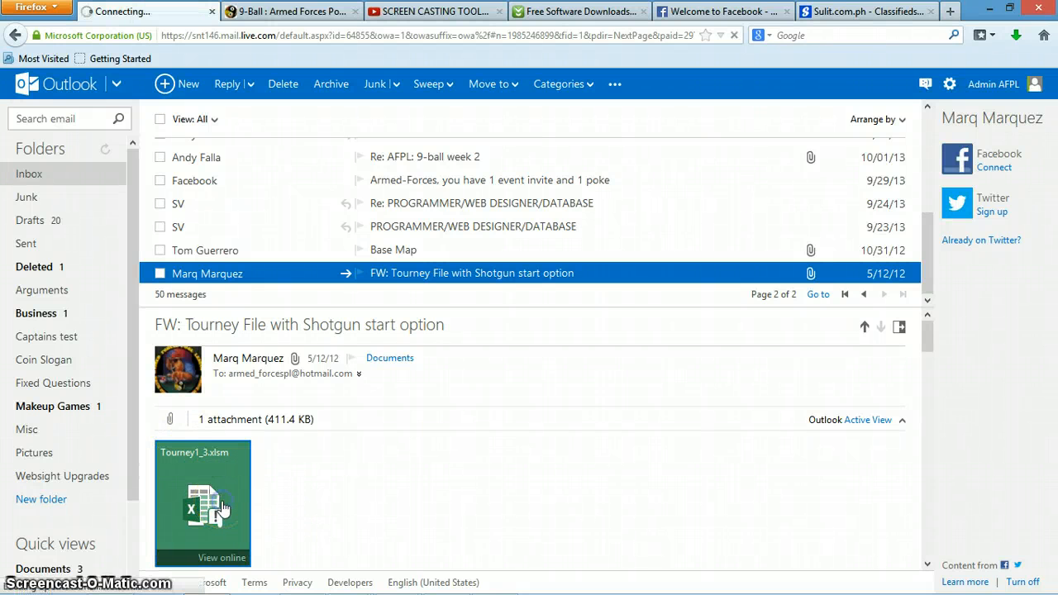
mouse_move(321, 474)
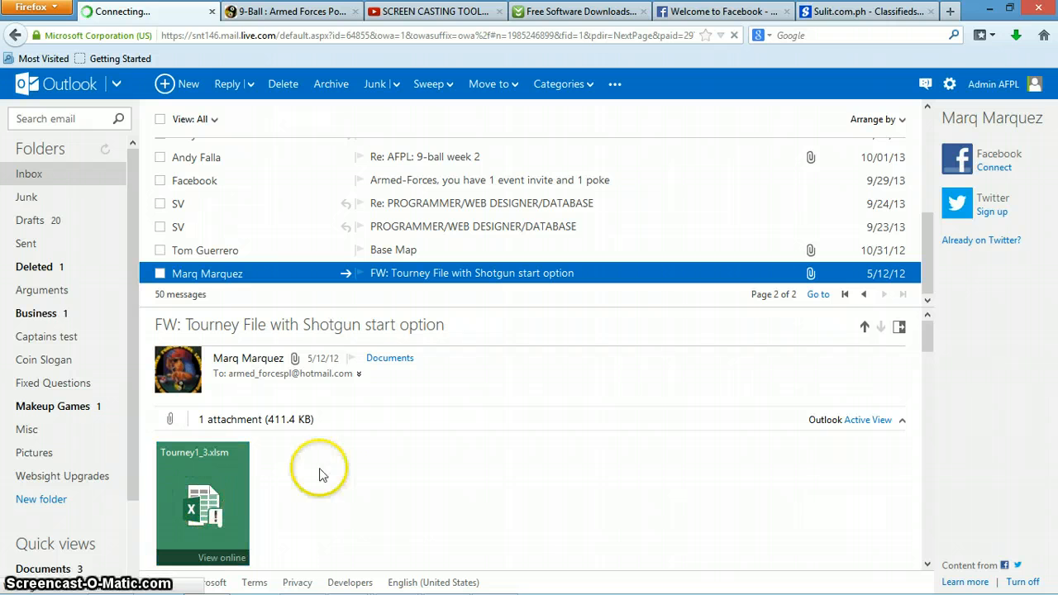
mouse_move(231, 516)
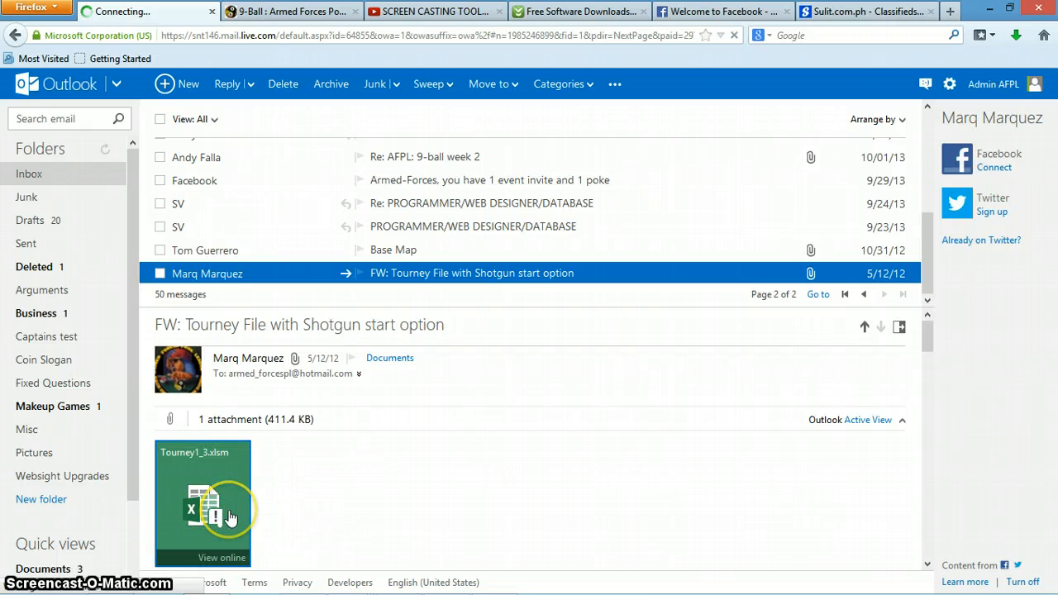
- Open the emailed Tourney1_3.xlsm attachment in Microsoft Excel from Outlook.com
left_click(202, 503)
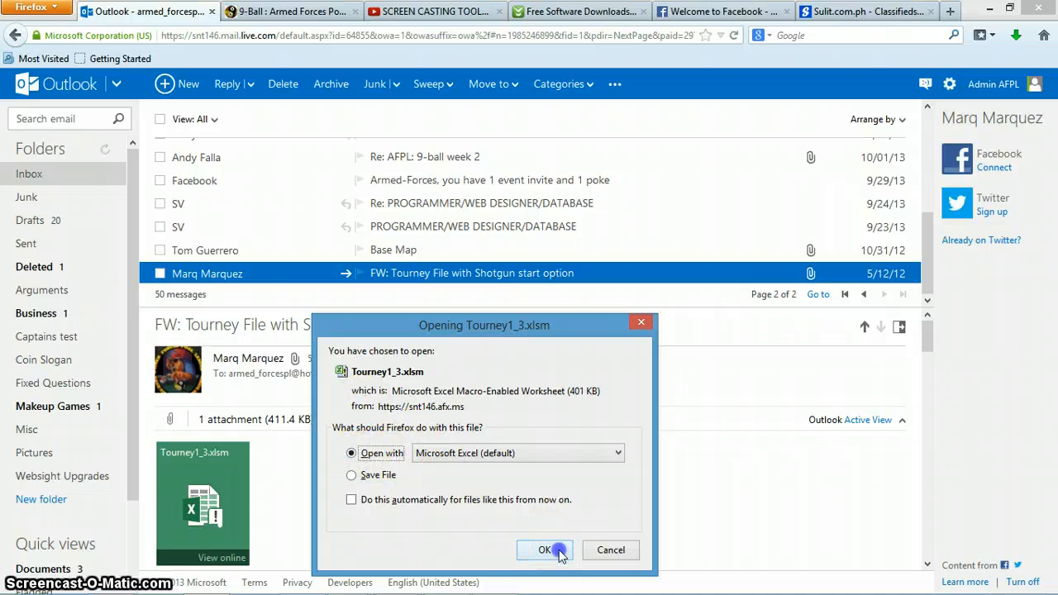
left_click(545, 549)
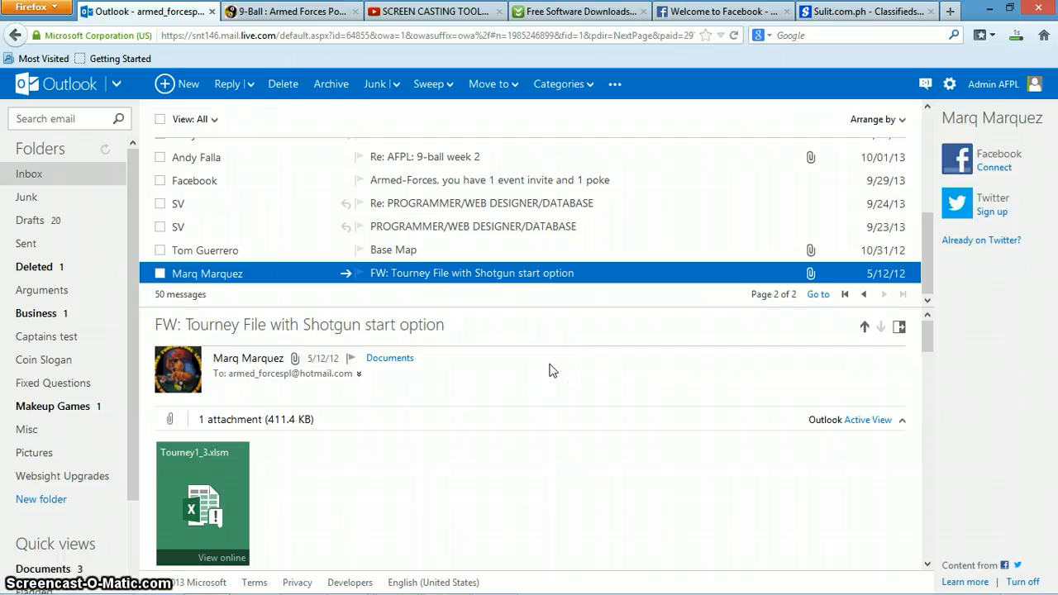
left_click(201, 503)
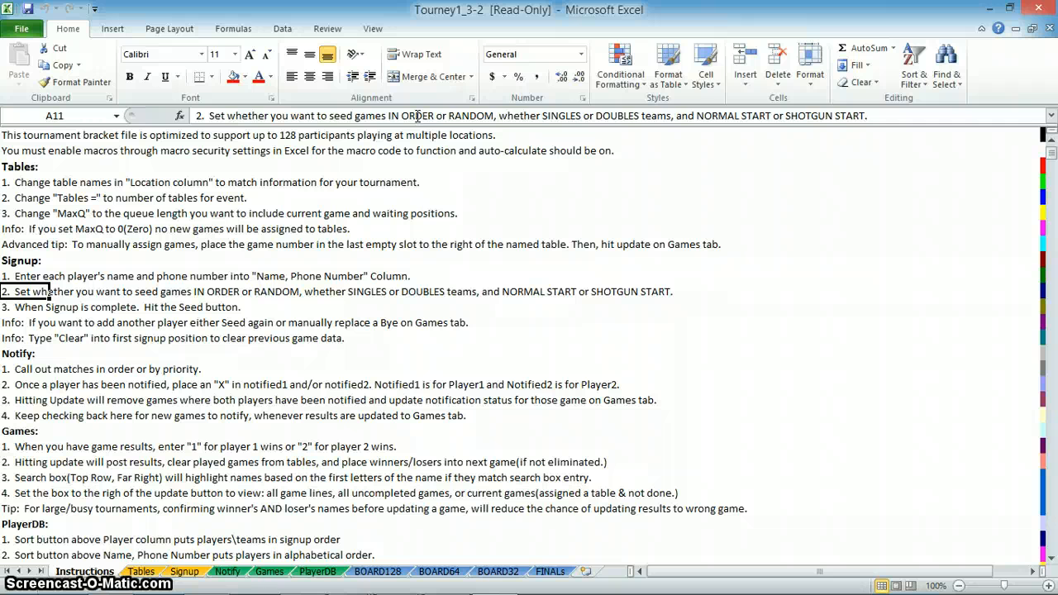
mouse_move(256, 331)
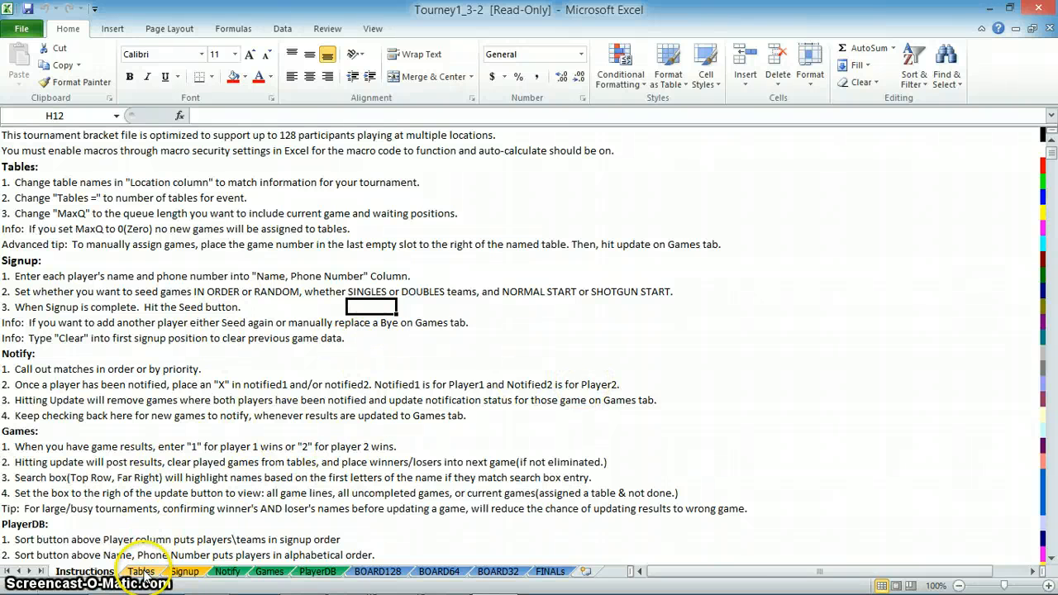
- Switch from the Instructions sheet to the Tables sheet
left_click(141, 572)
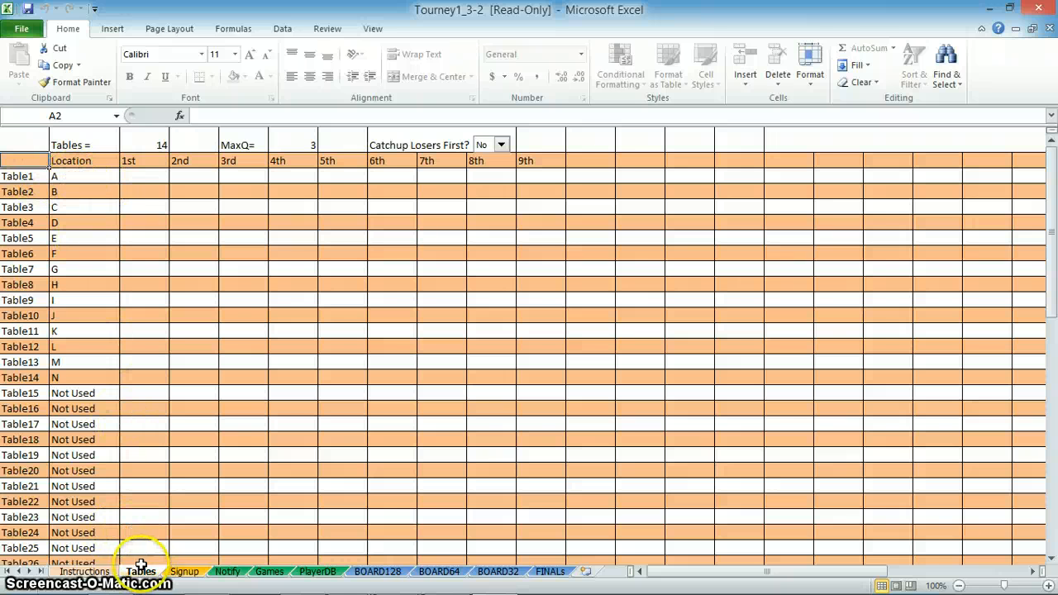
- Name Table1–Table6 locations Remember, Hoons, Subic Bay, Queens, blah and blahhbah
left_click(82, 175)
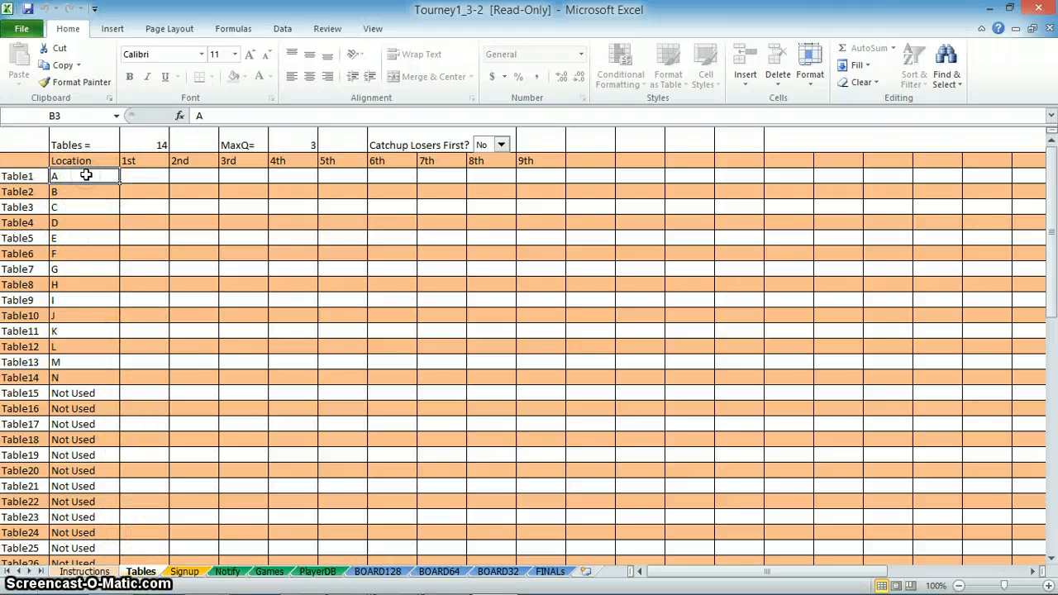
type("Remember")
left_click(85, 206)
type("Subic Bay")
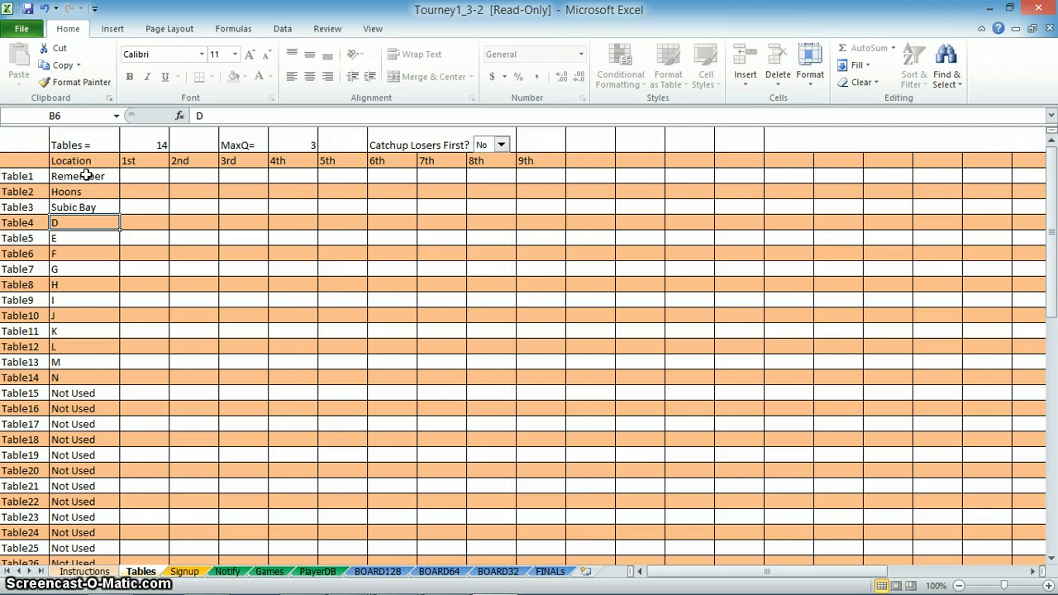
type("Queens")
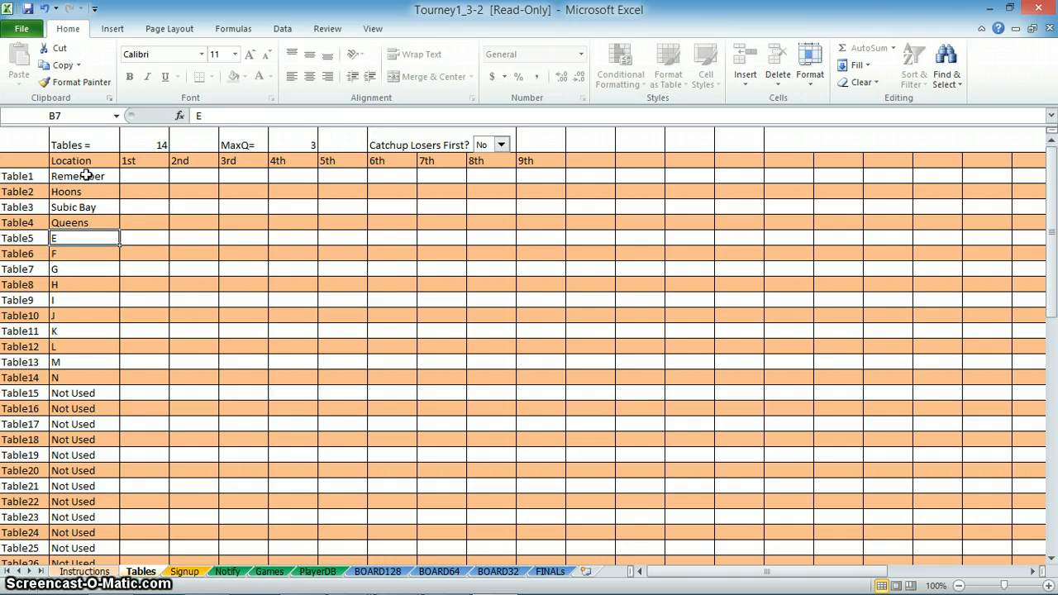
type("bla")
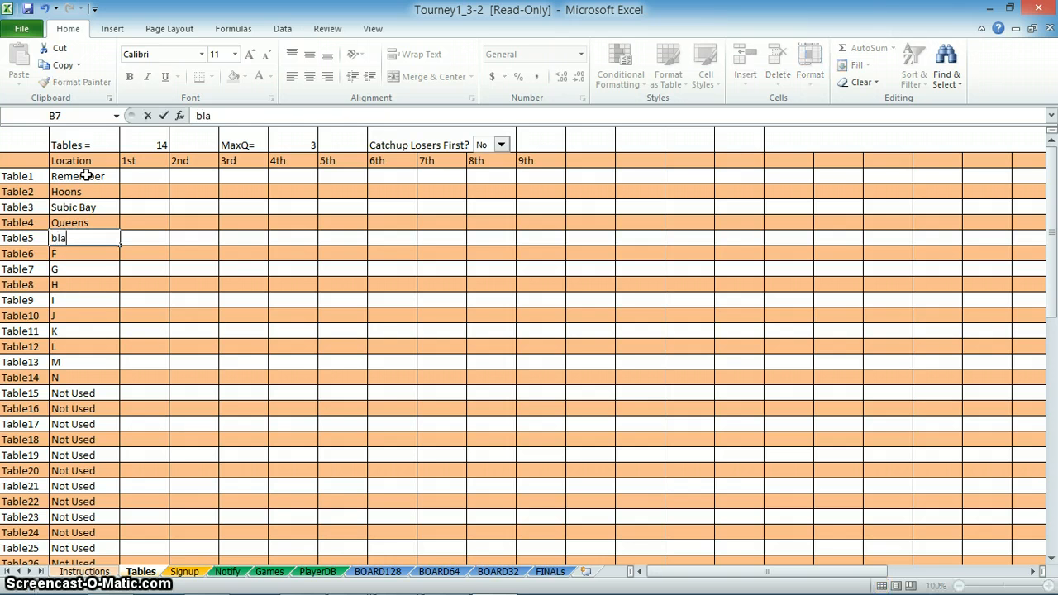
type("blahhbah")
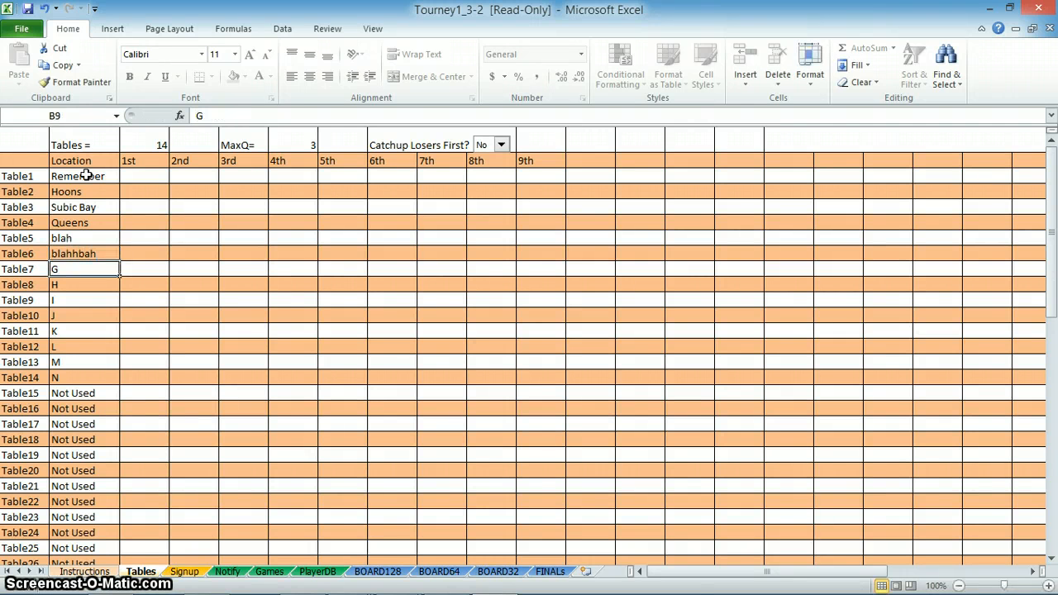
mouse_move(80, 149)
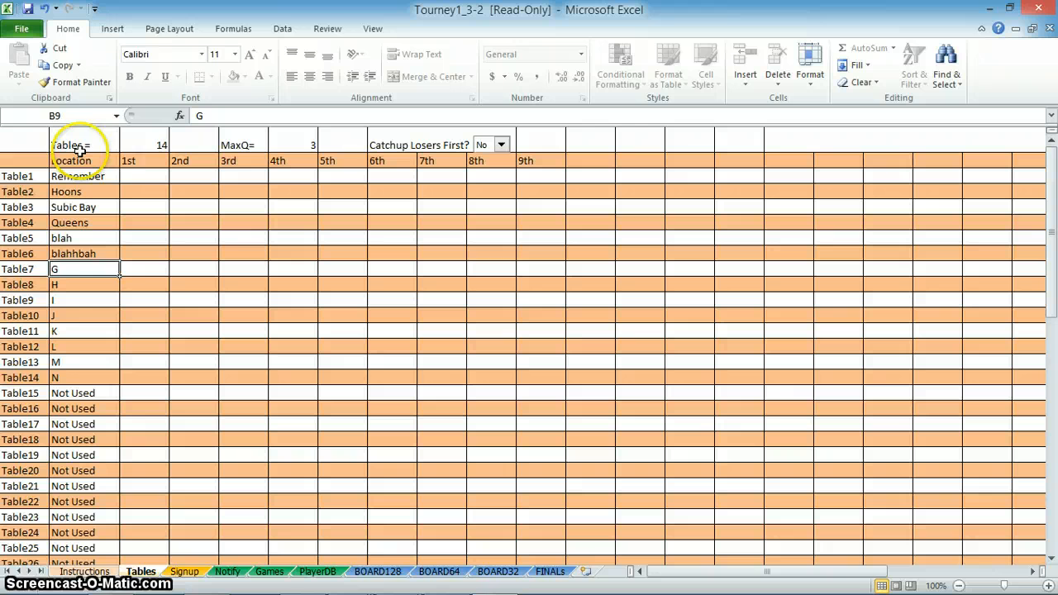
- Set the table count to 6 and the MaxQ queue length to 2
left_click(144, 146)
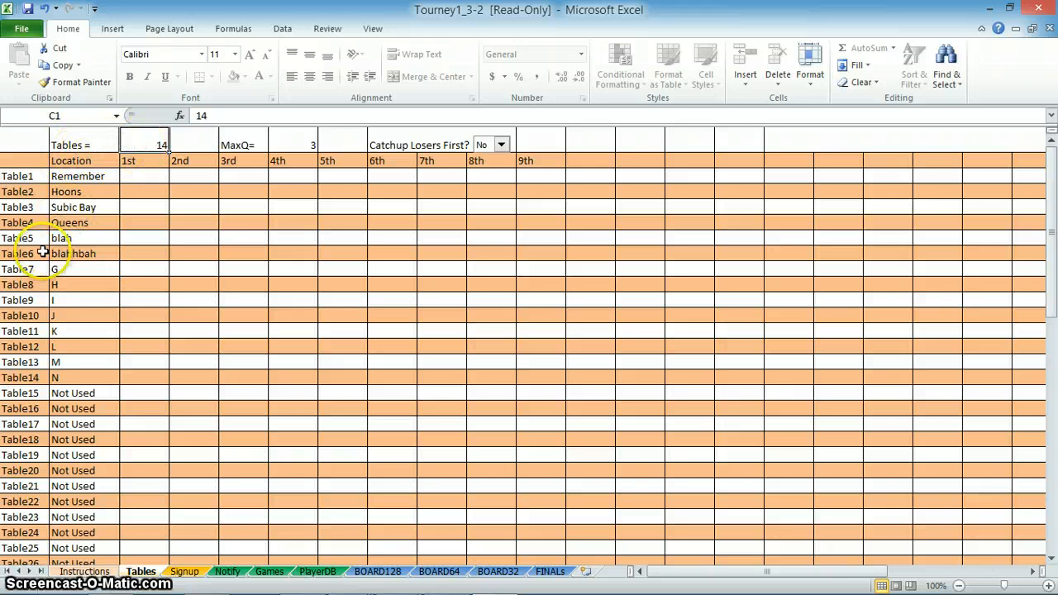
left_click(162, 140)
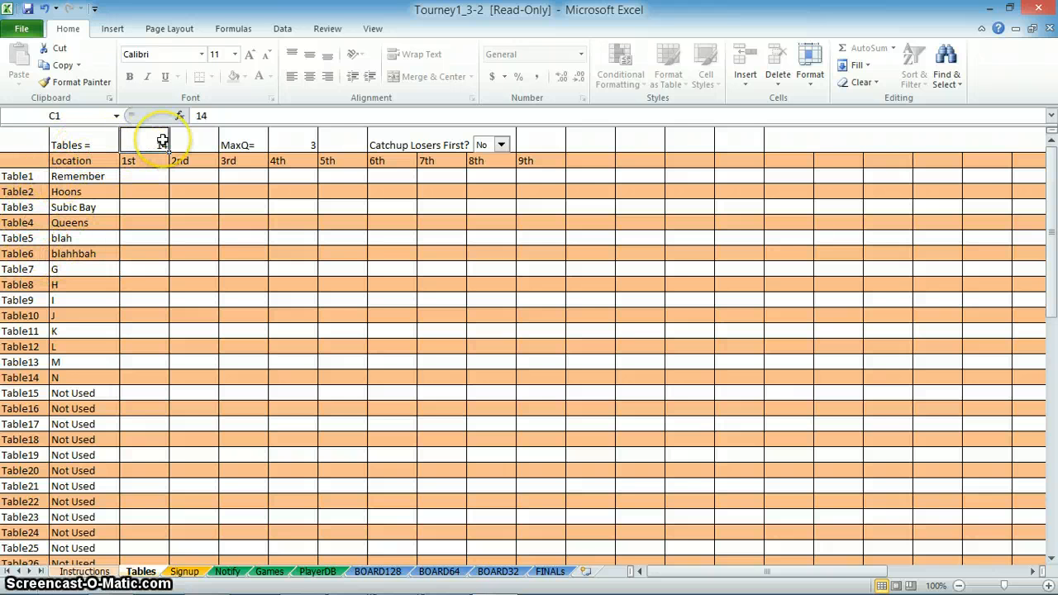
type("6")
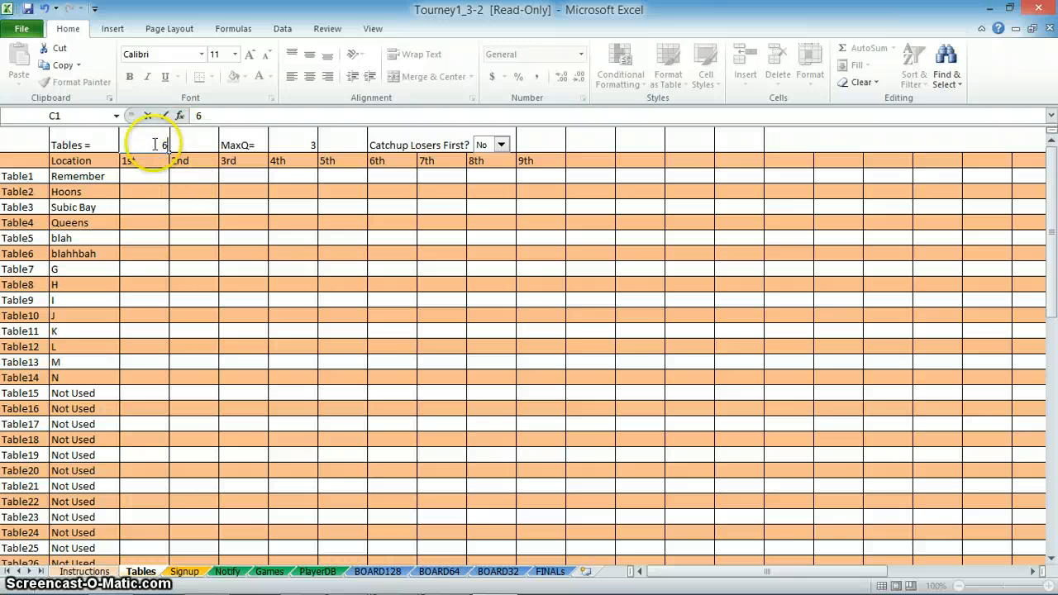
left_click(291, 144)
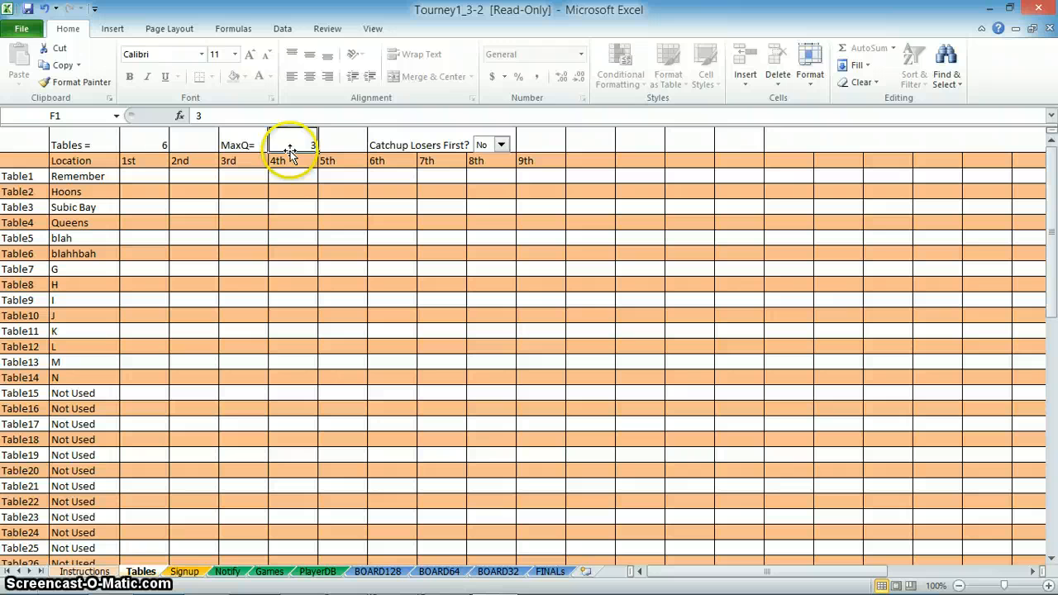
type("2")
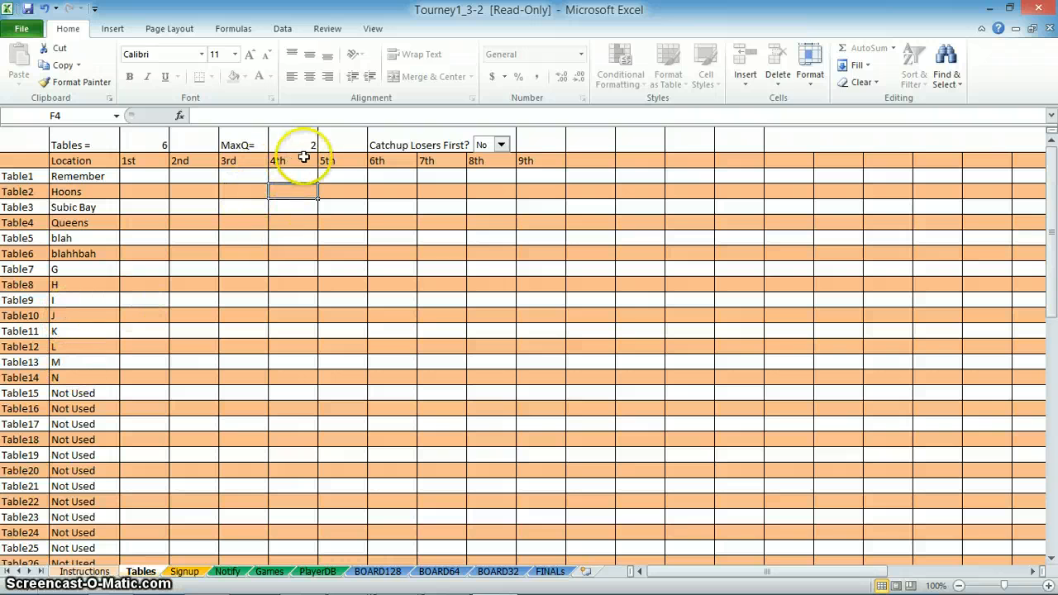
mouse_move(320, 142)
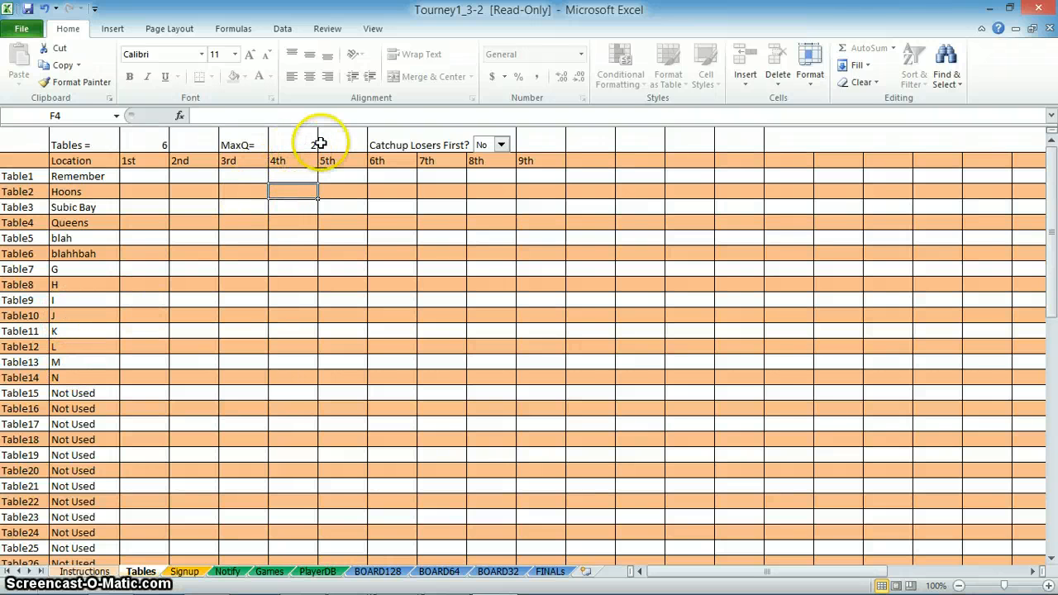
left_click(295, 144)
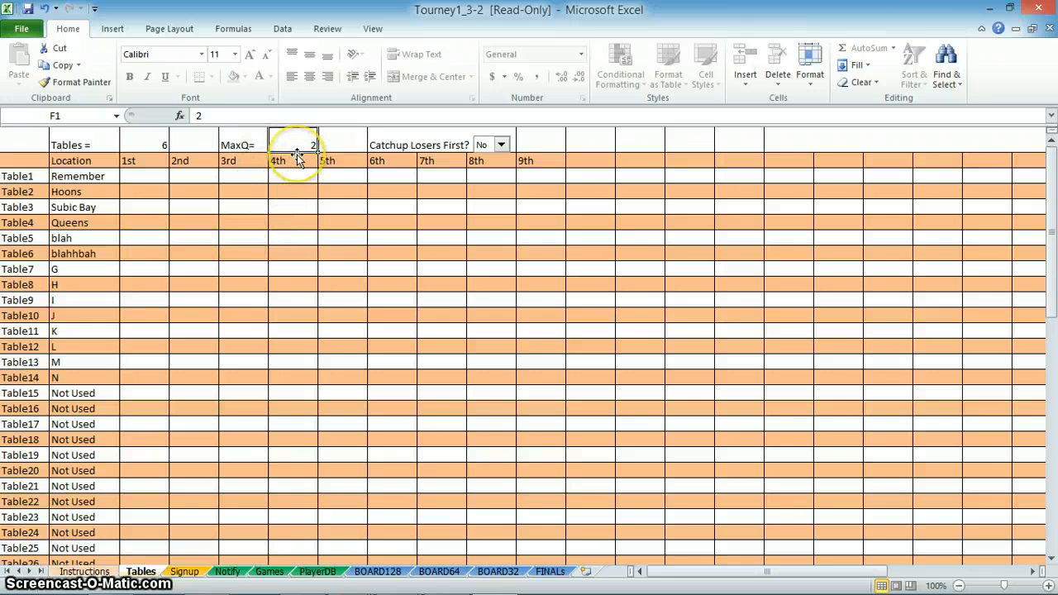
mouse_move(261, 296)
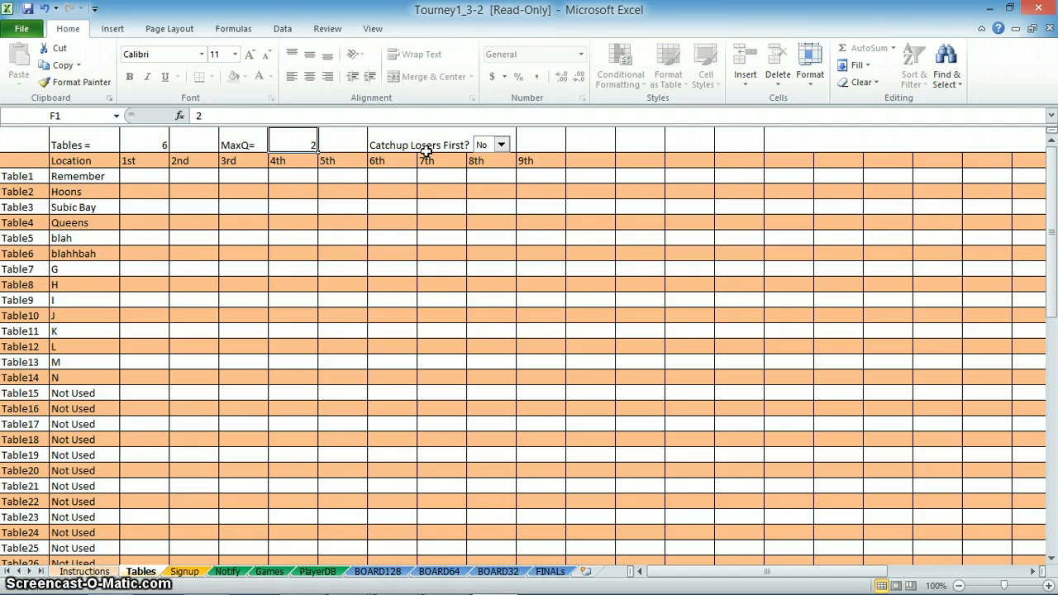
mouse_move(503, 185)
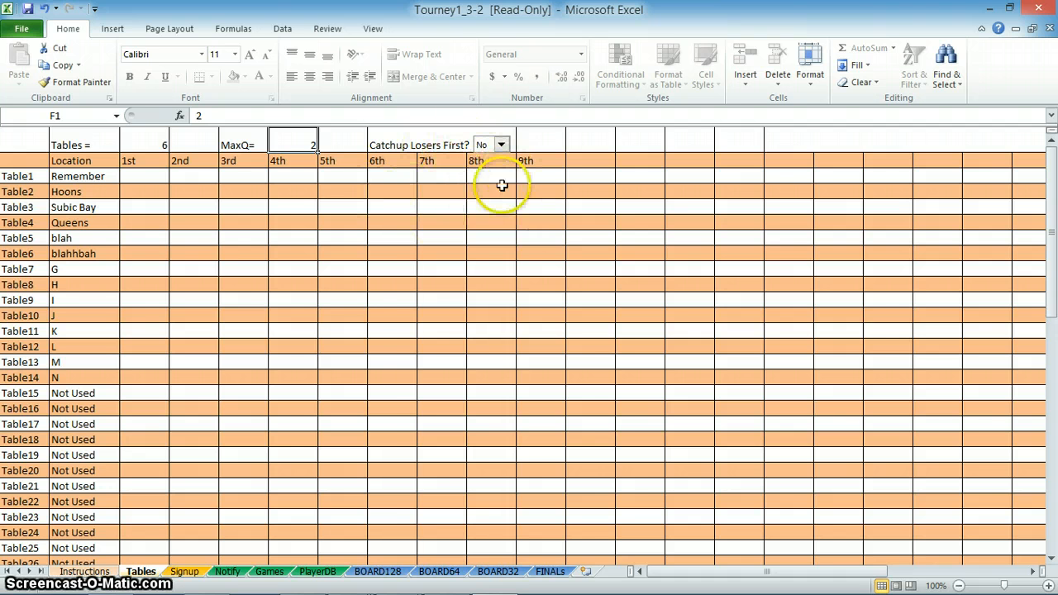
- Keep Catchup Losers First at No and switch to the Signup sheet
left_click(501, 146)
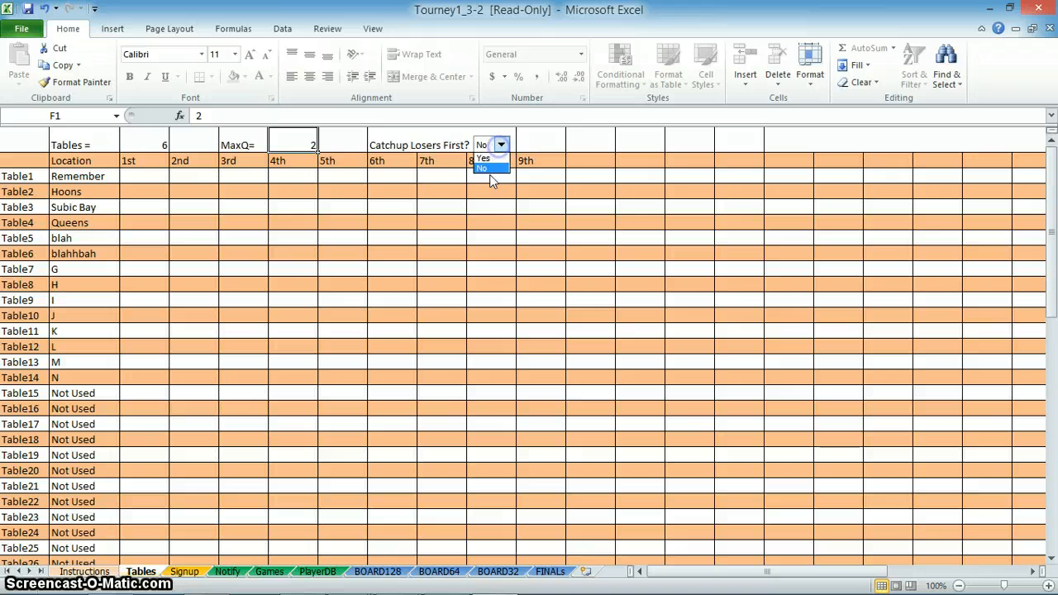
left_click(483, 169)
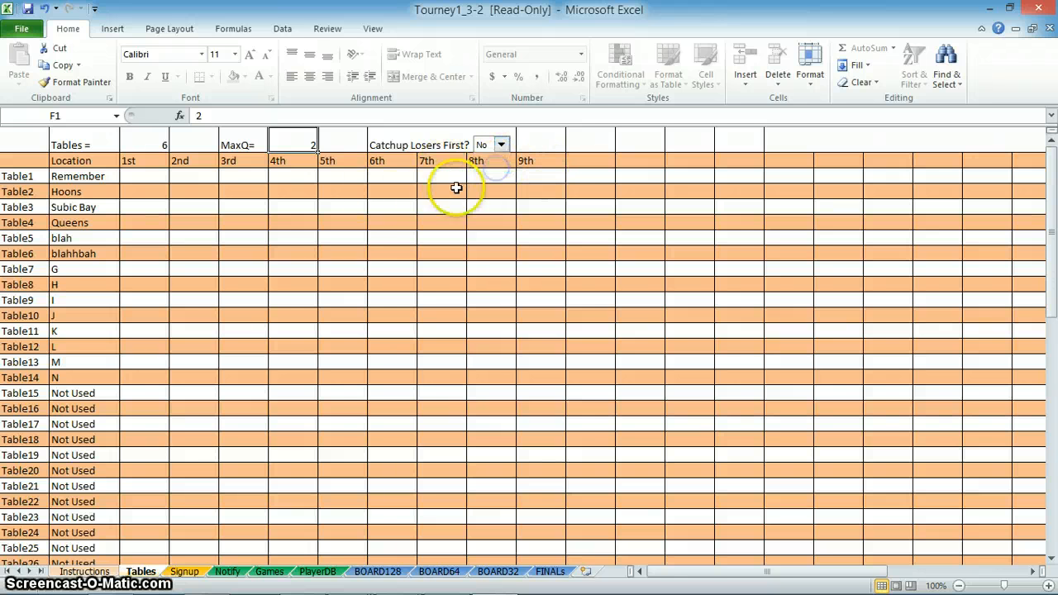
mouse_move(428, 190)
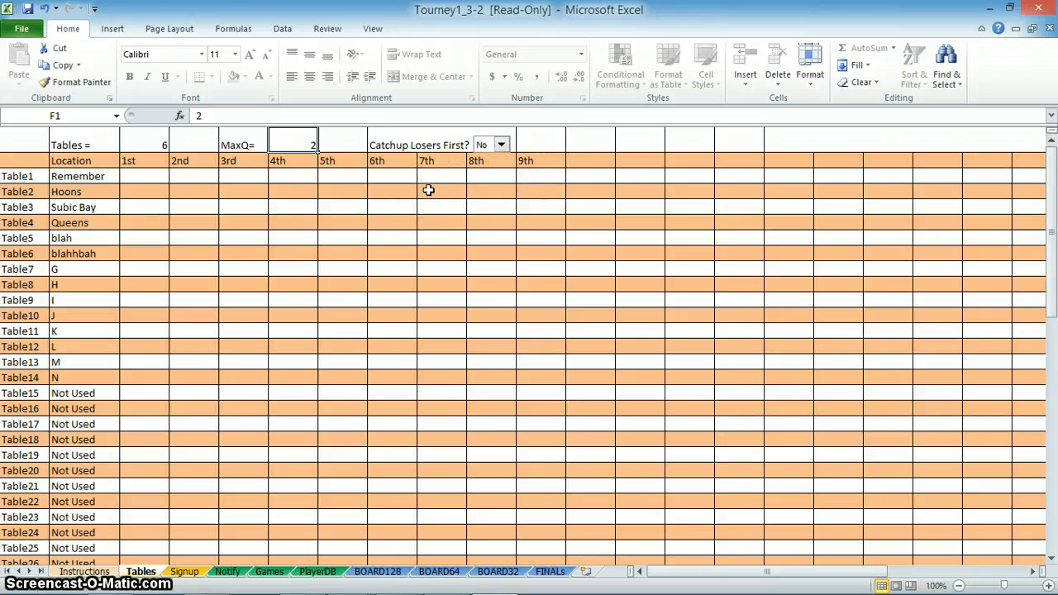
mouse_move(521, 152)
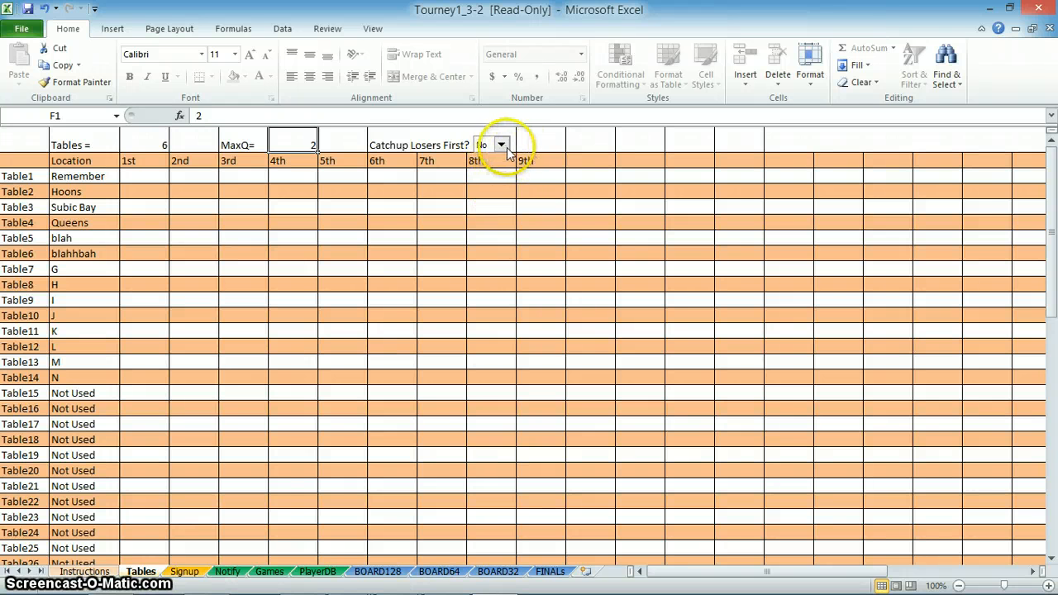
mouse_move(453, 265)
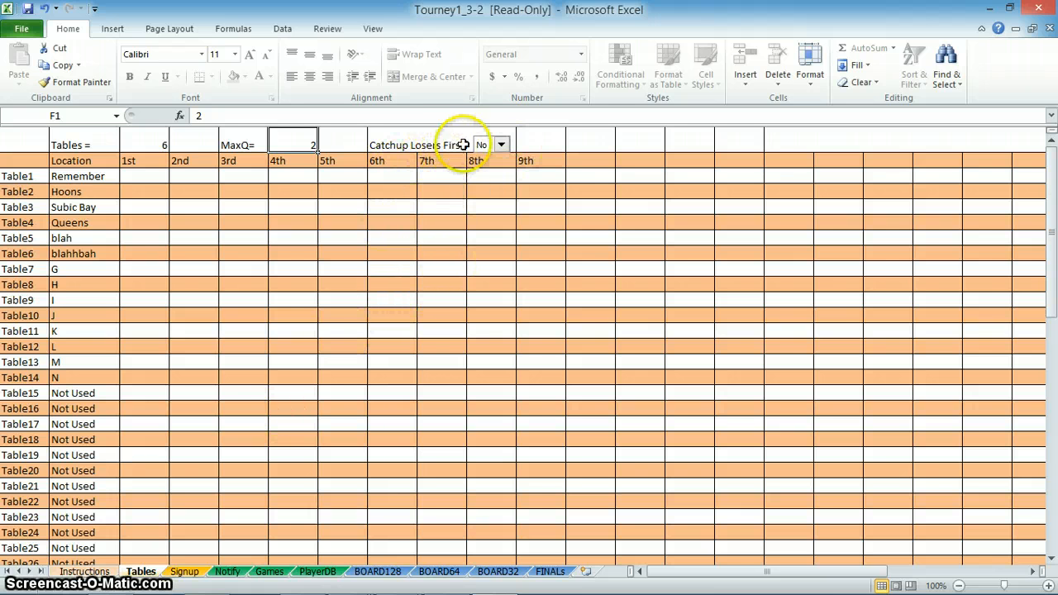
left_click(185, 572)
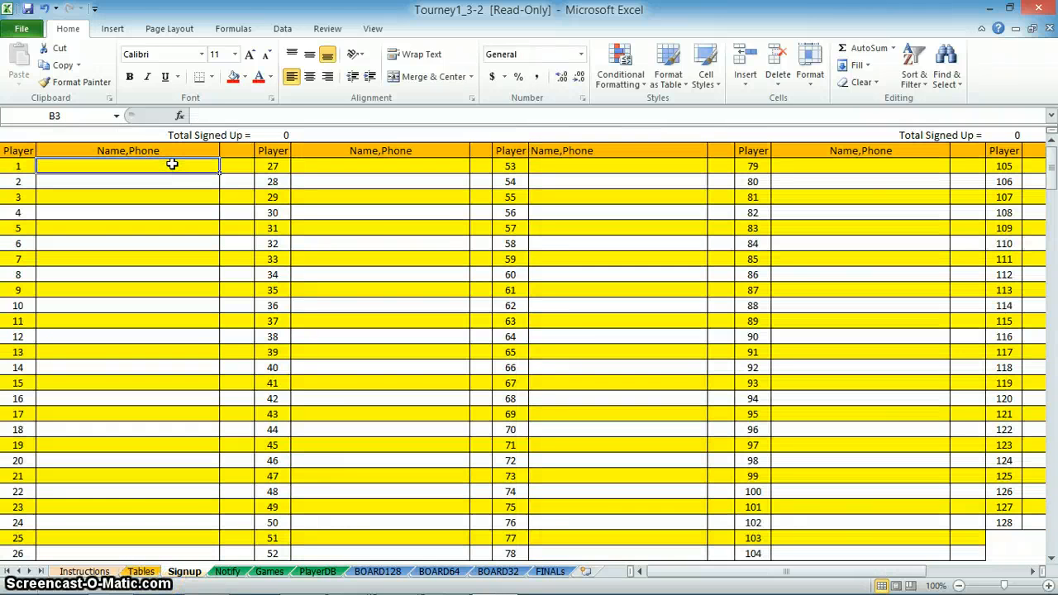
type("A")
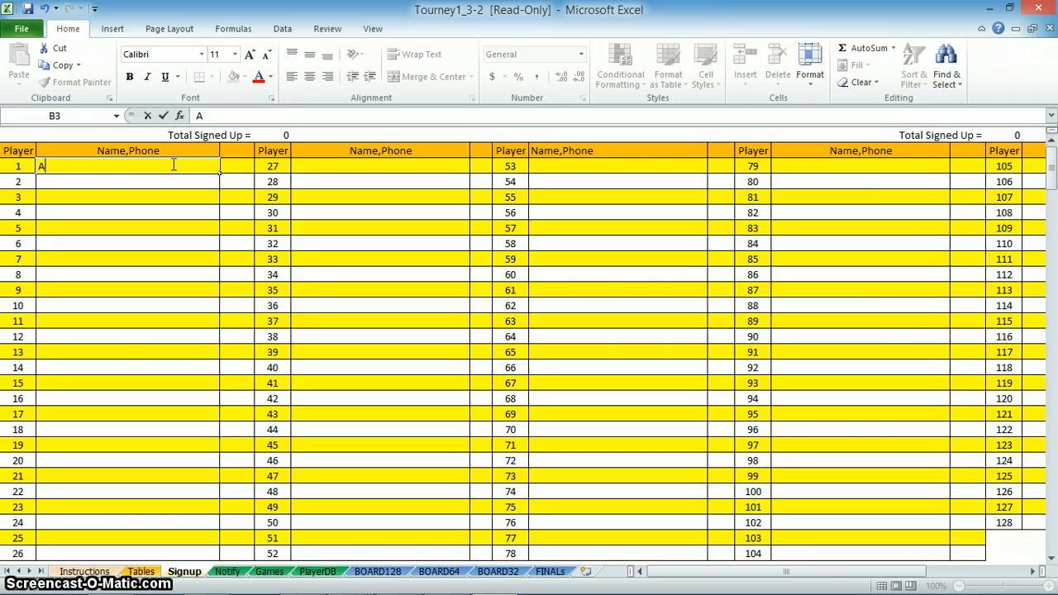
type("l")
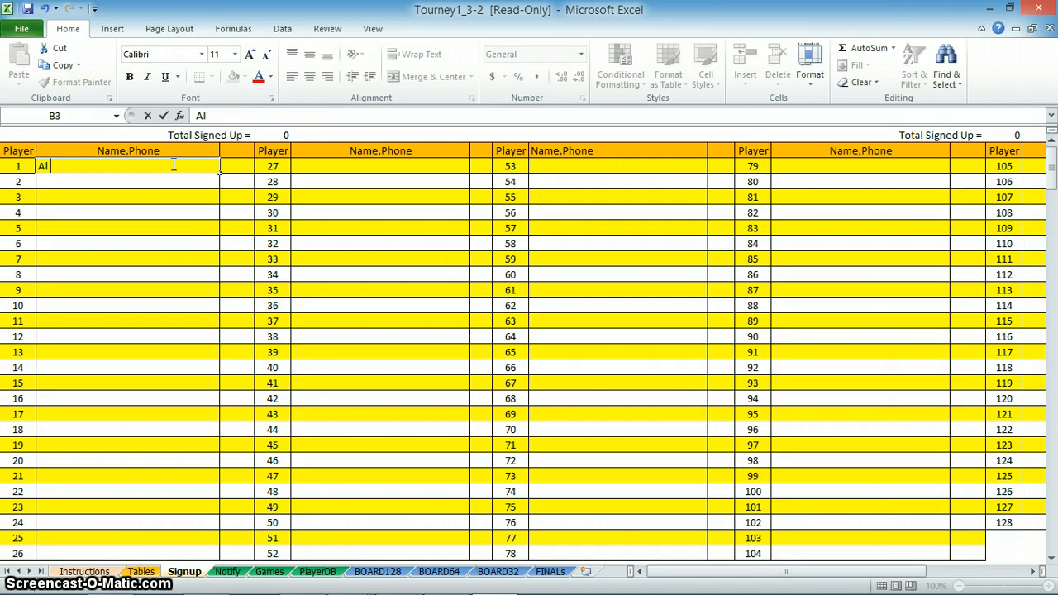
type("0")
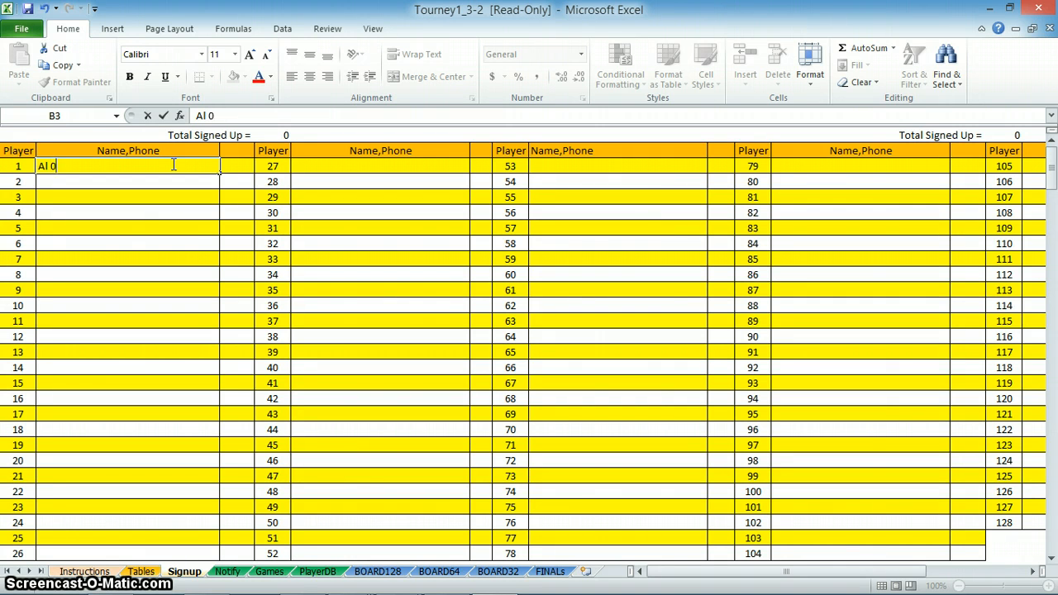
type("10-")
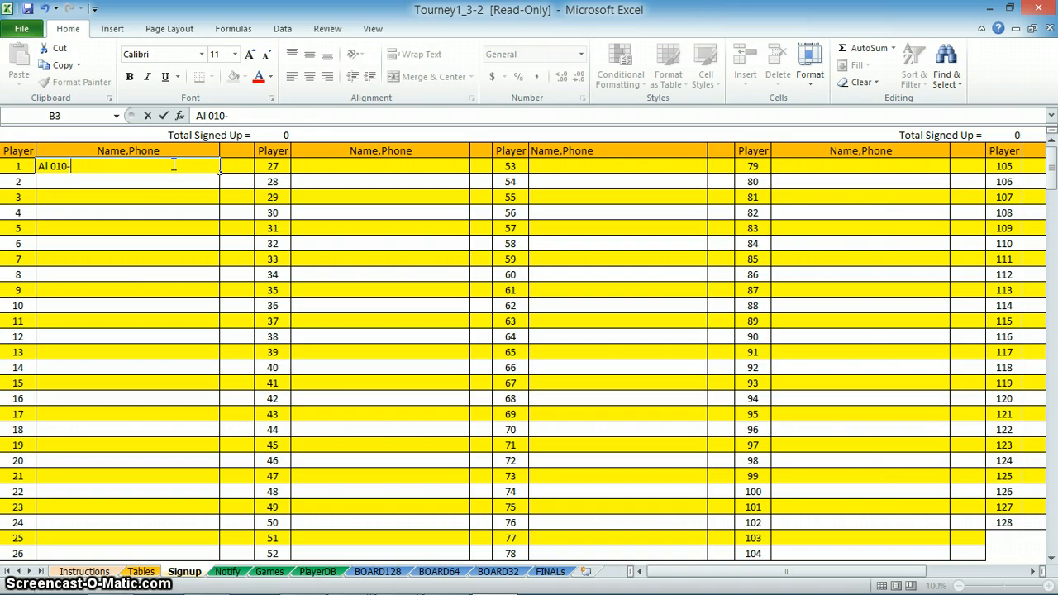
type("2456")
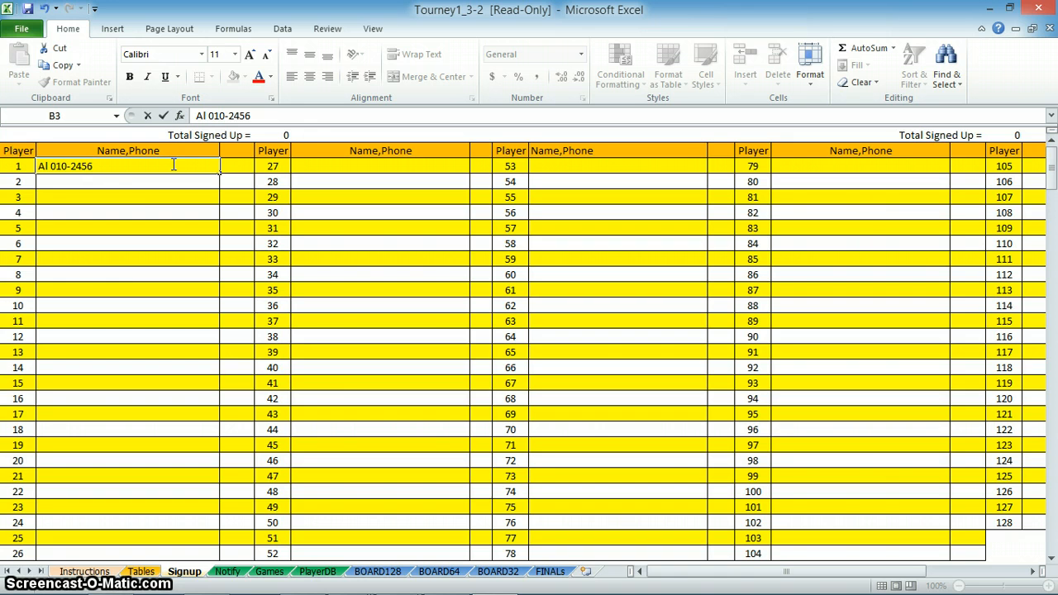
type("-4567")
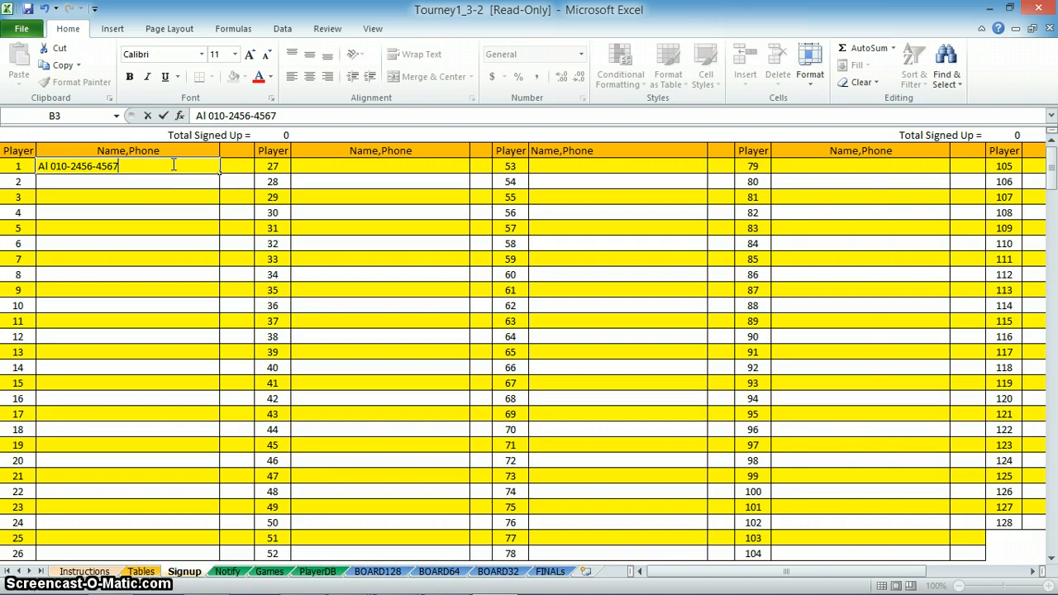
key("Return")
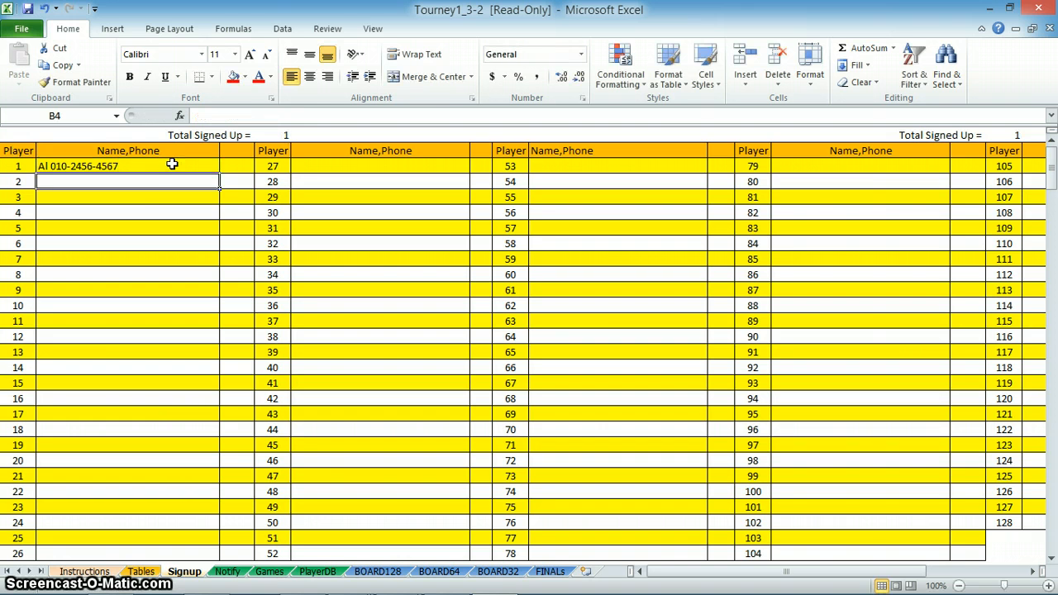
type("bryin")
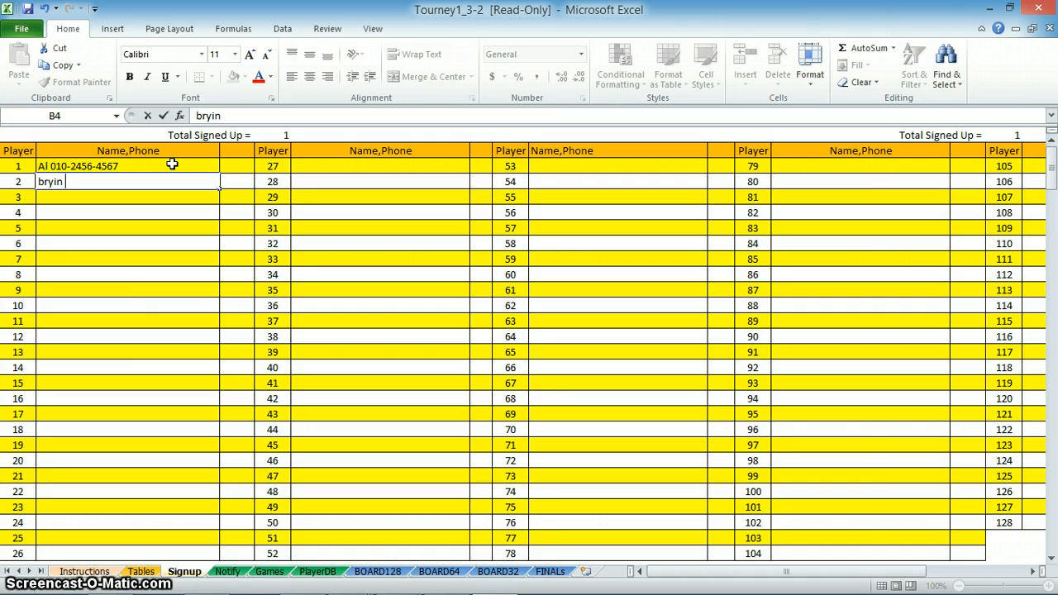
type("24")
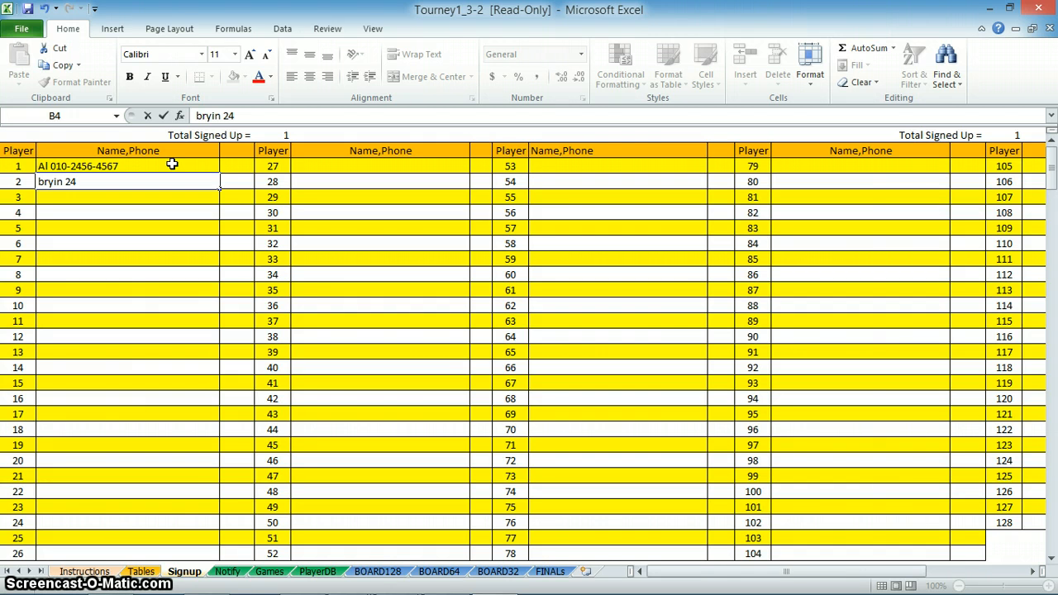
type("56")
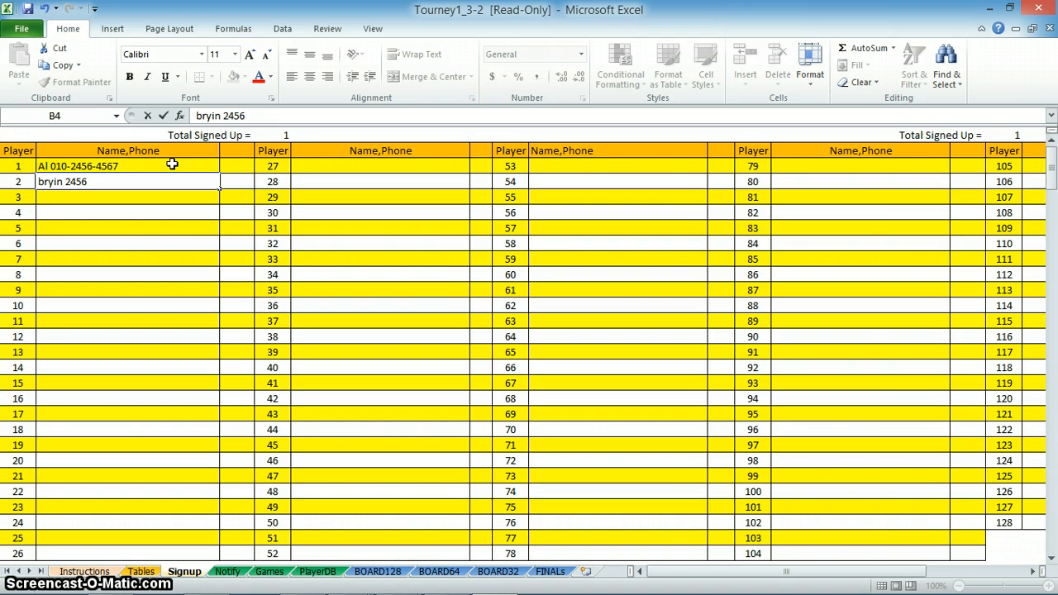
type("-7653")
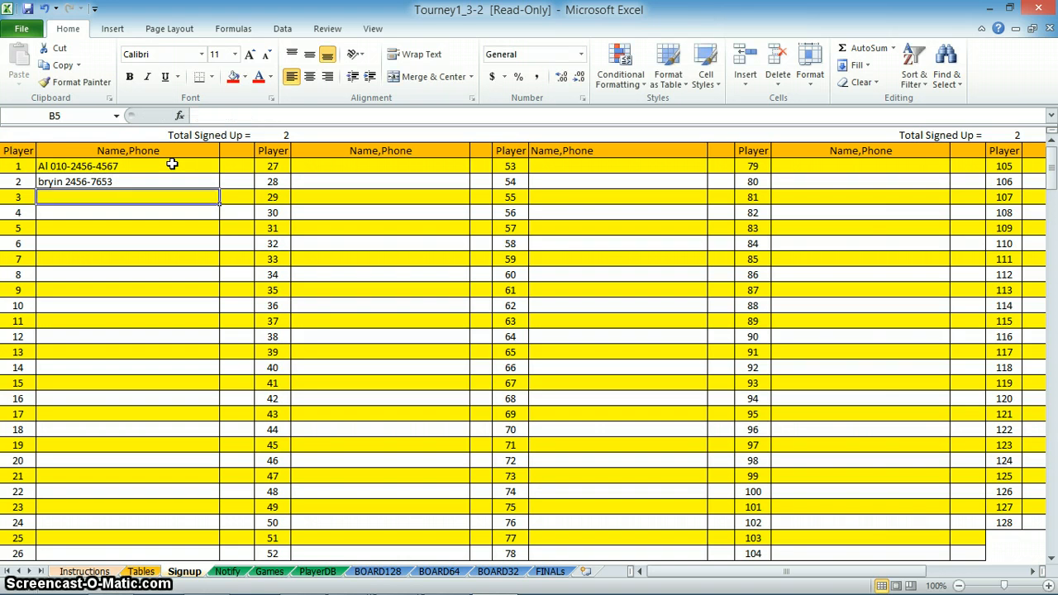
type("steve")
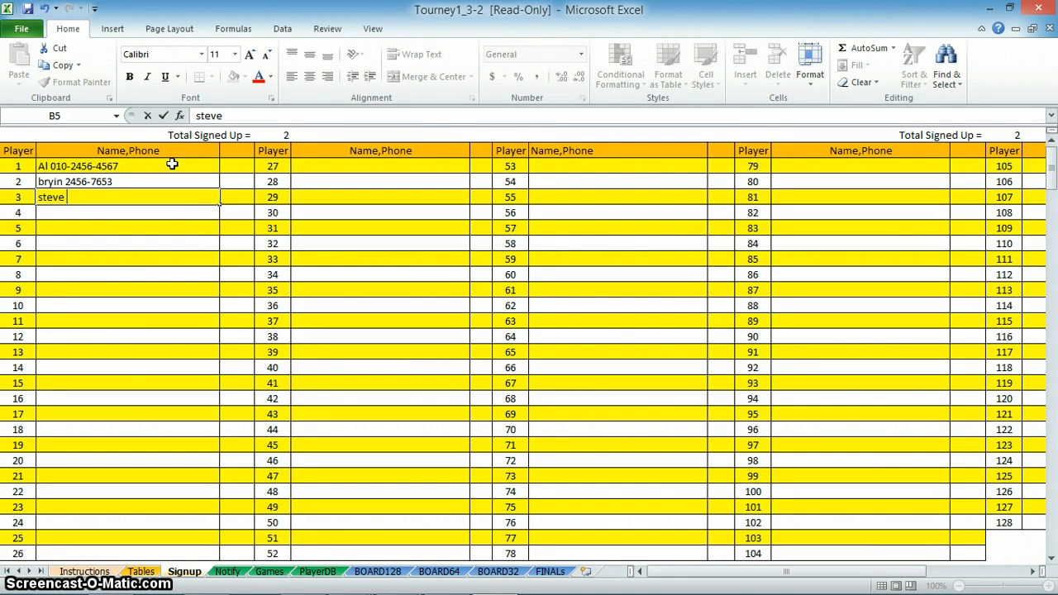
type("011")
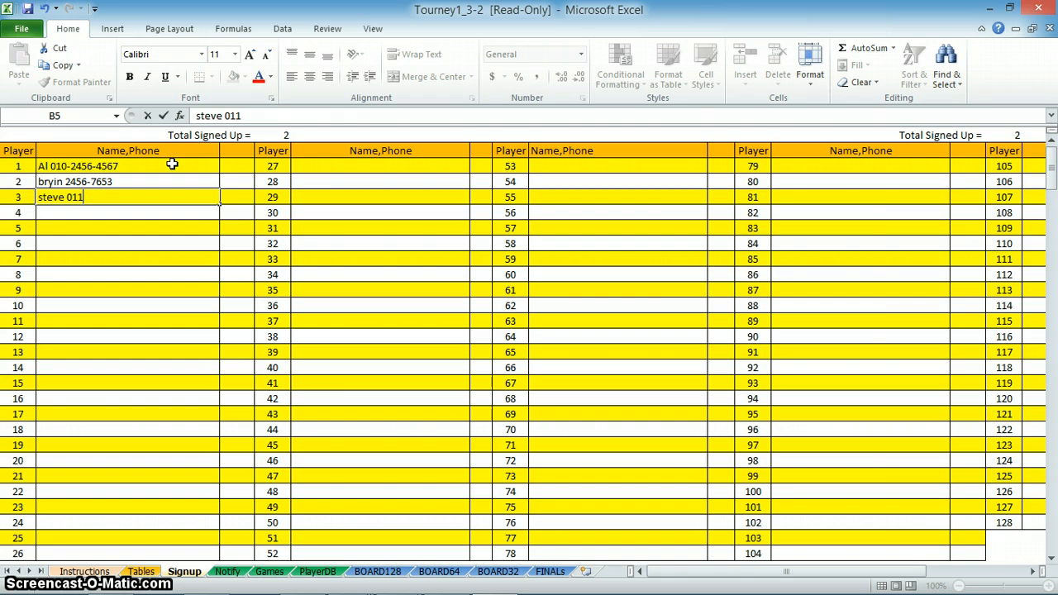
type("-")
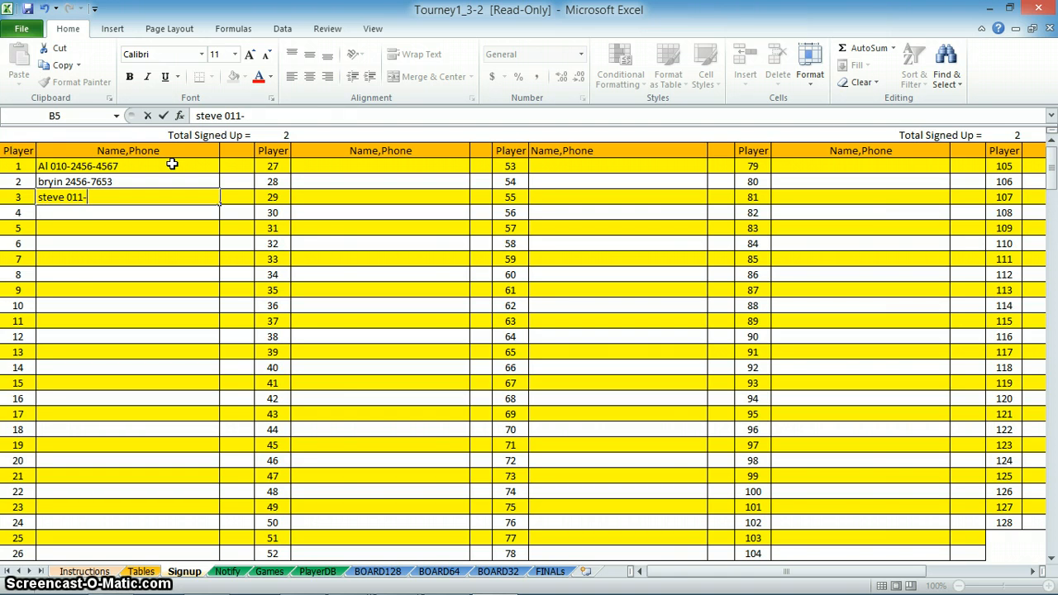
type("122")
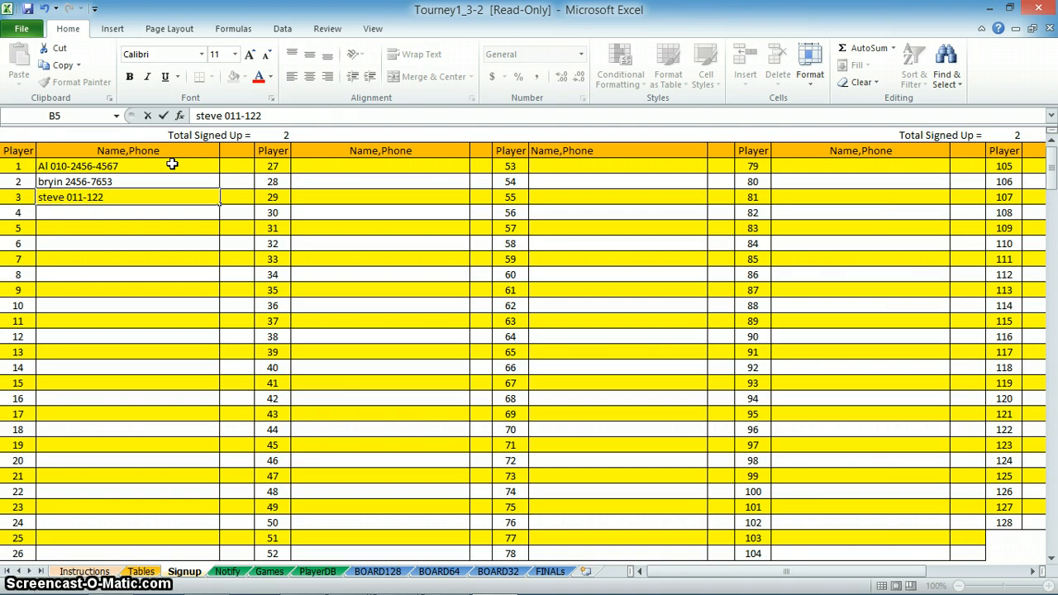
type("3-2345")
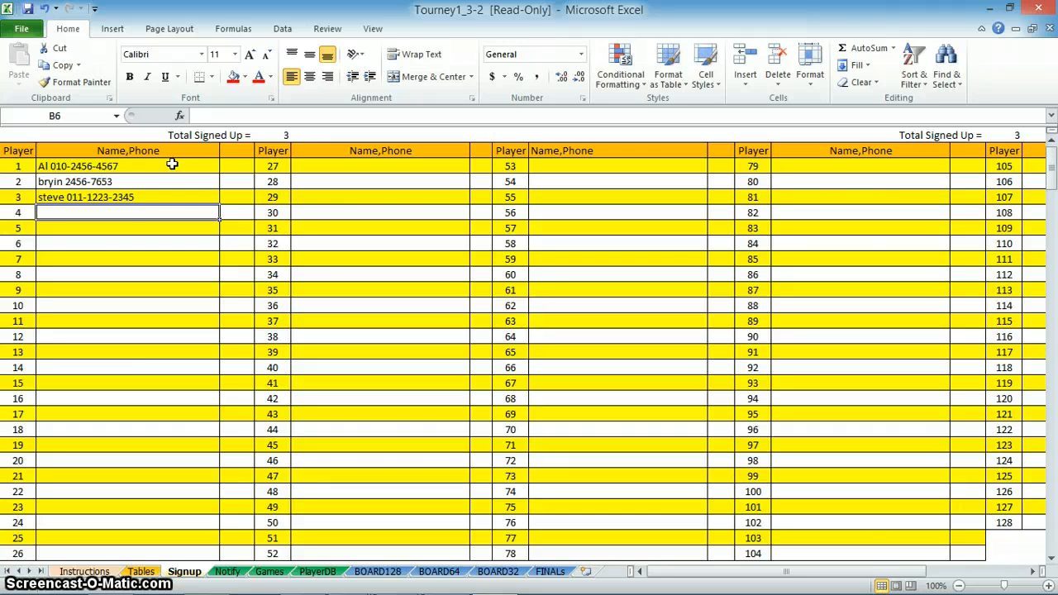
type("there")
left_click(128, 243)
type("sc")
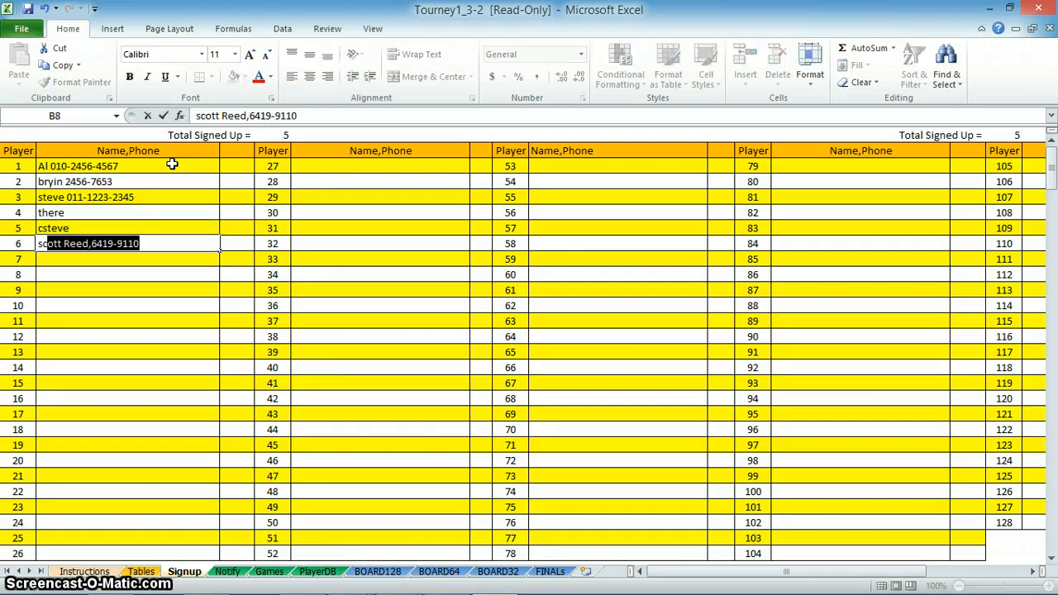
type("adere")
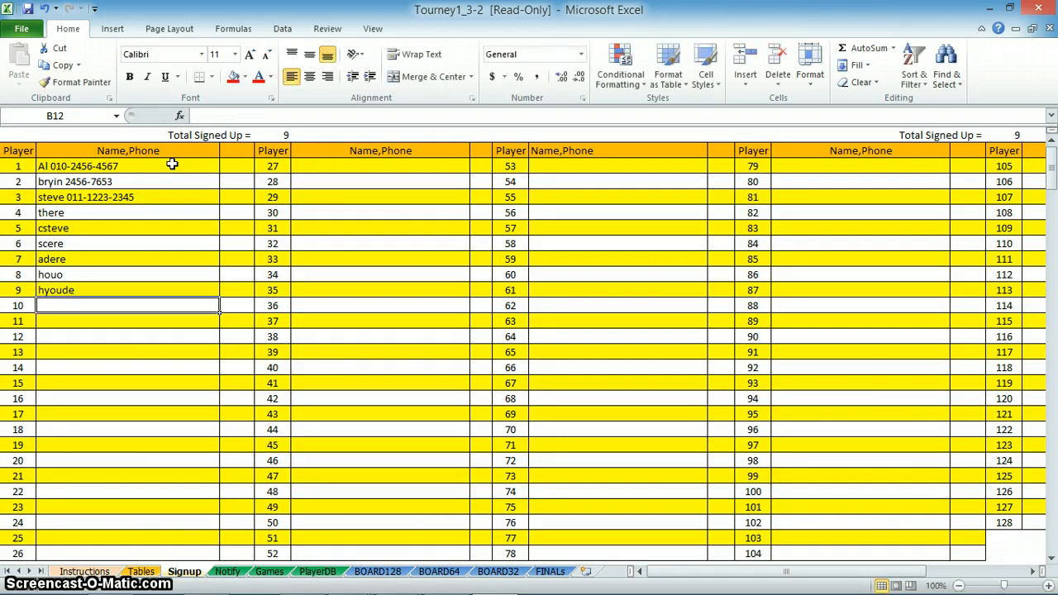
type("jahouybe")
left_click(128, 384)
type("gn")
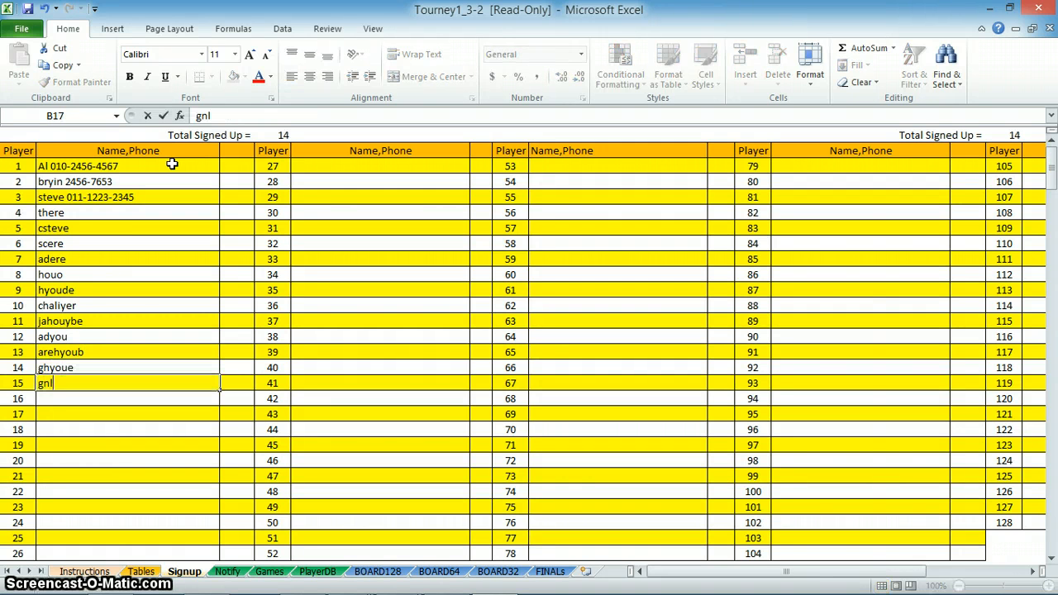
type("lllsd")
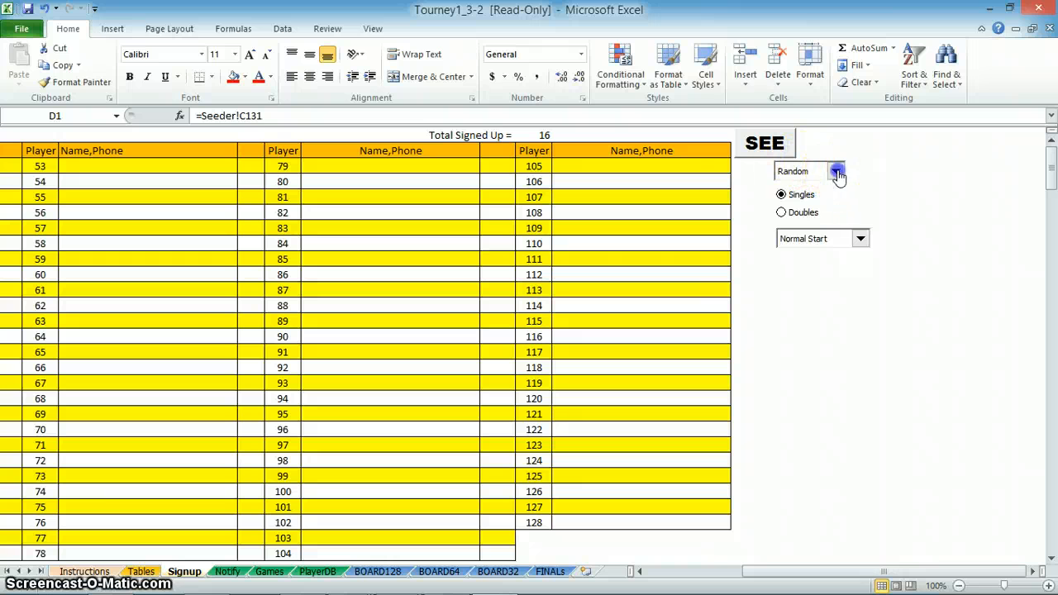
left_click(837, 170)
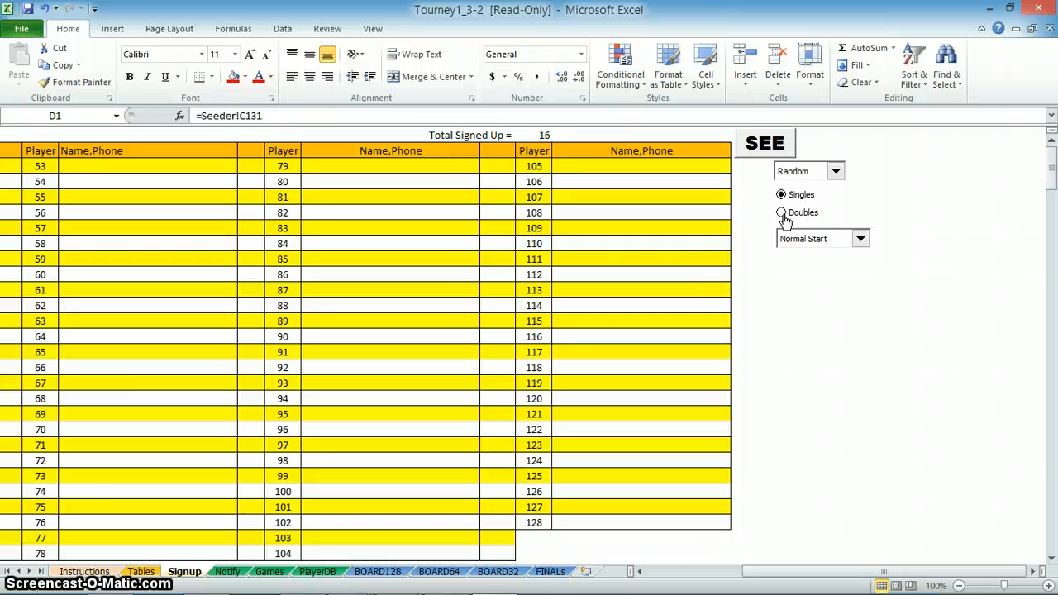
left_click(861, 238)
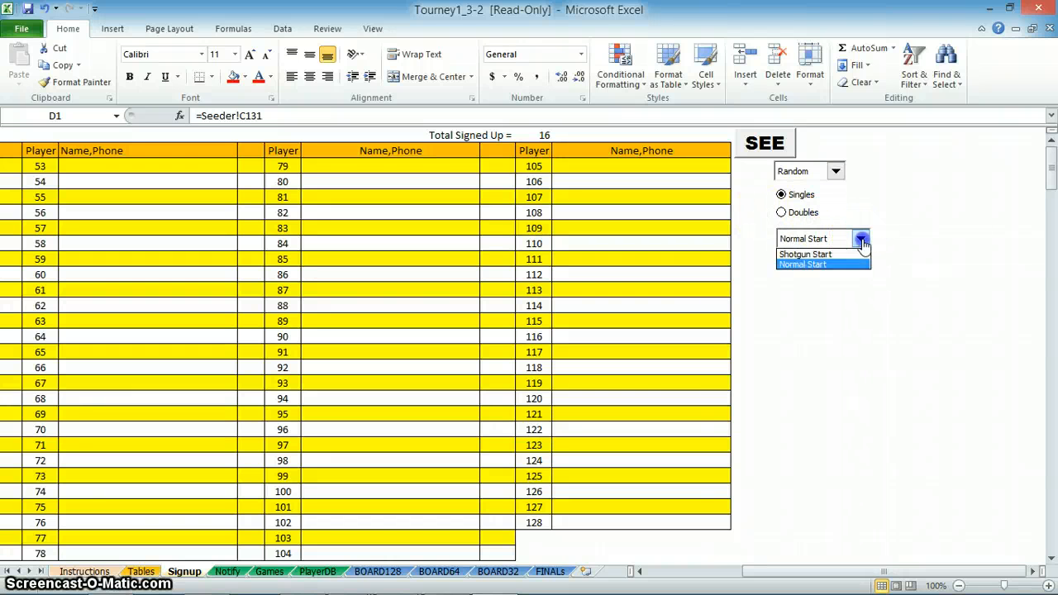
mouse_move(949, 262)
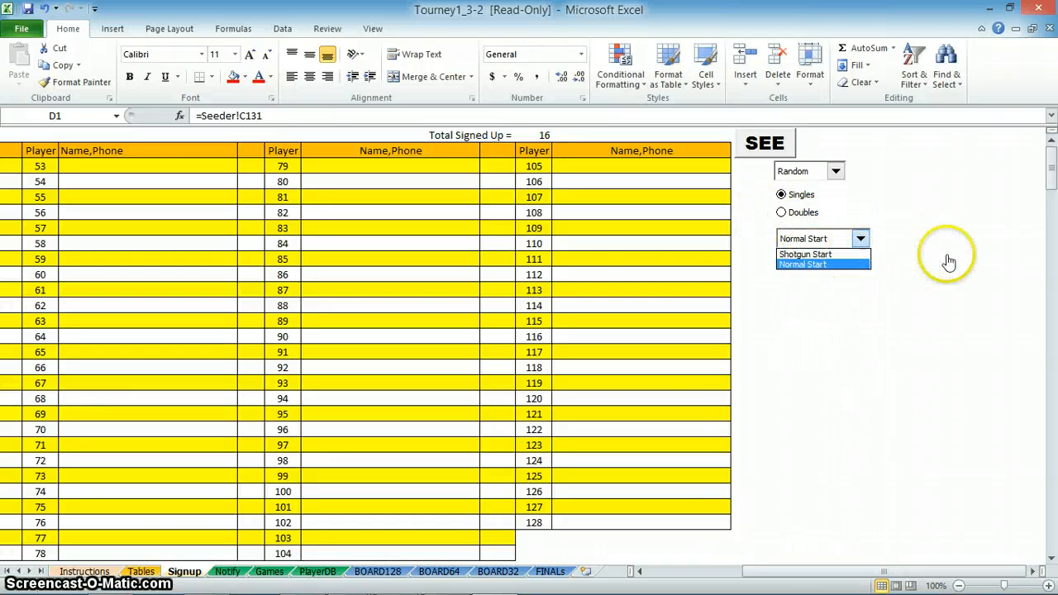
left_click(800, 265)
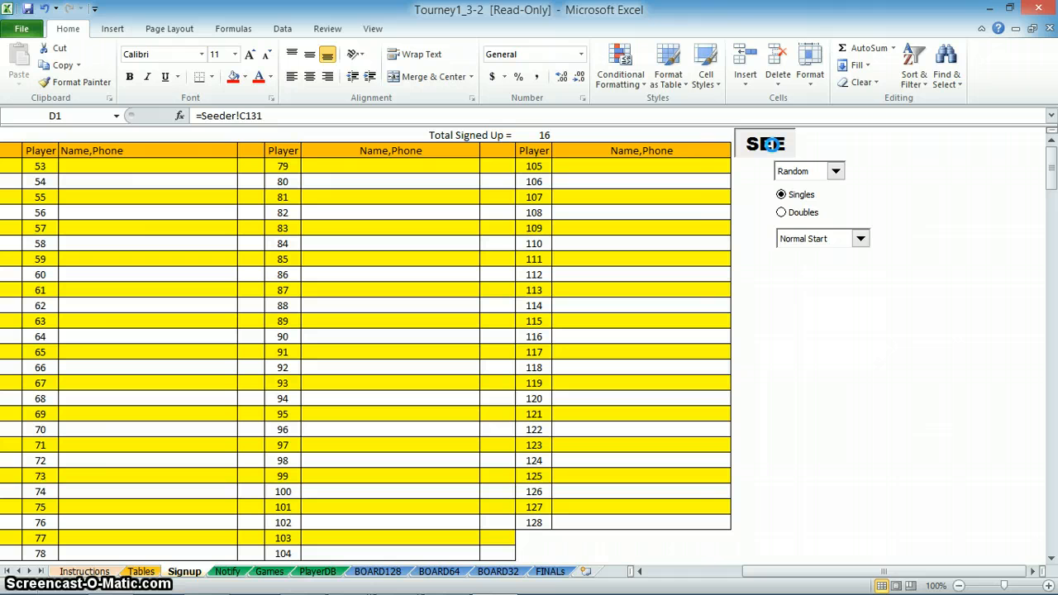
mouse_move(578, 198)
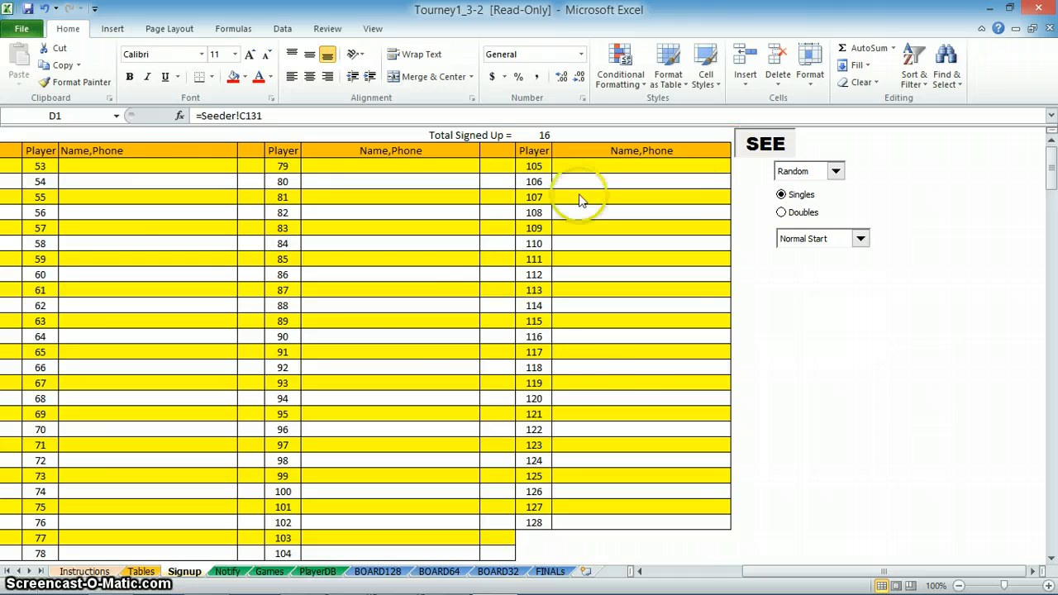
mouse_move(232, 284)
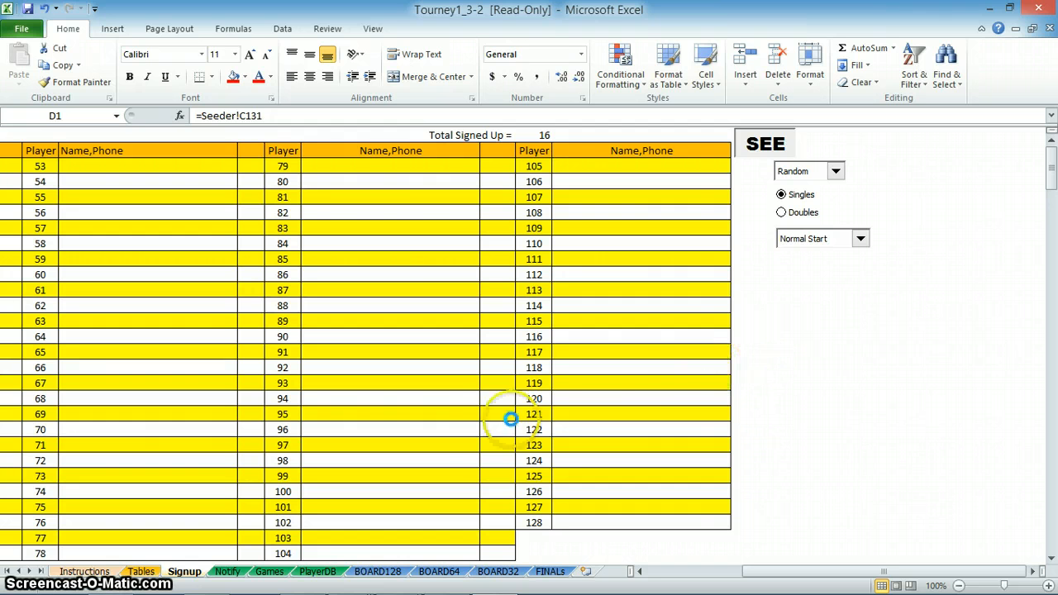
mouse_move(636, 559)
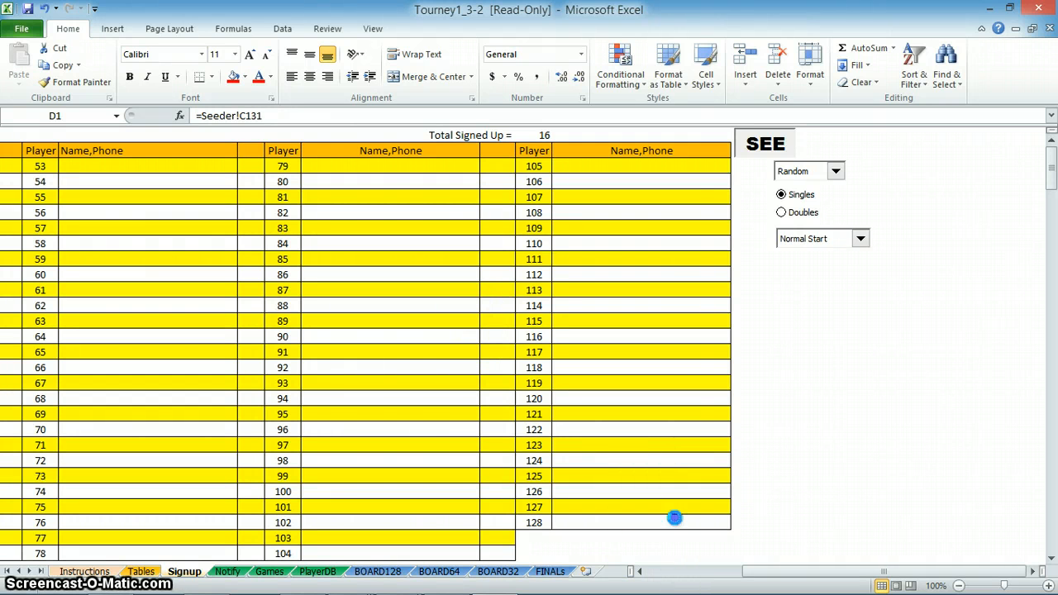
mouse_move(535, 522)
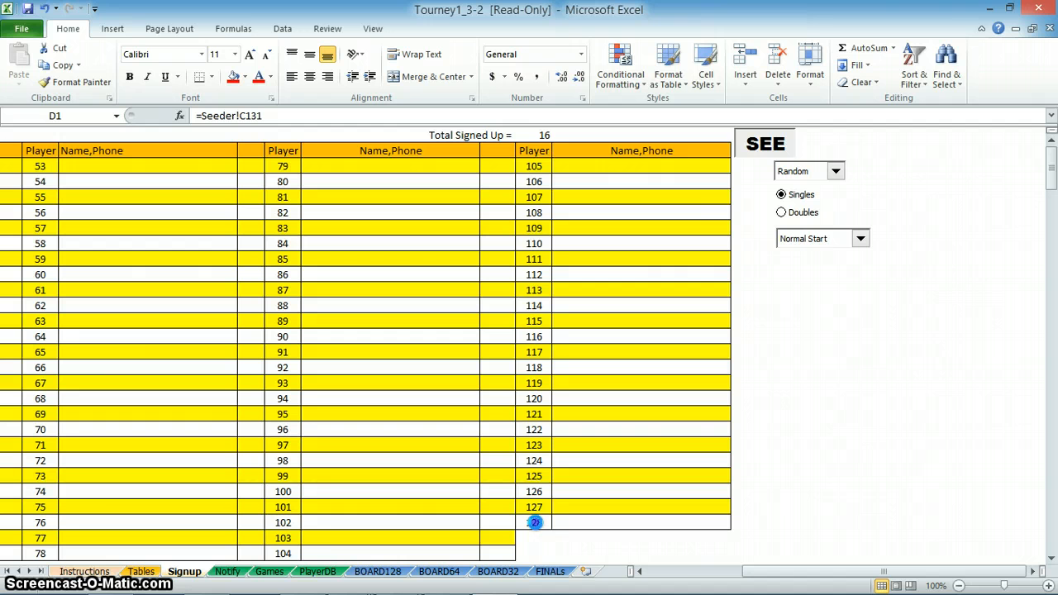
- Move from the Signup list to the Games sheet with its empty first-round games
left_click(535, 523)
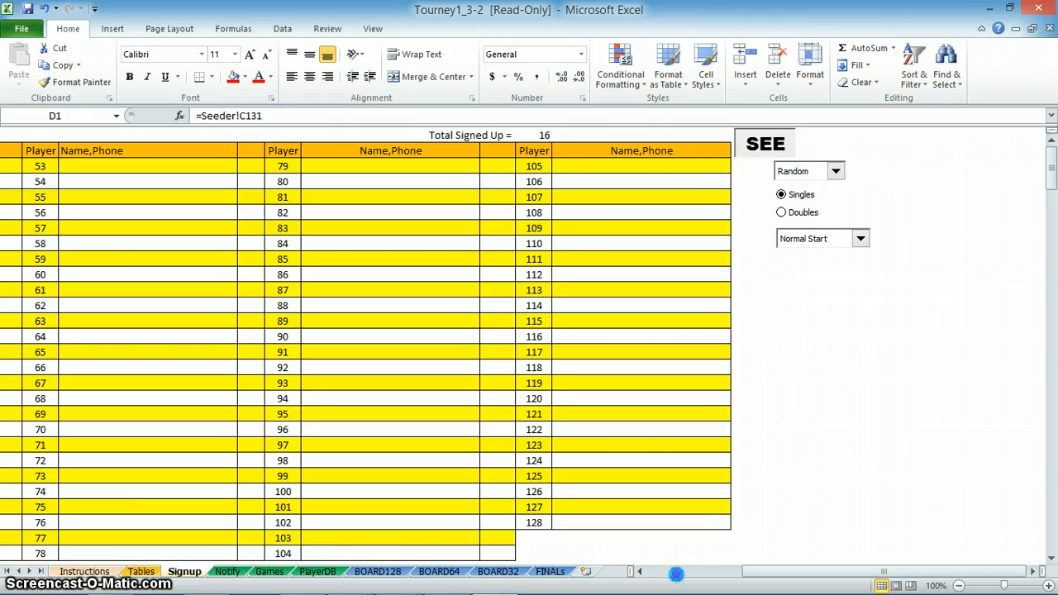
mouse_move(719, 207)
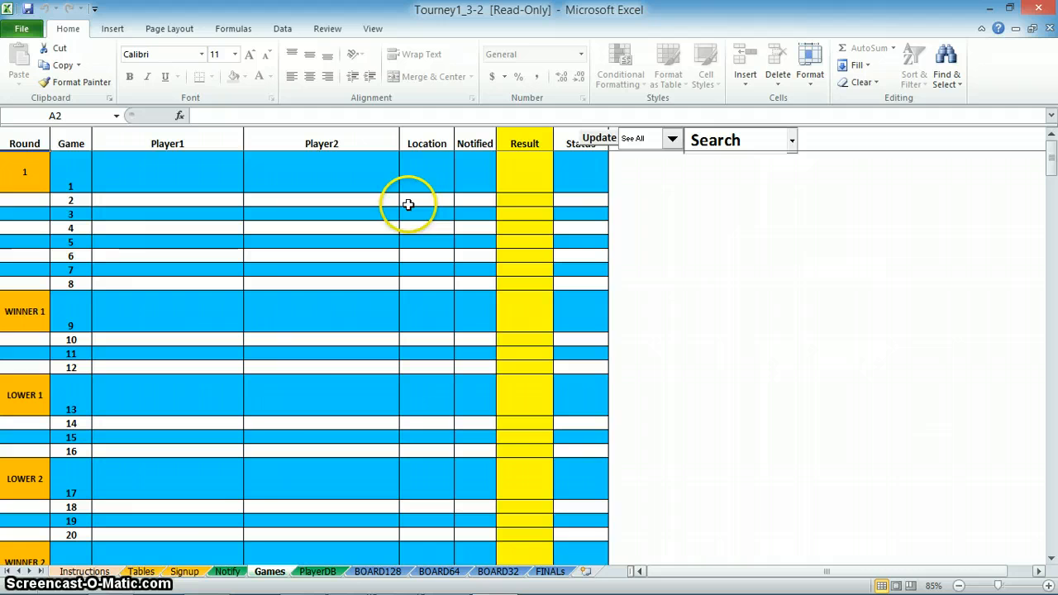
mouse_move(325, 453)
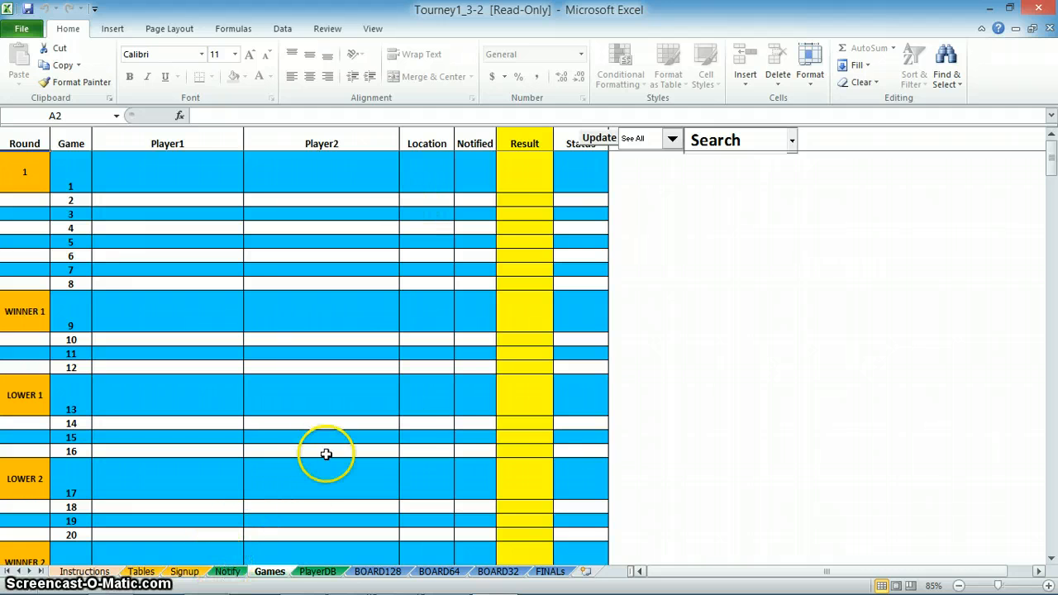
mouse_move(269, 572)
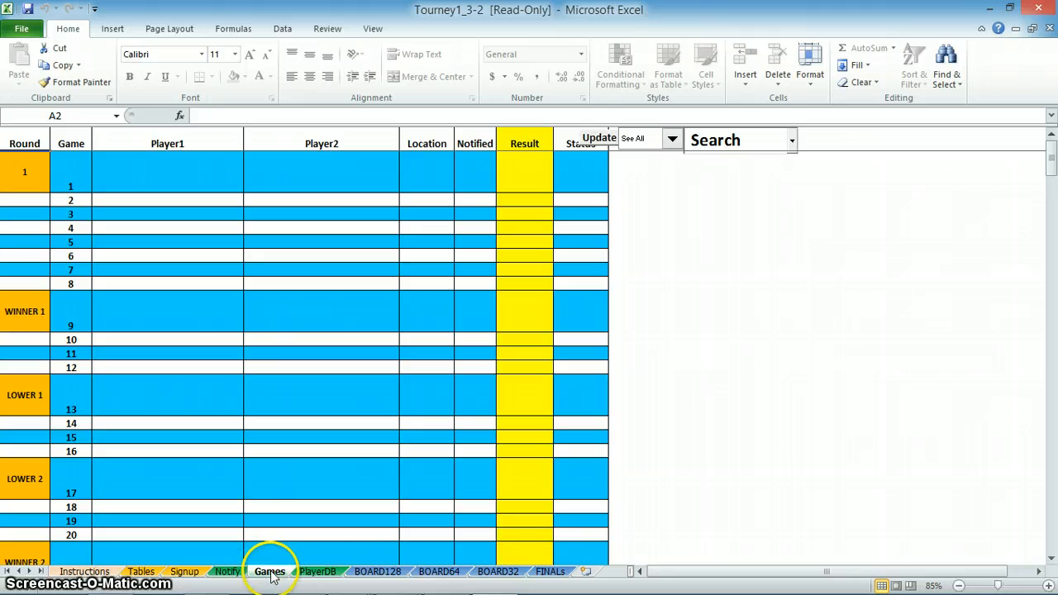
mouse_move(460, 316)
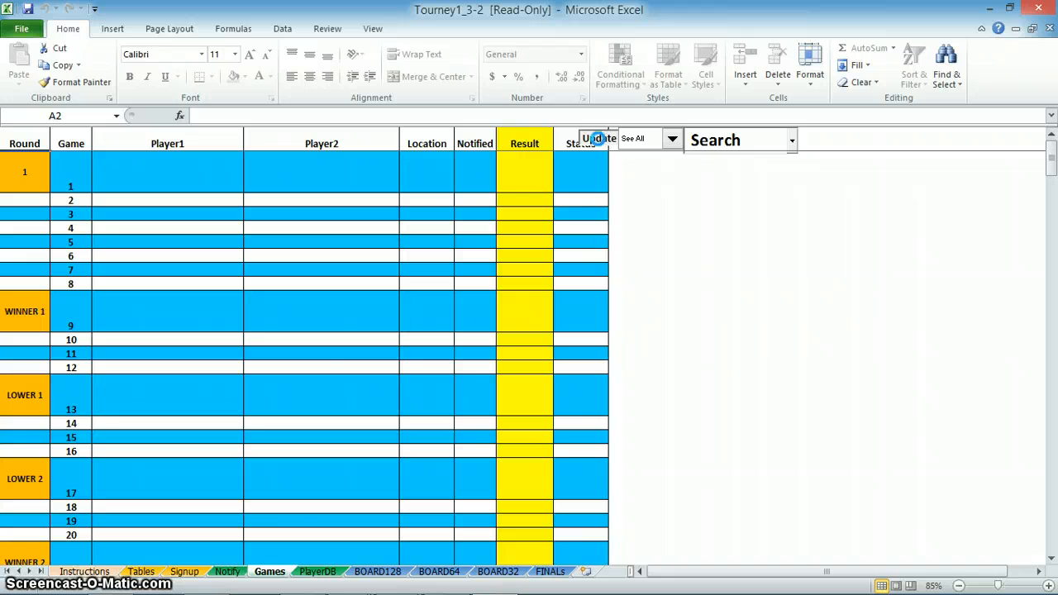
- Run Update to generate the eight first-round pairings, locations and 1st/2nd statuses
left_click(599, 139)
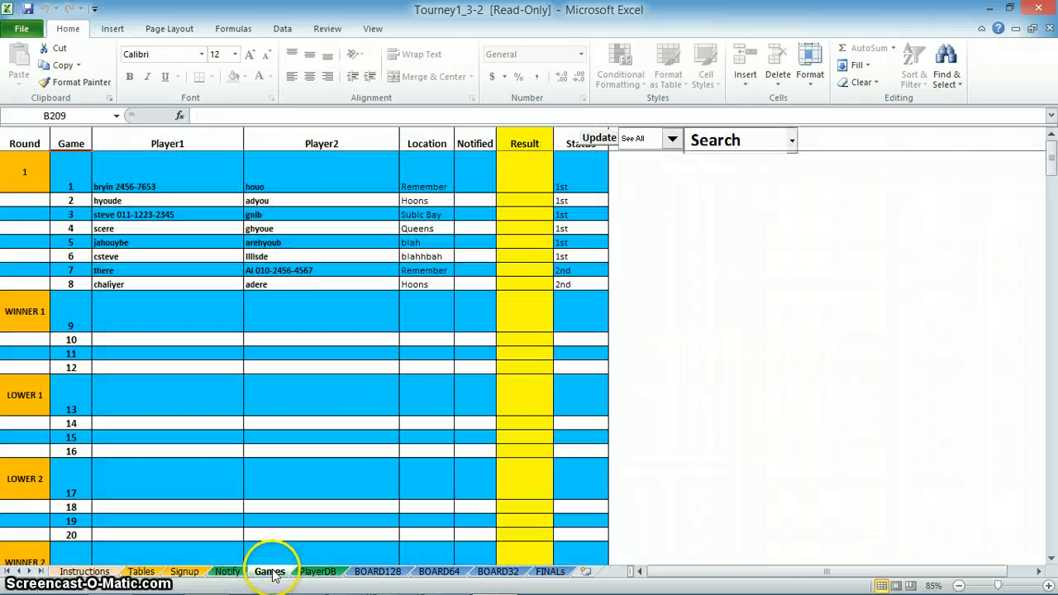
mouse_move(202, 179)
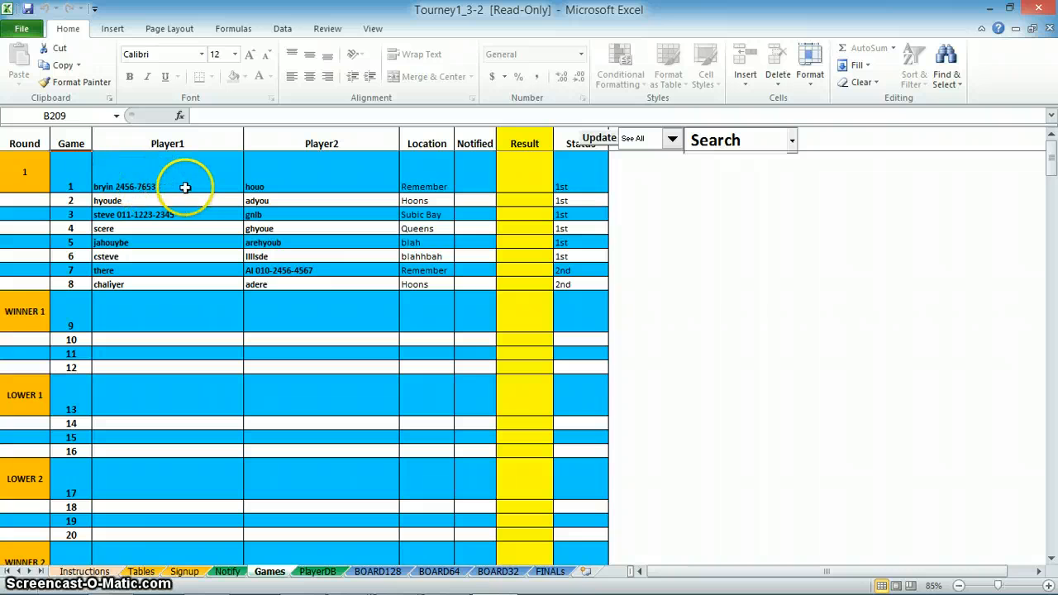
mouse_move(390, 186)
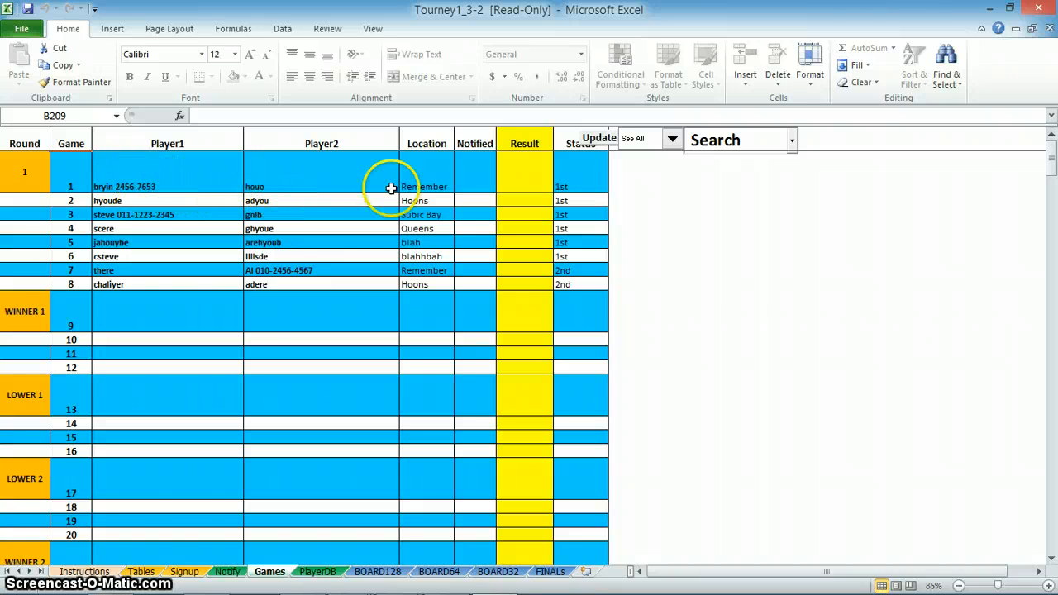
mouse_move(229, 572)
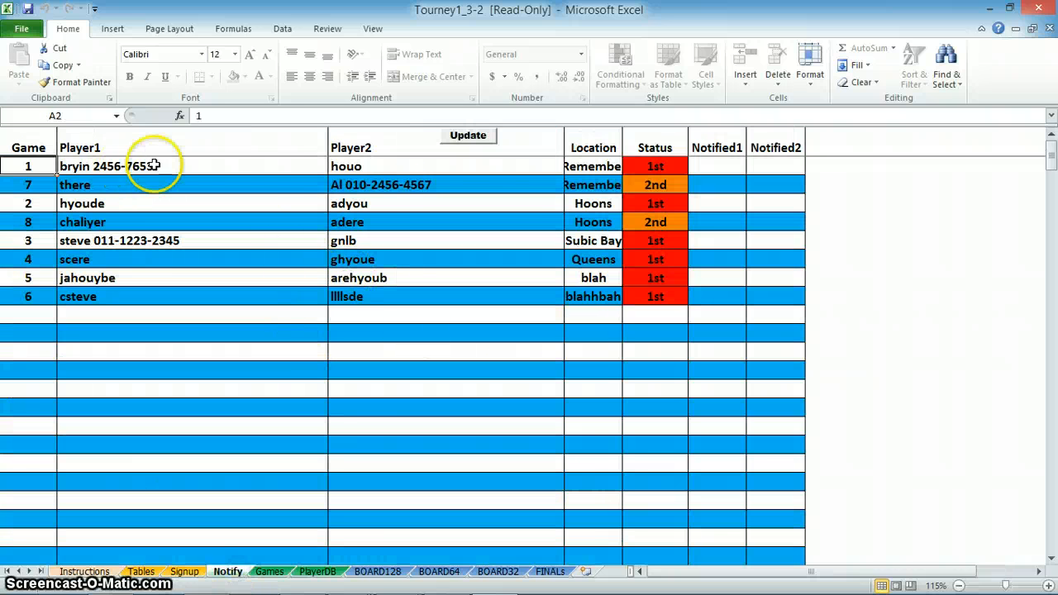
mouse_move(463, 164)
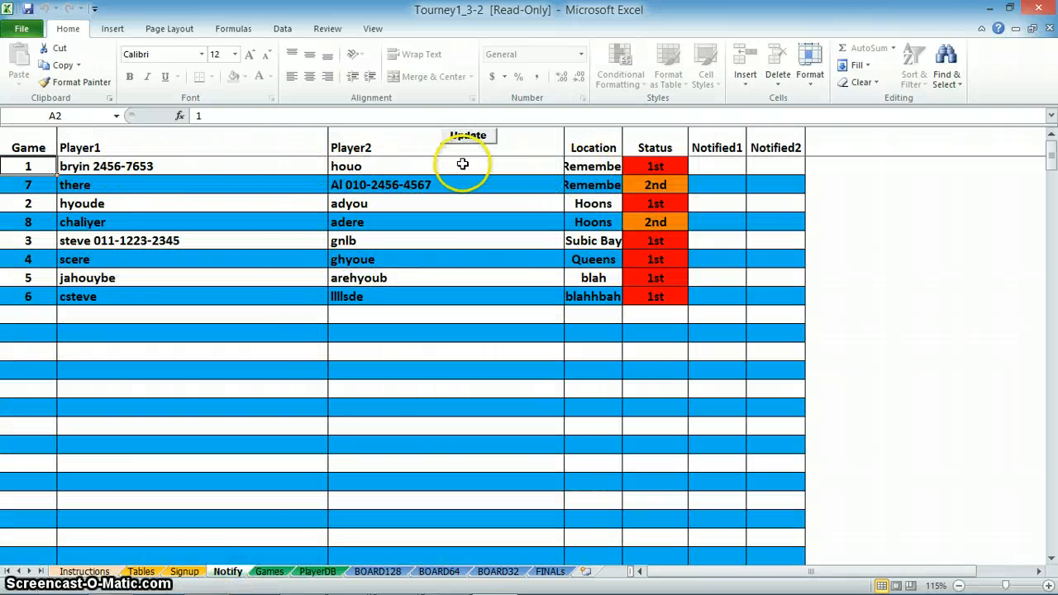
- Mark games 1 and 7 as notified with x on the Notify sheet and refresh the list
left_click(717, 166)
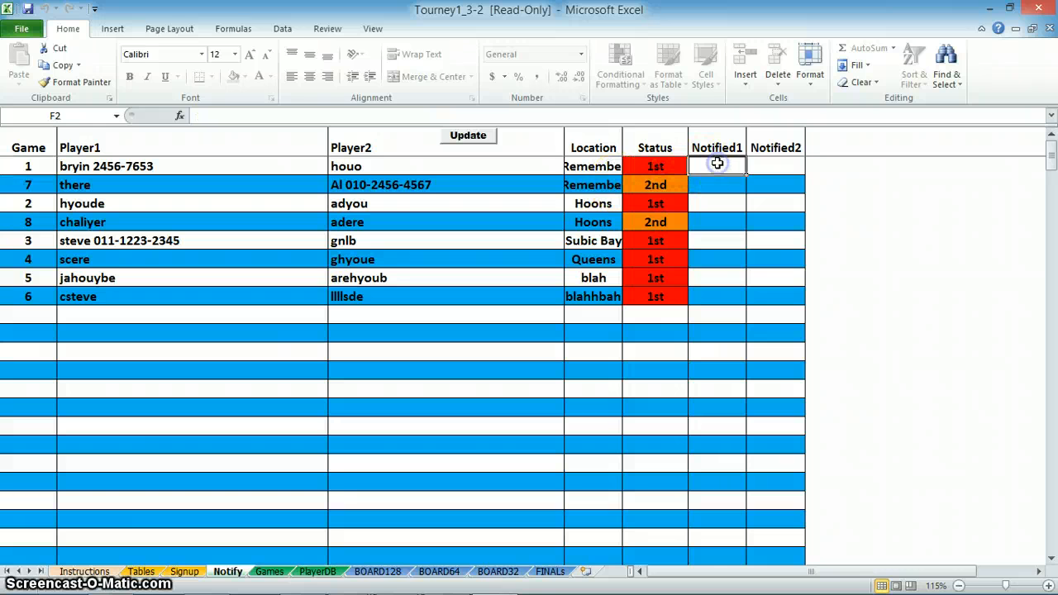
type("x")
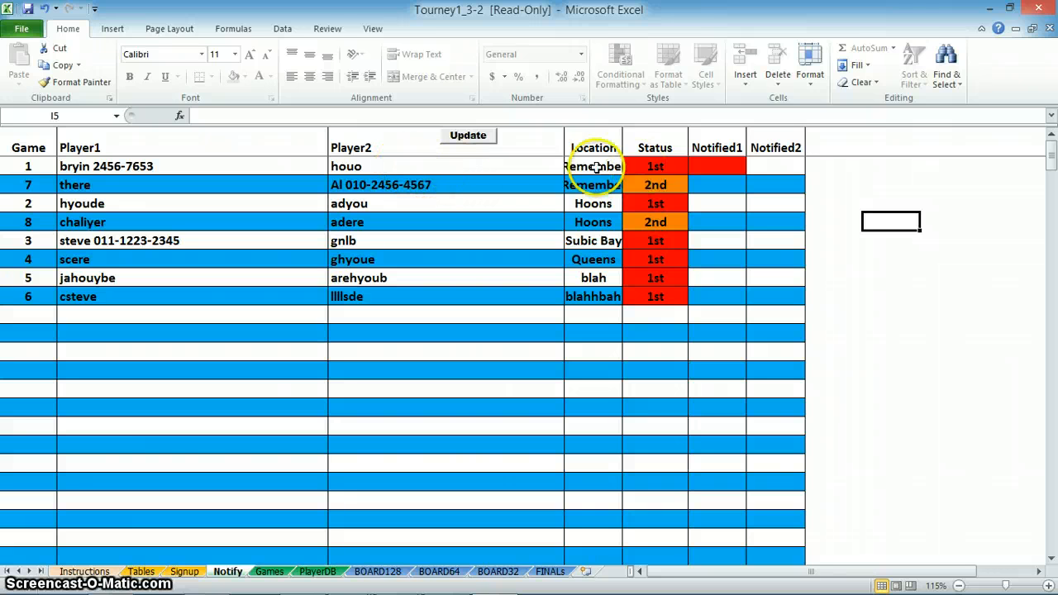
mouse_move(356, 166)
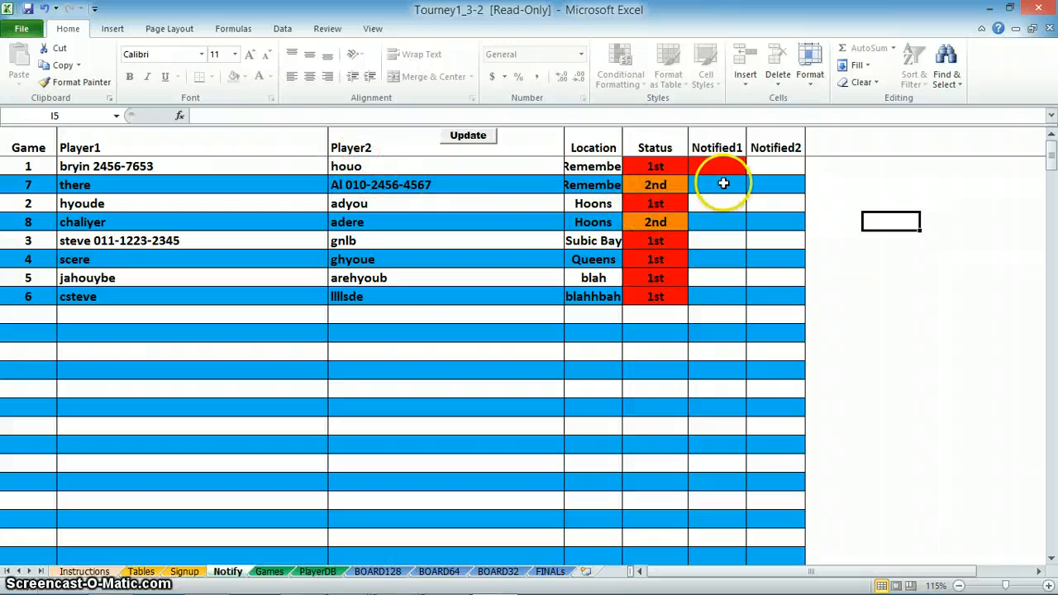
left_click(718, 185)
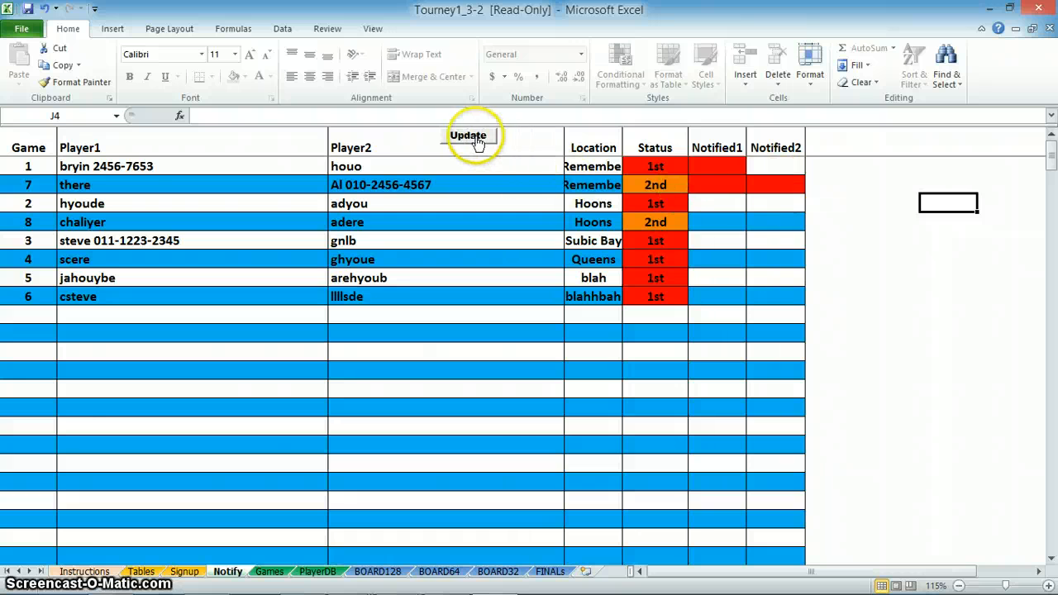
left_click(468, 136)
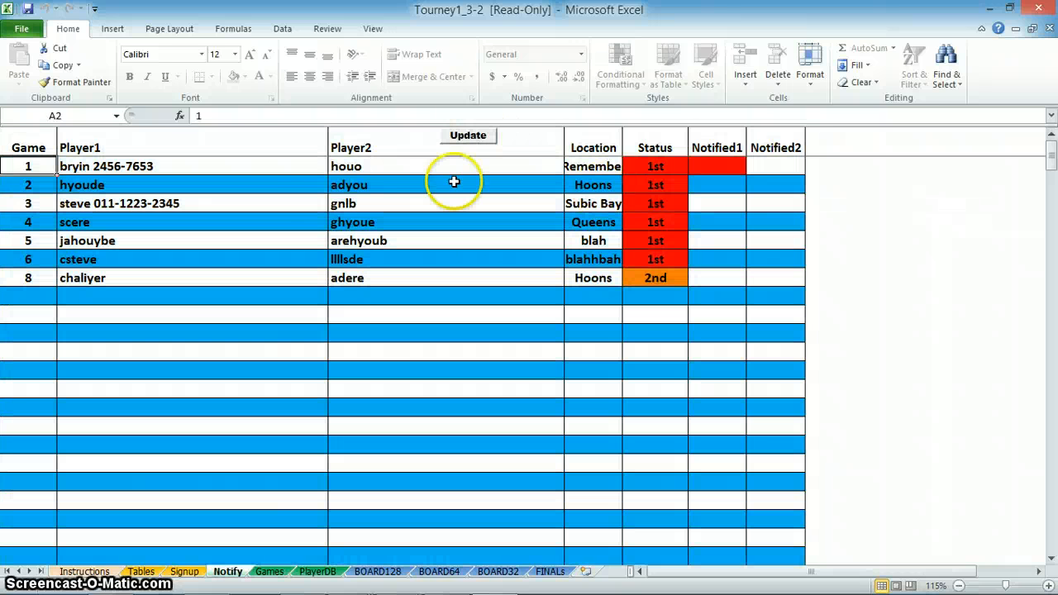
mouse_move(370, 190)
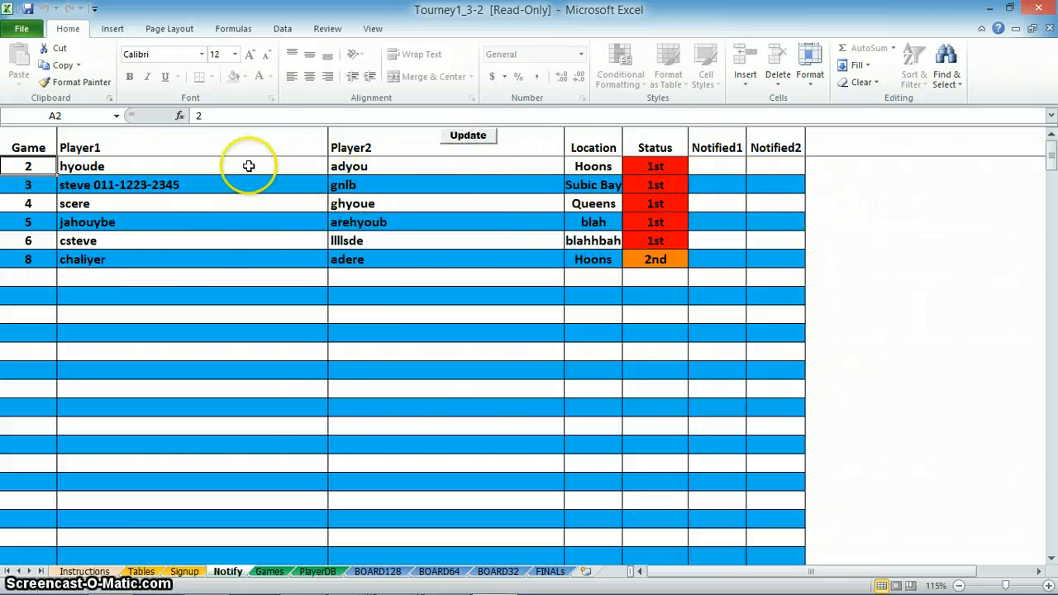
mouse_move(468, 136)
type("x")
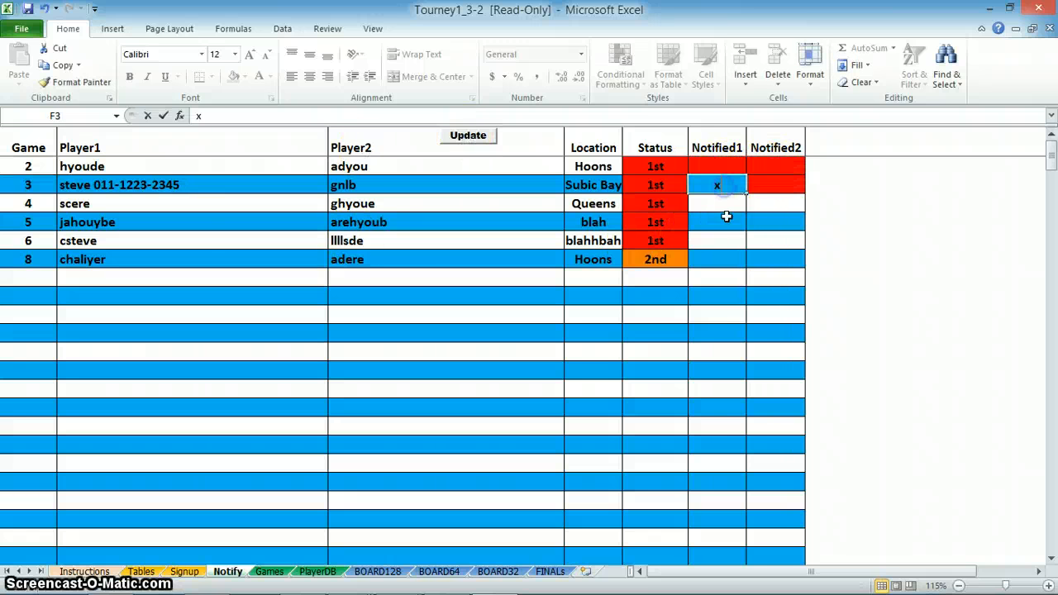
- Mark games 3, 5 and 6 as notified, then return to the Games sheet
left_click(776, 222)
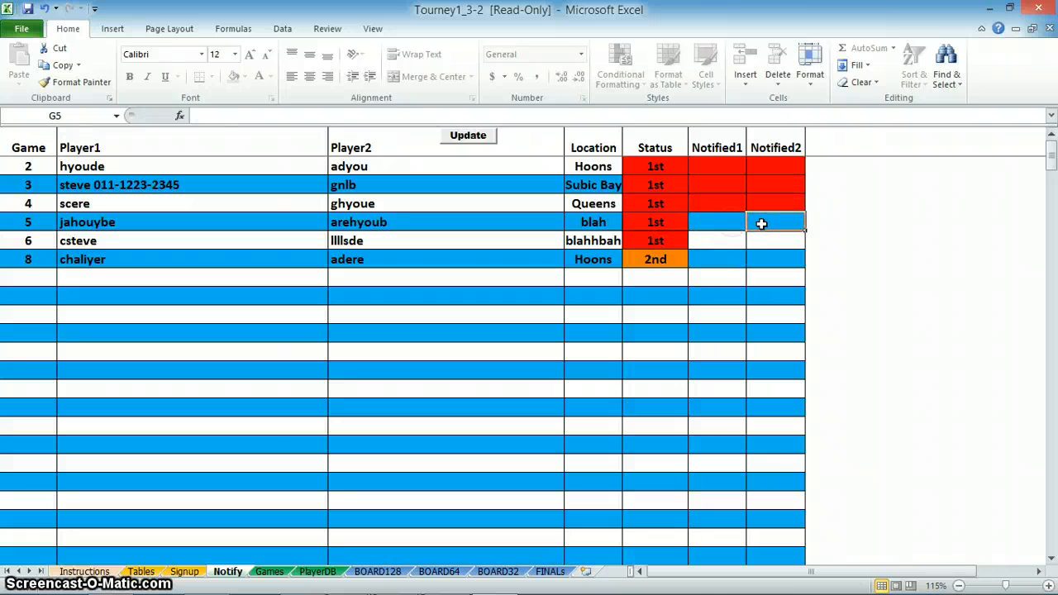
left_click(718, 242)
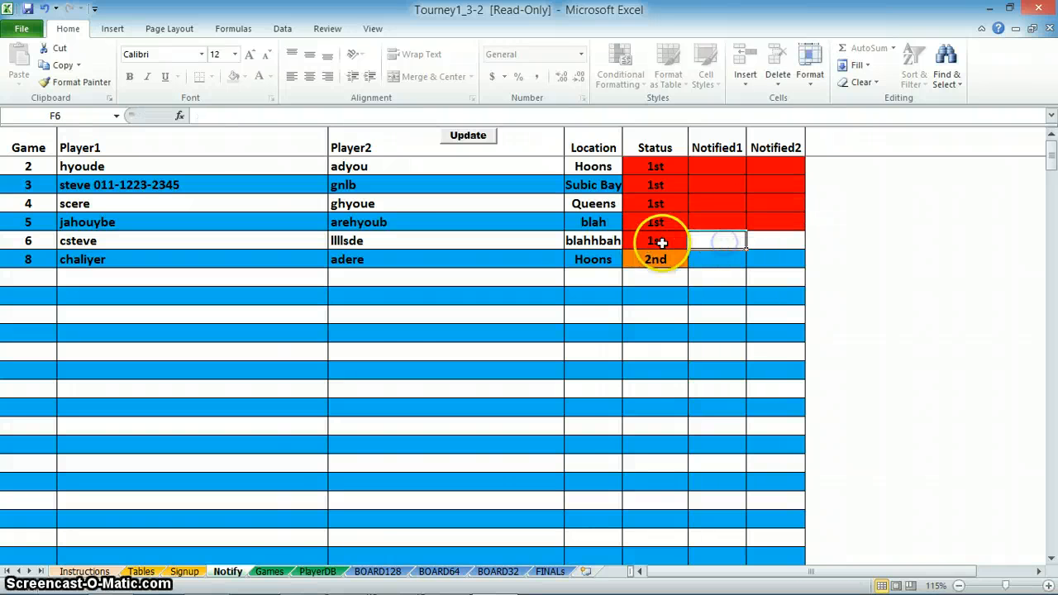
left_click(268, 572)
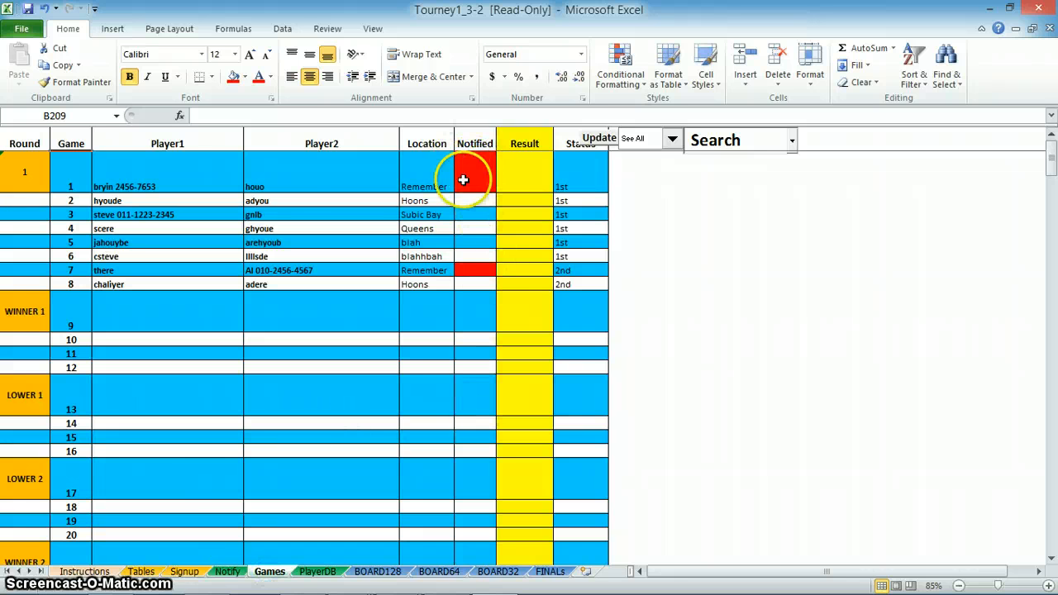
mouse_move(320, 185)
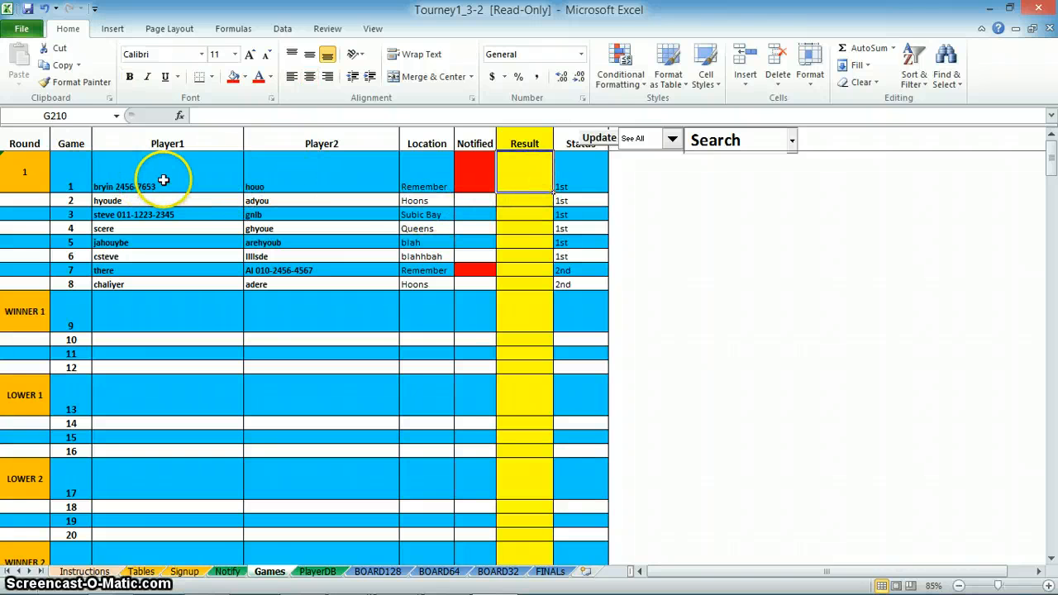
mouse_move(306, 195)
type("2")
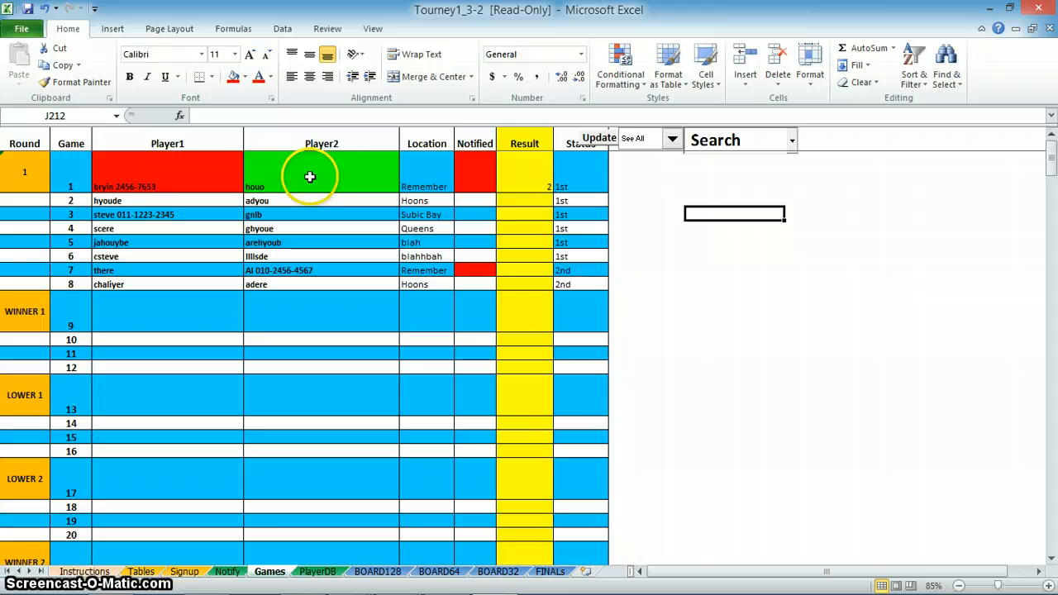
mouse_move(546, 179)
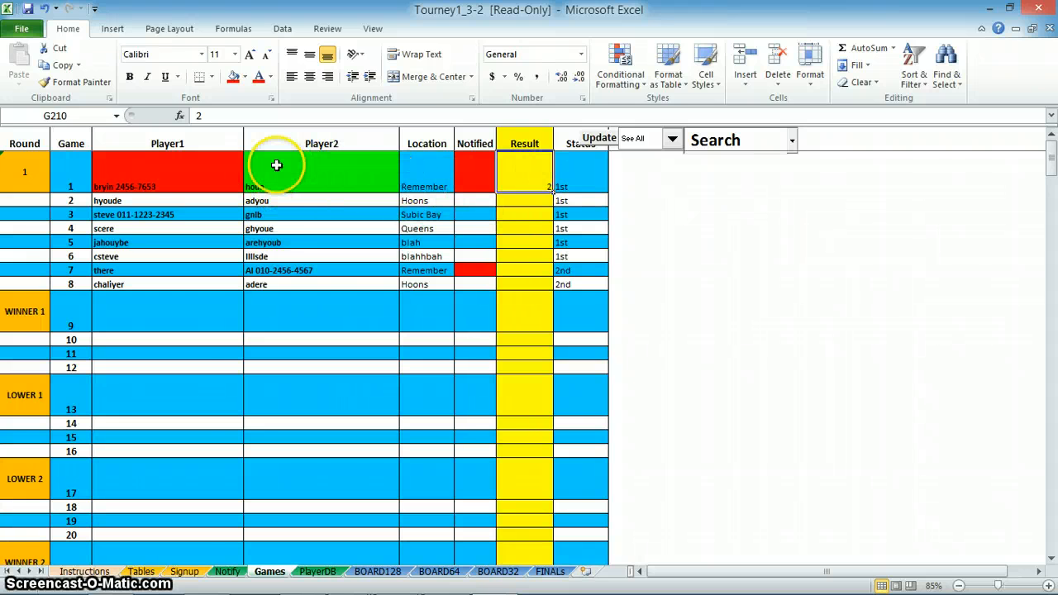
mouse_move(289, 179)
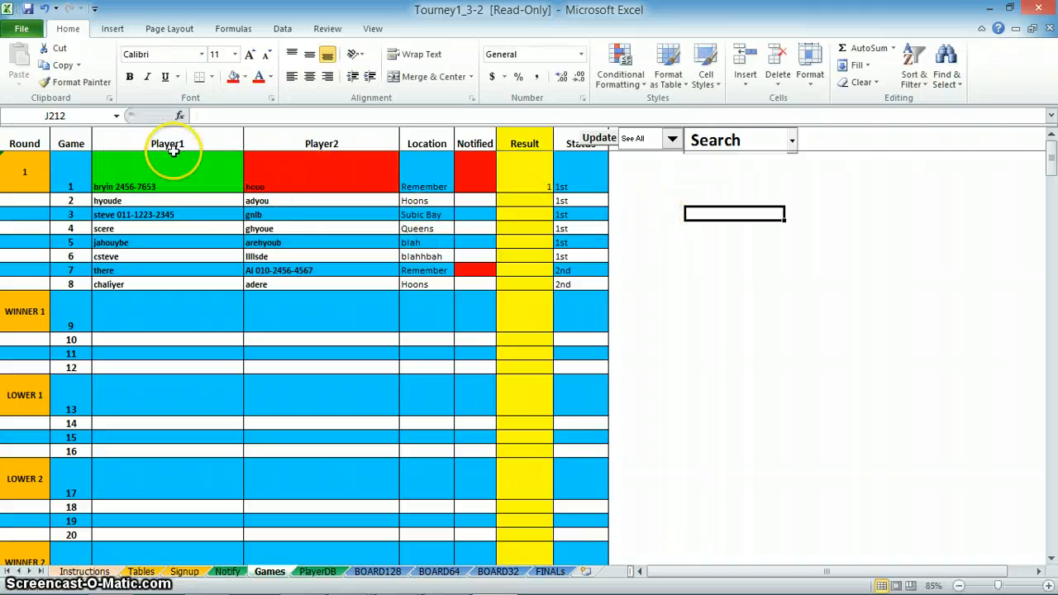
mouse_move(294, 202)
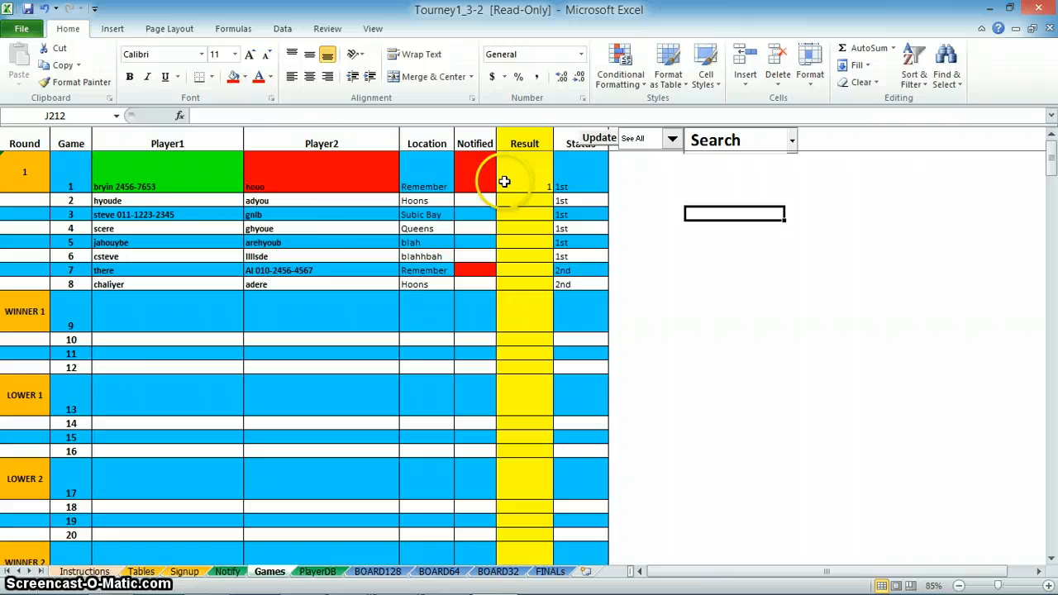
mouse_move(582, 124)
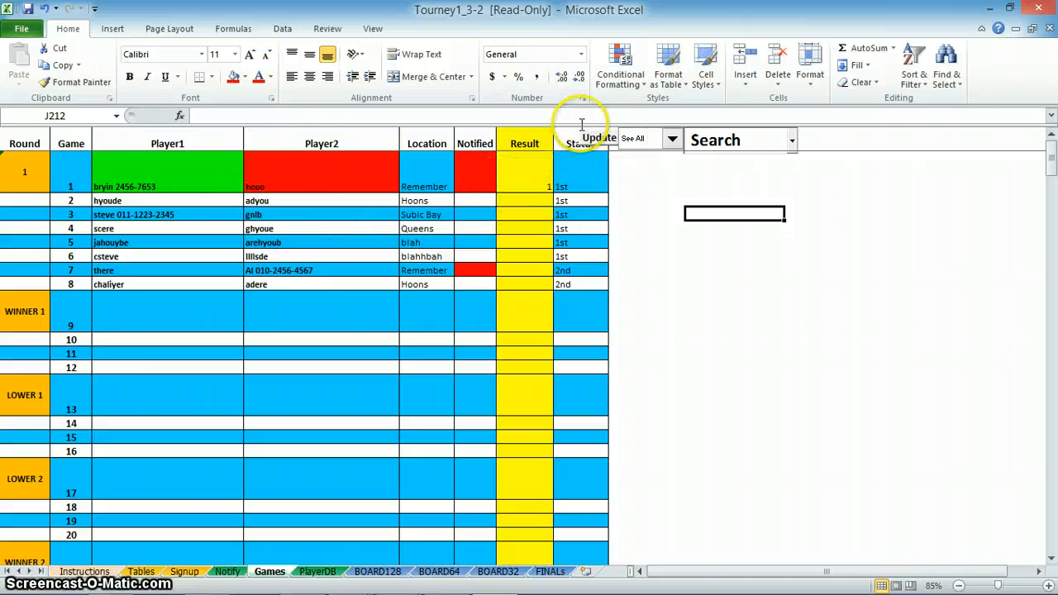
mouse_move(349, 197)
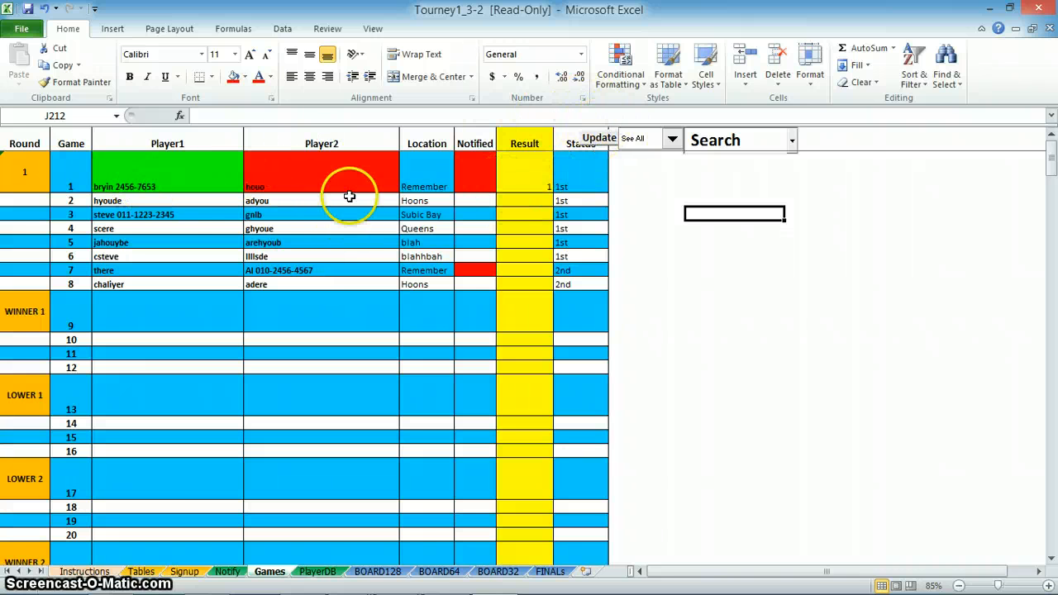
mouse_move(526, 276)
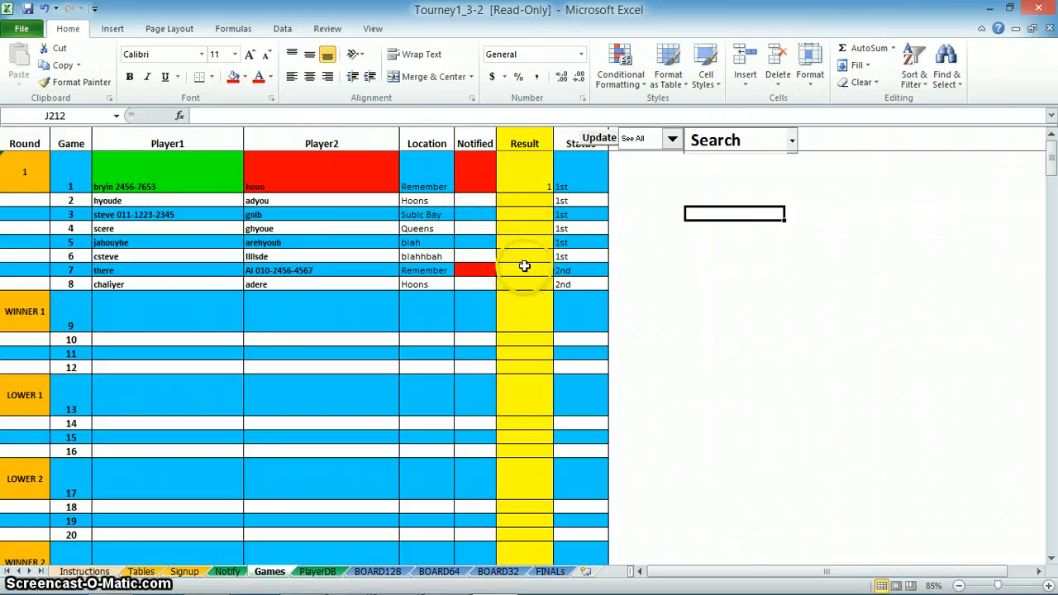
mouse_move(420, 180)
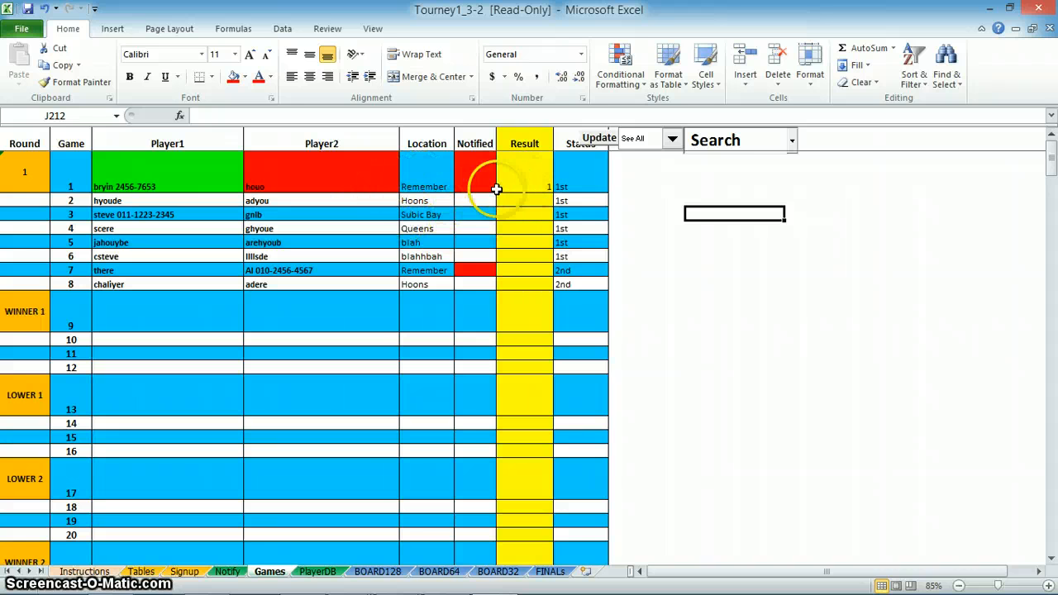
mouse_move(182, 178)
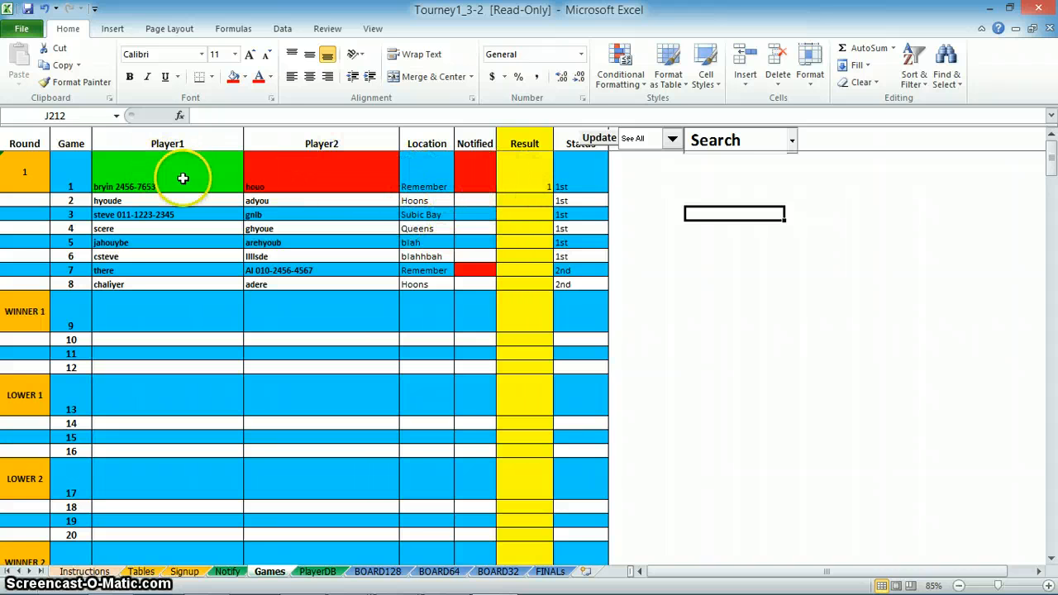
mouse_move(568, 171)
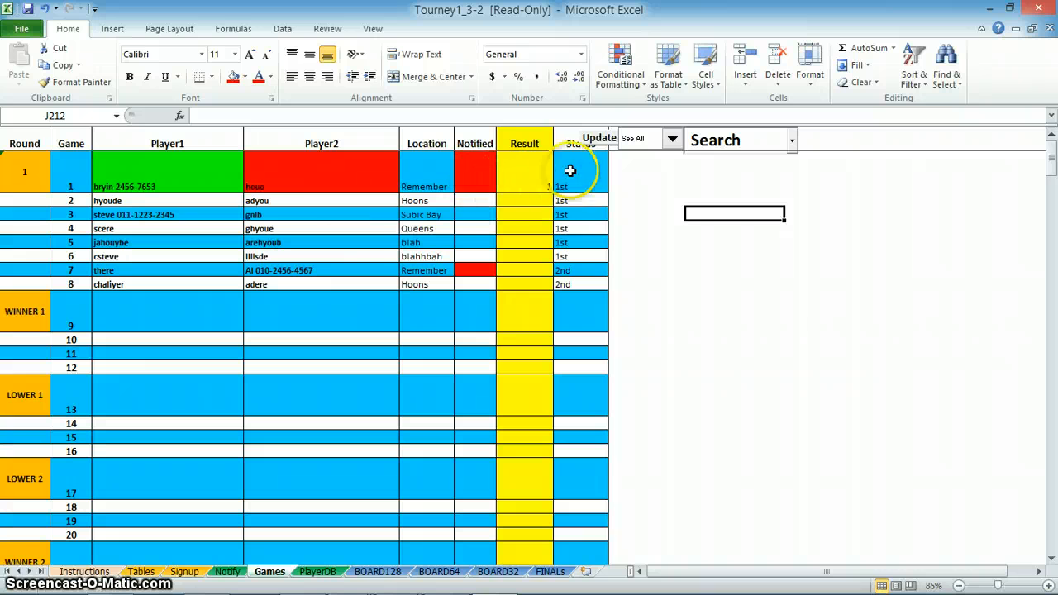
mouse_move(506, 180)
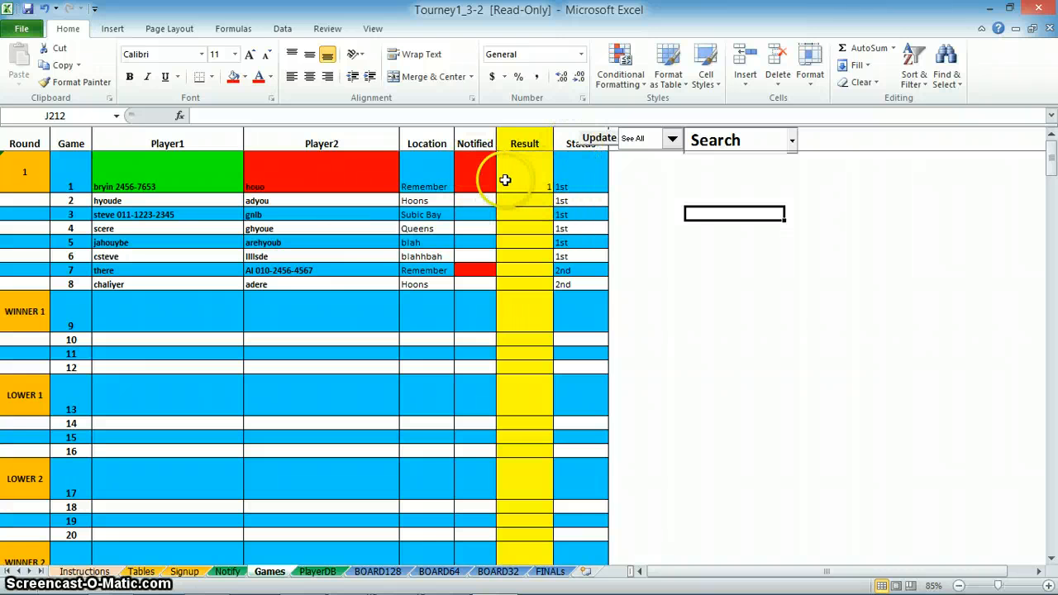
mouse_move(504, 262)
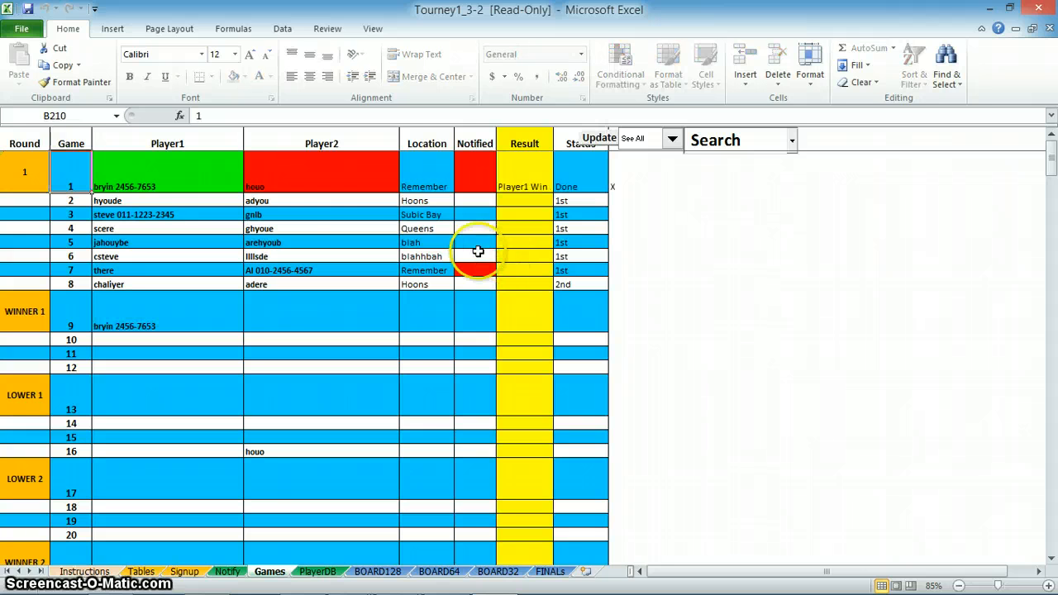
mouse_move(288, 301)
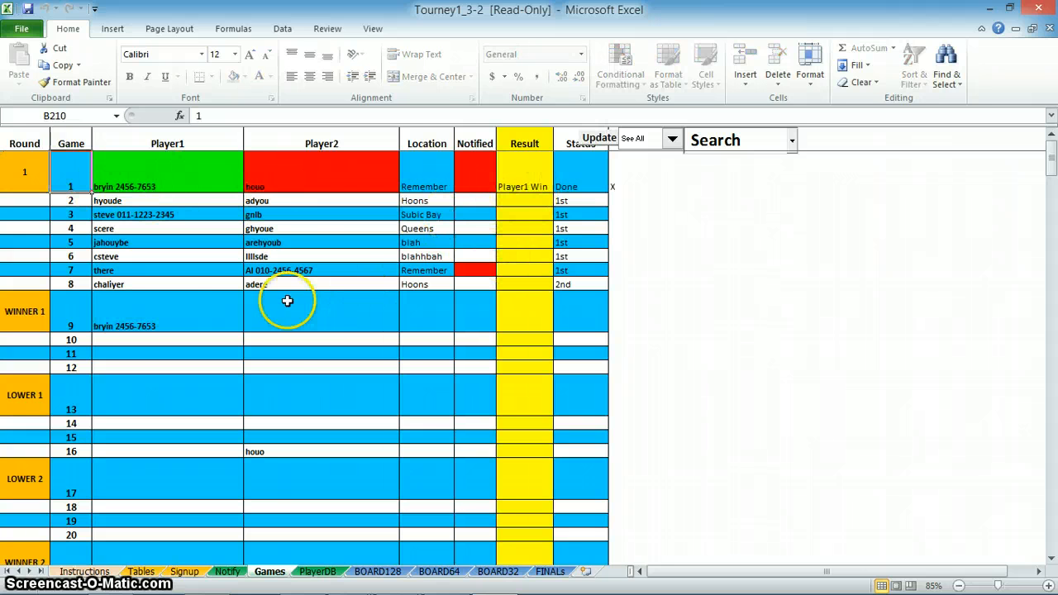
- Enter remaining first-round results (e.g. 2) and run Update so winners advance into games 9–16
left_click(166, 310)
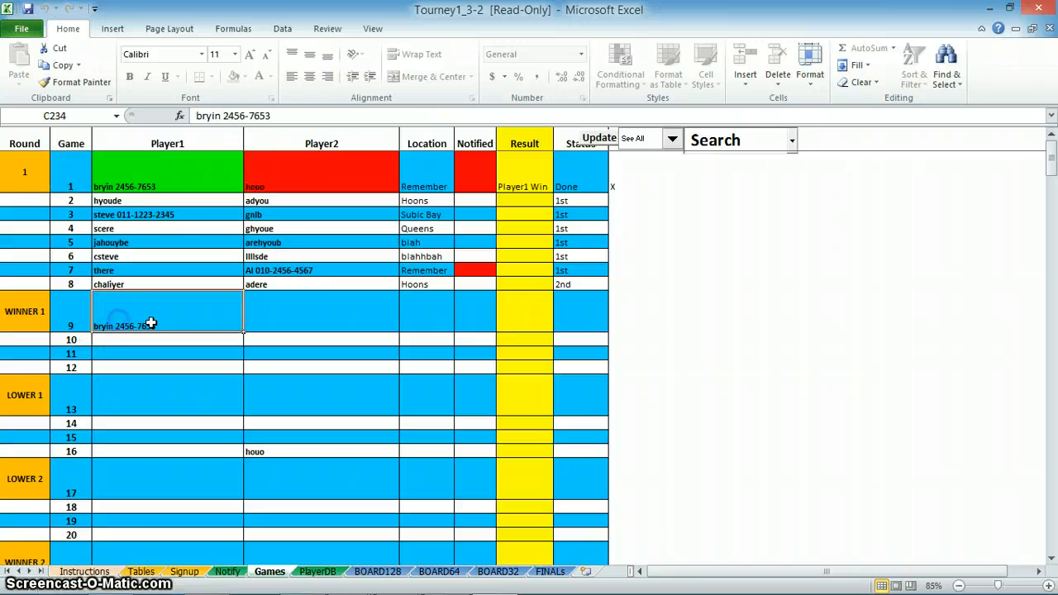
mouse_move(314, 317)
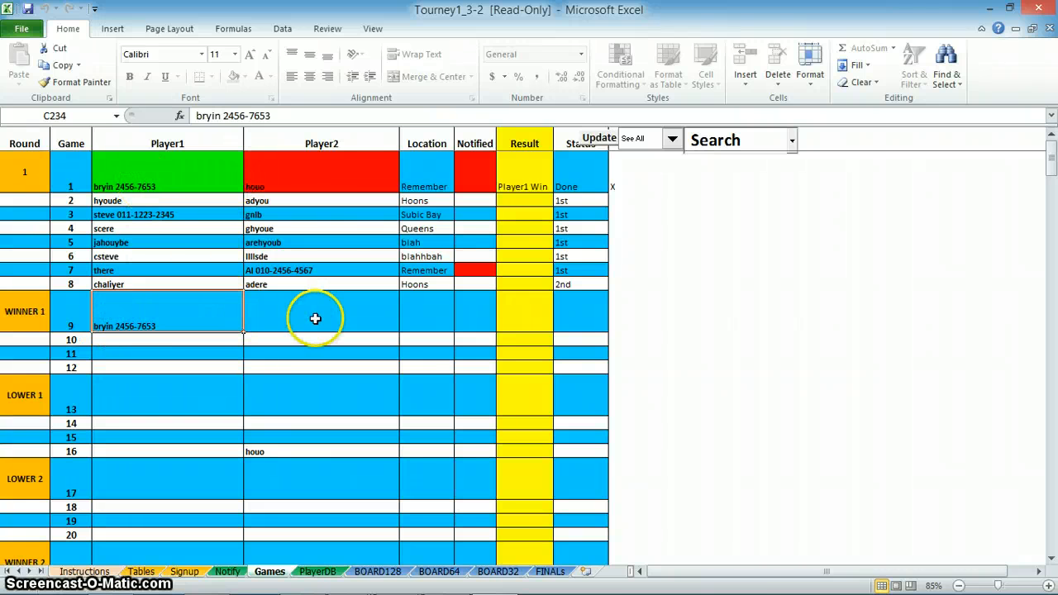
left_click(516, 200)
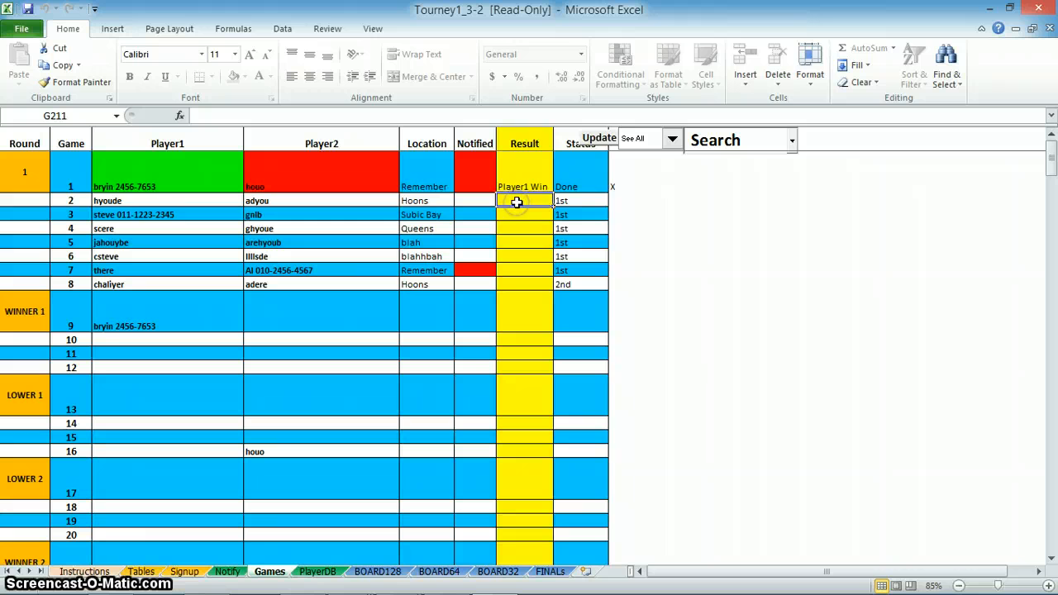
left_click(520, 241)
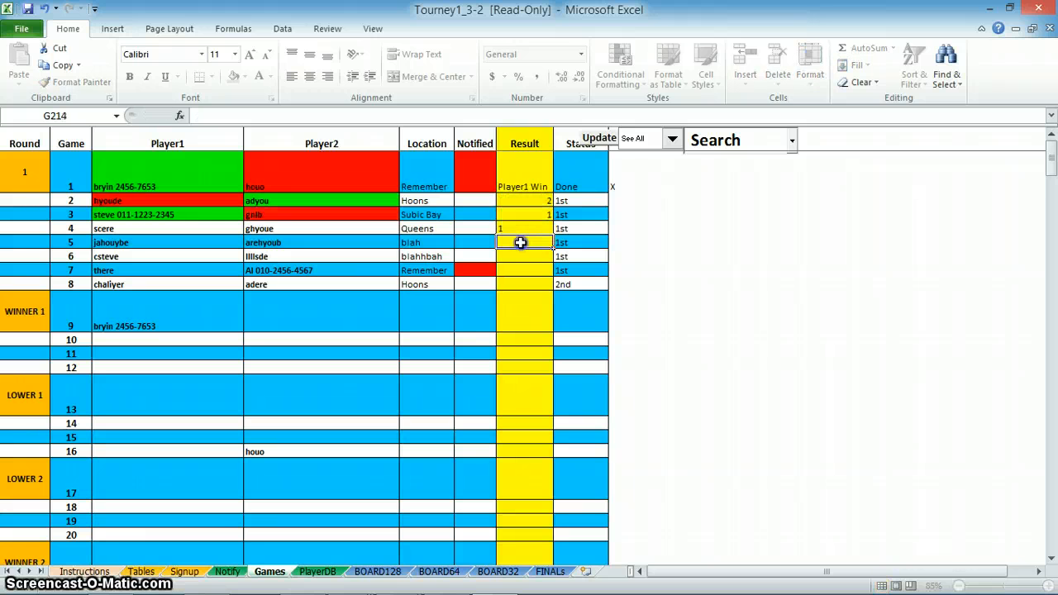
type("2")
left_click(524, 256)
type("1")
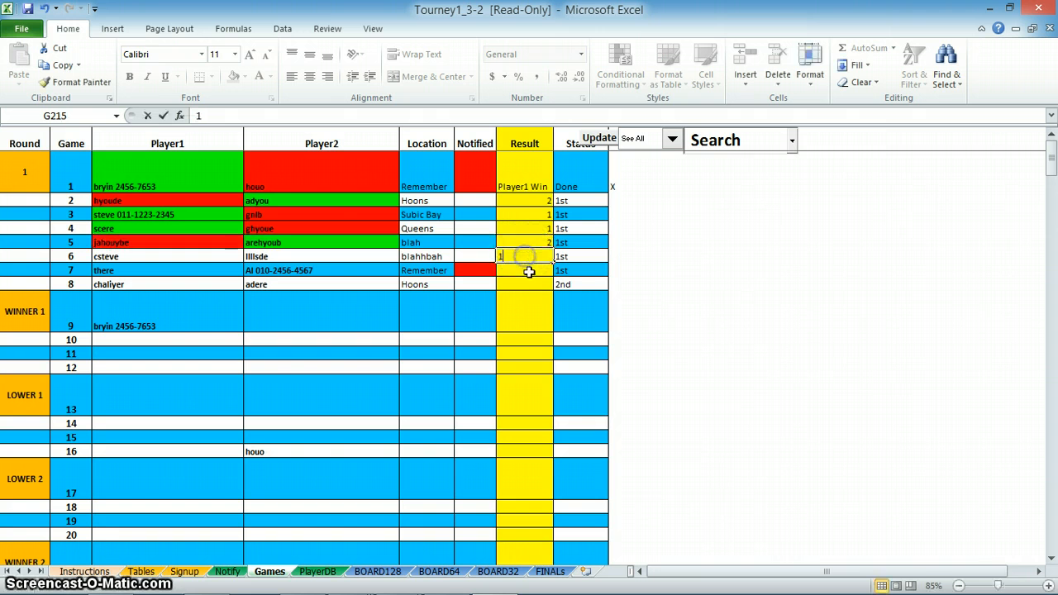
left_click(647, 254)
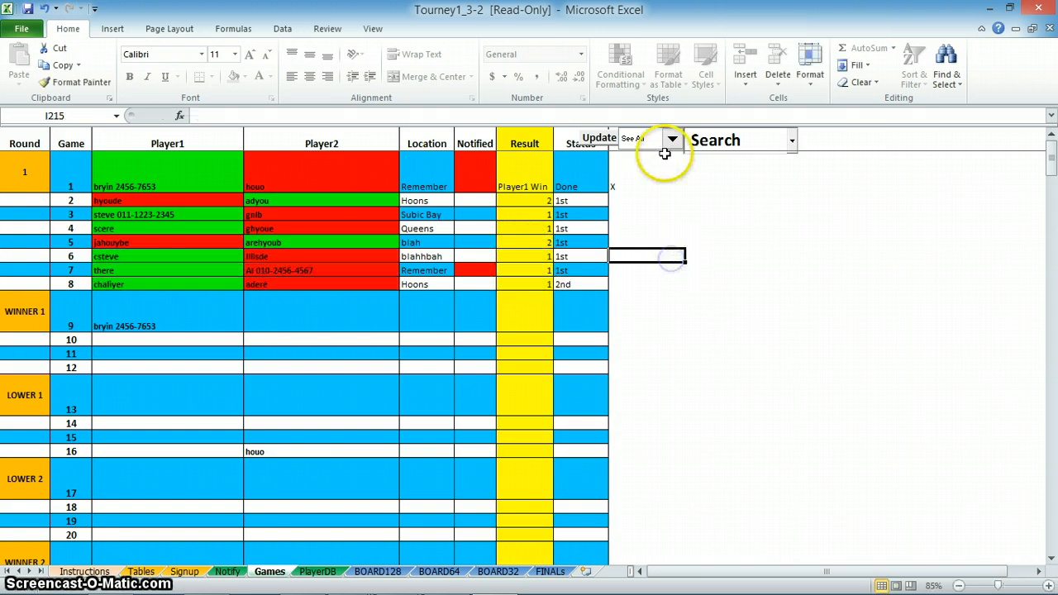
mouse_move(321, 278)
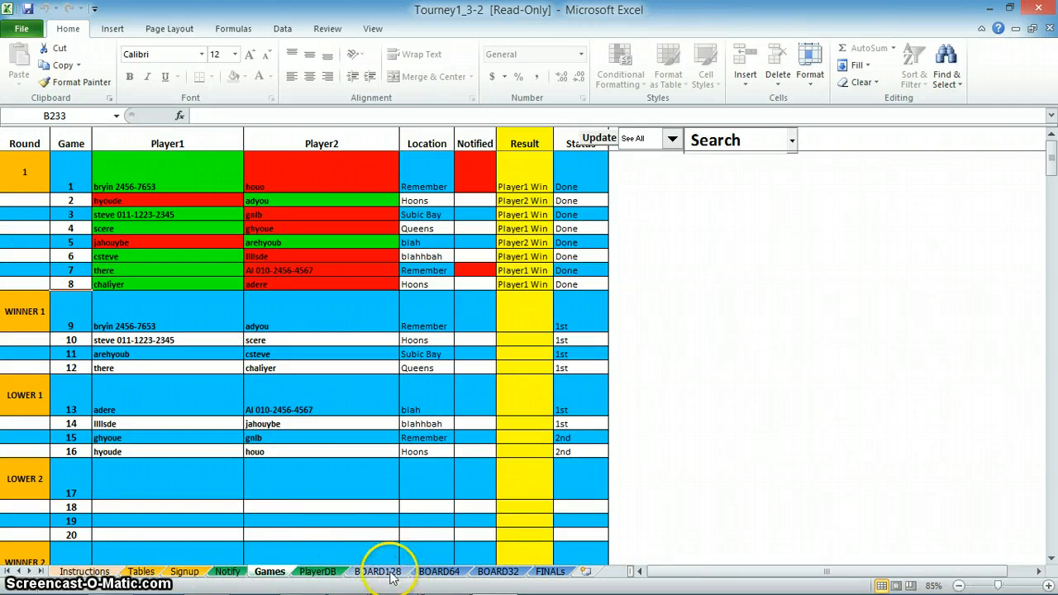
- Review the BOARD128 bracket for the posted results, then move on to the FINALS sheet
left_click(377, 572)
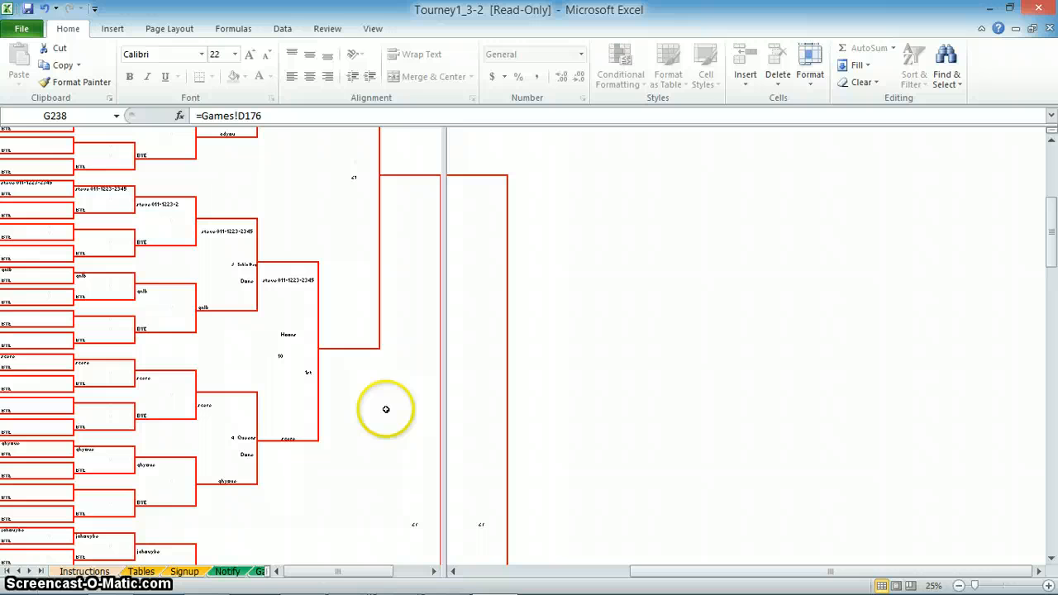
mouse_move(290, 571)
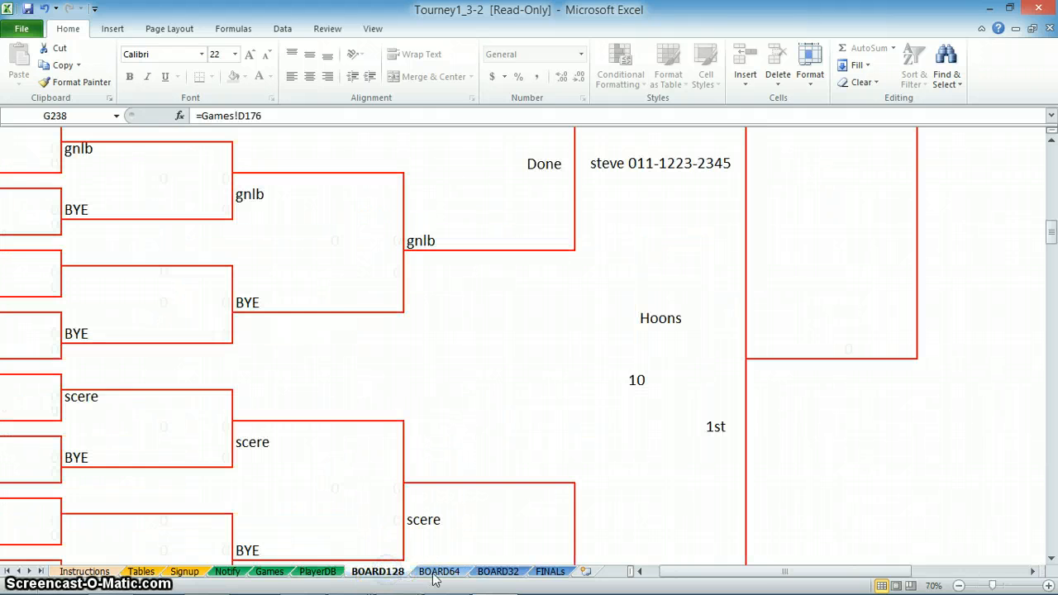
left_click(549, 572)
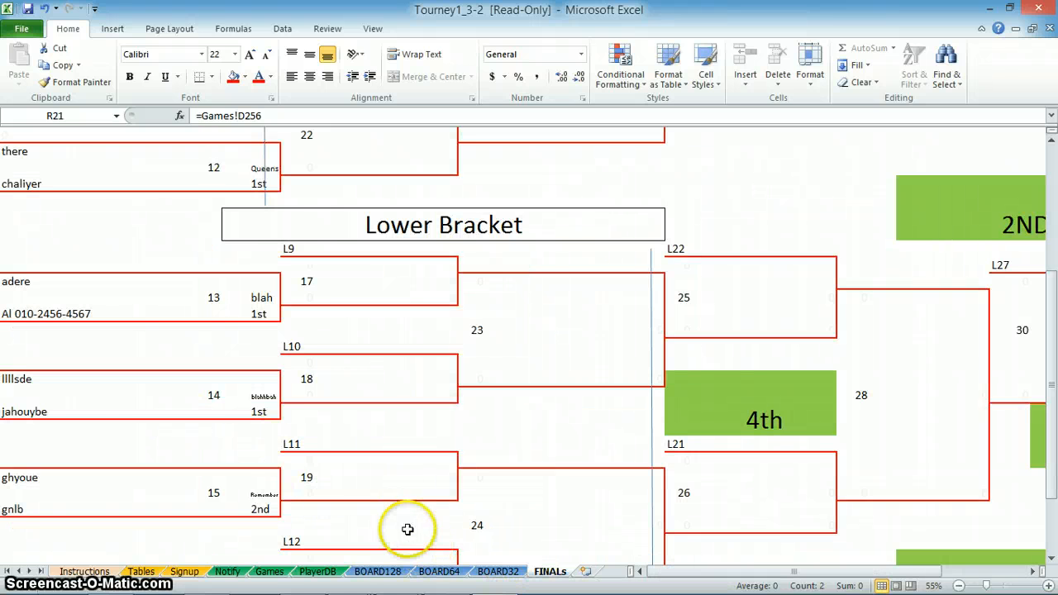
- Scroll through the FINALS sheet to check games 9–16 pairings and the 2nd placing for game 15
scroll("up", 3)
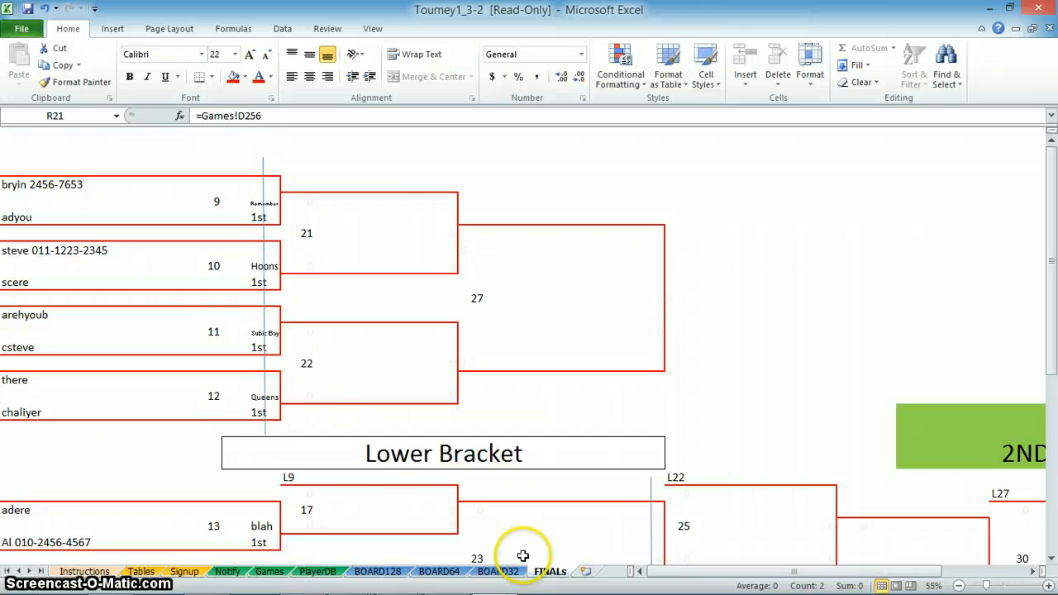
scroll("down", 3)
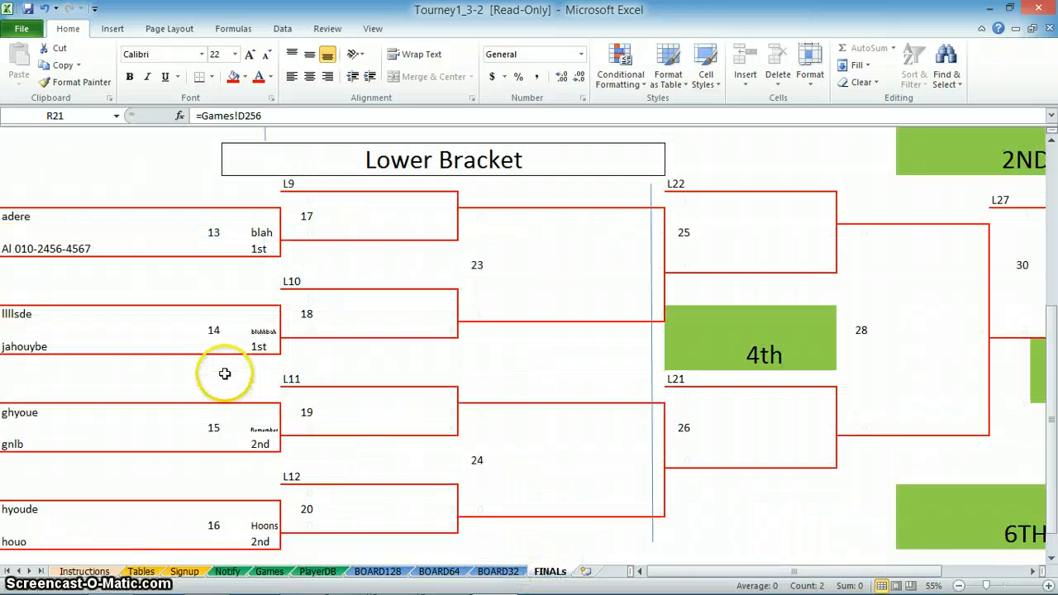
scroll("down", 3)
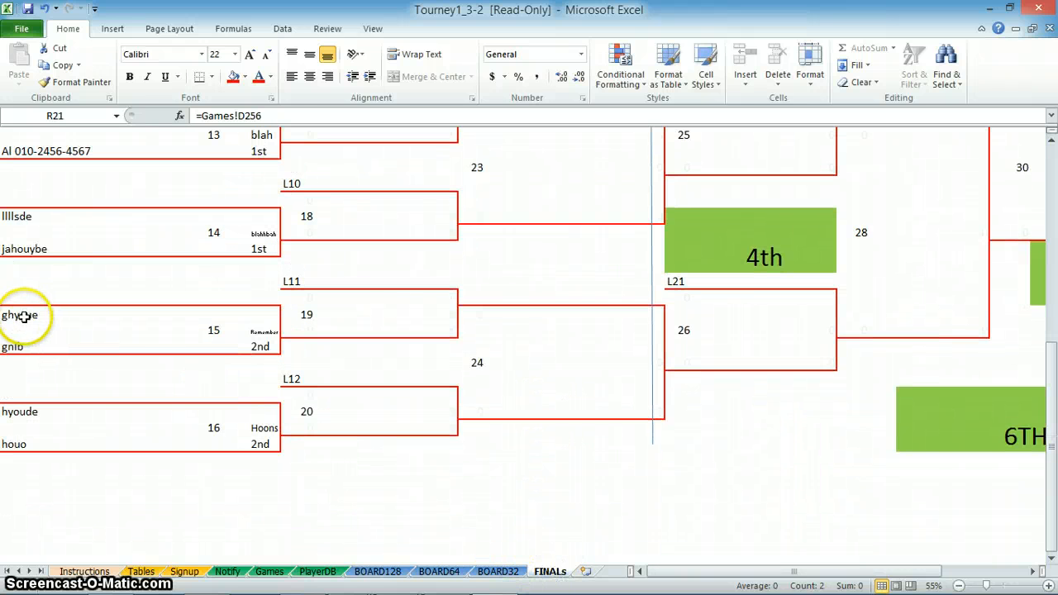
mouse_move(271, 334)
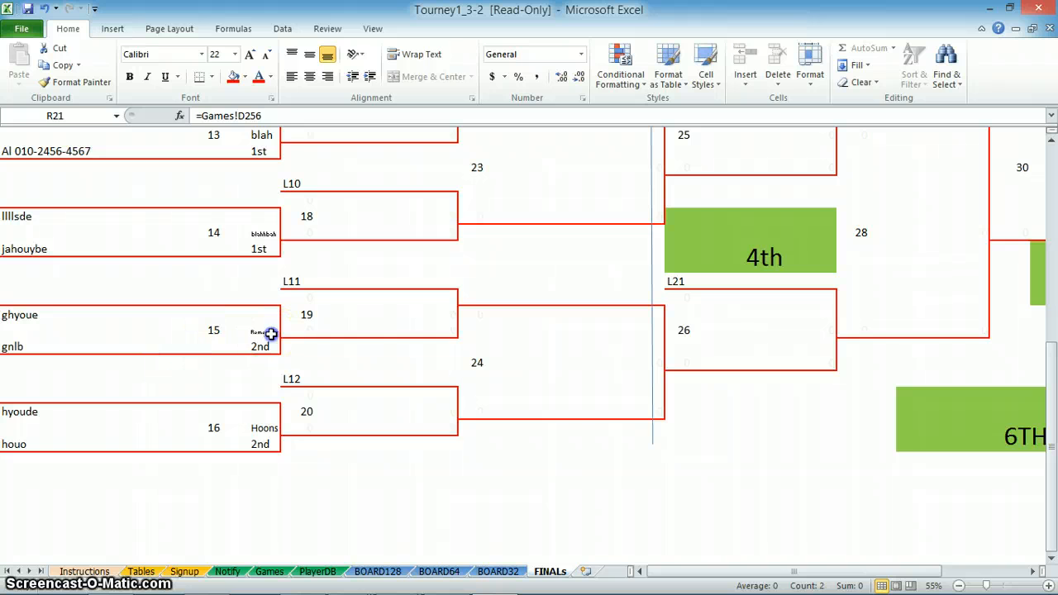
left_click(261, 347)
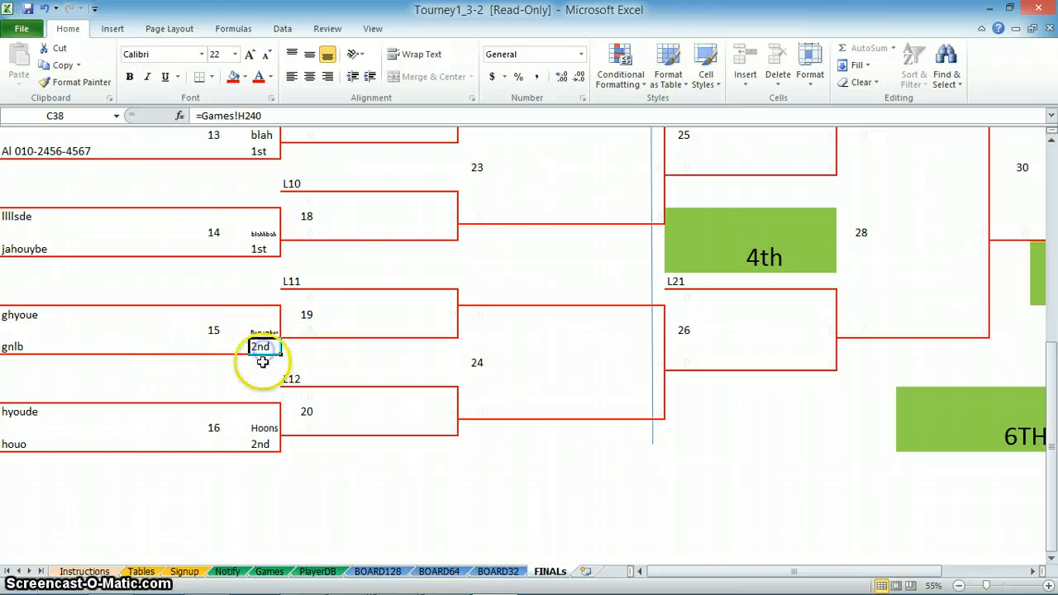
mouse_move(256, 456)
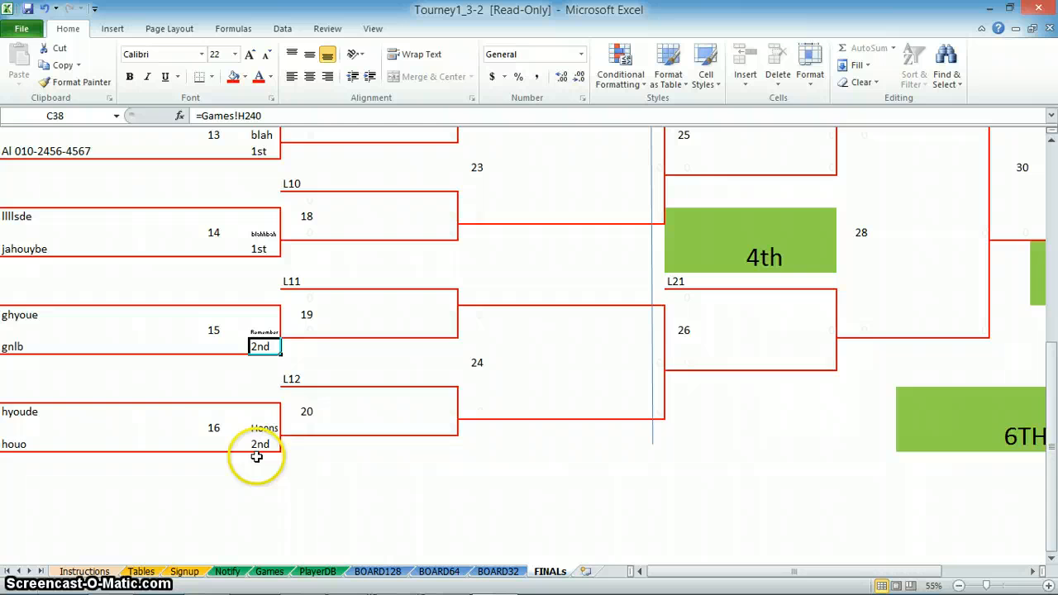
scroll("up", 3)
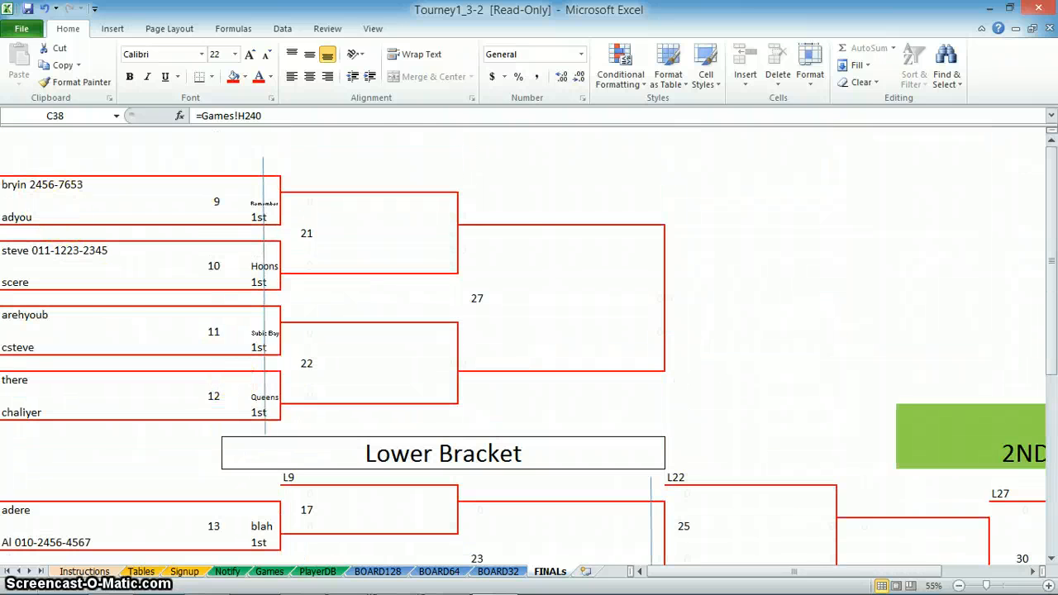
mouse_move(258, 205)
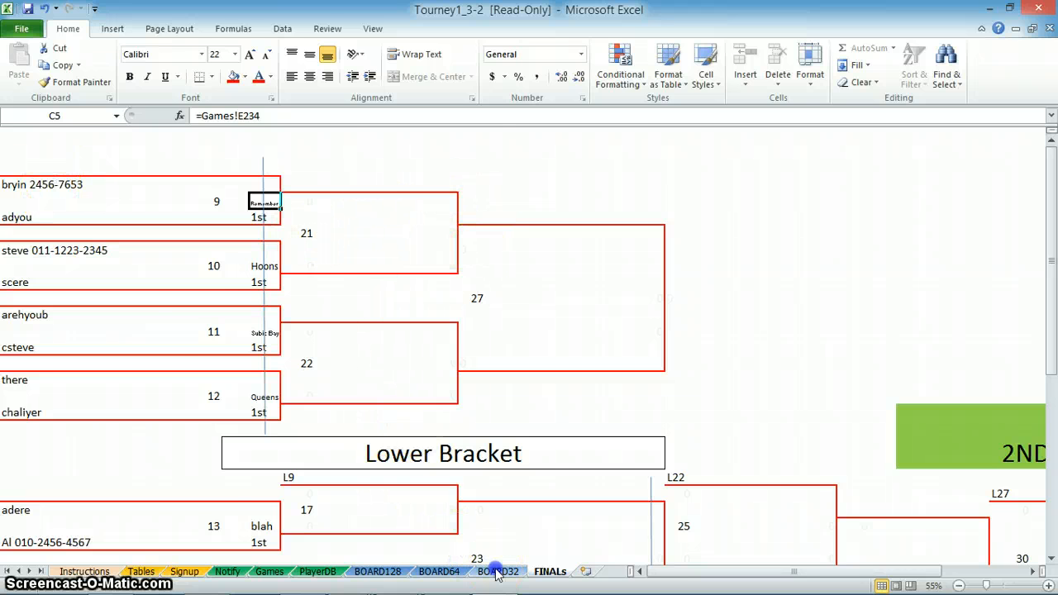
- Look over the BOARD32 bracket, then bring up the PlayerDB sheet with the 16 players
left_click(497, 572)
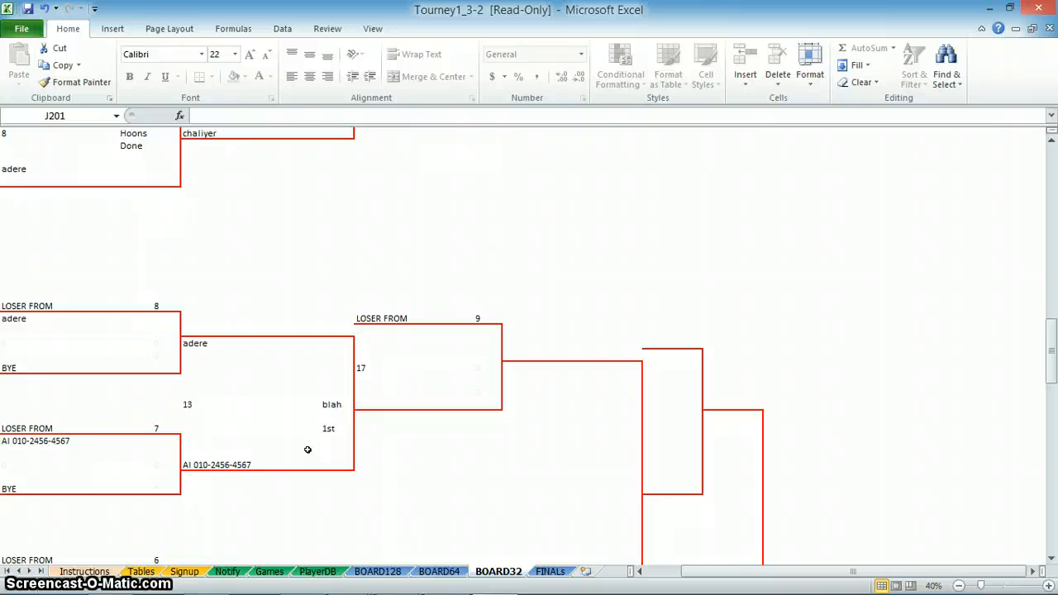
scroll("up", 3)
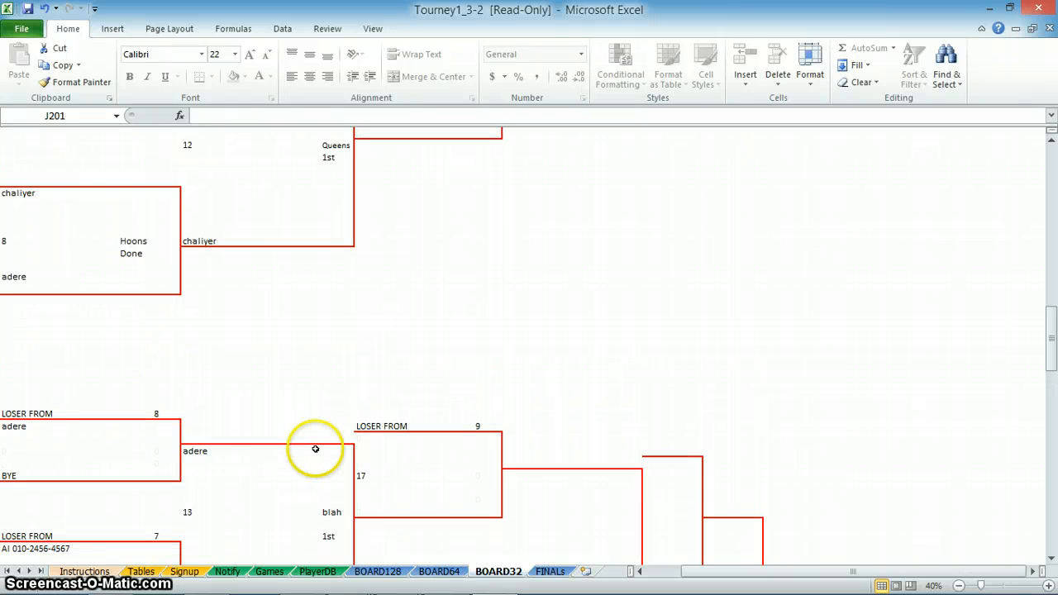
mouse_move(420, 539)
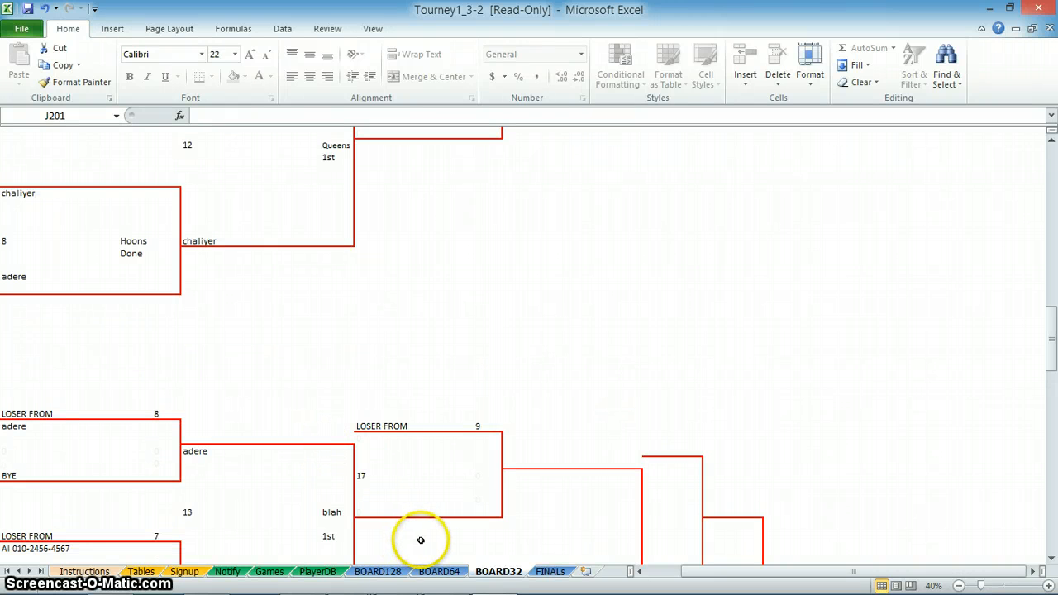
left_click(227, 572)
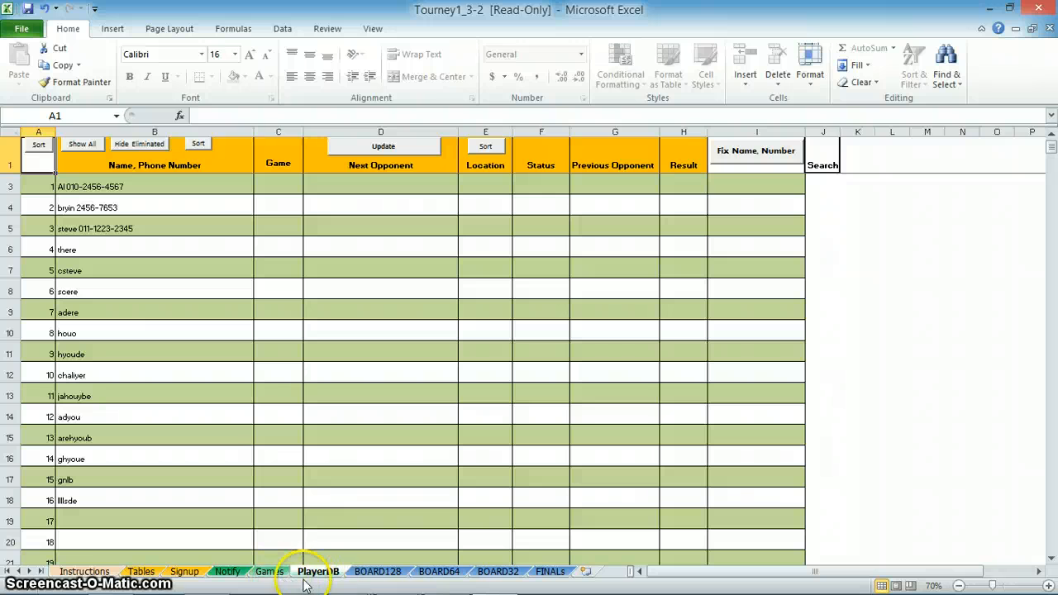
mouse_move(251, 562)
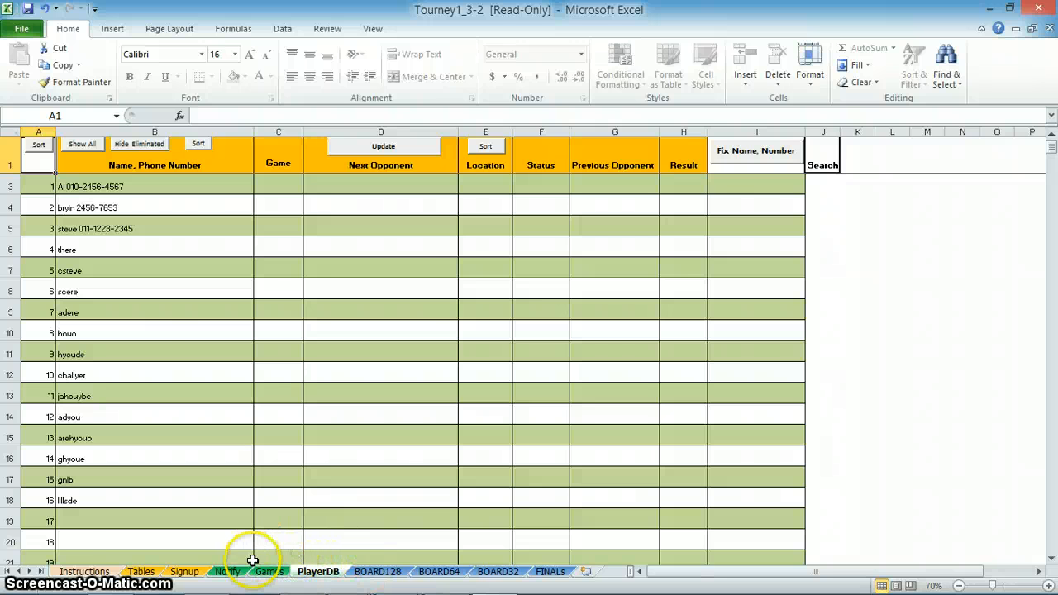
- Refresh the Notify list so fully notified games drop off, then move to the Games sheet
left_click(228, 572)
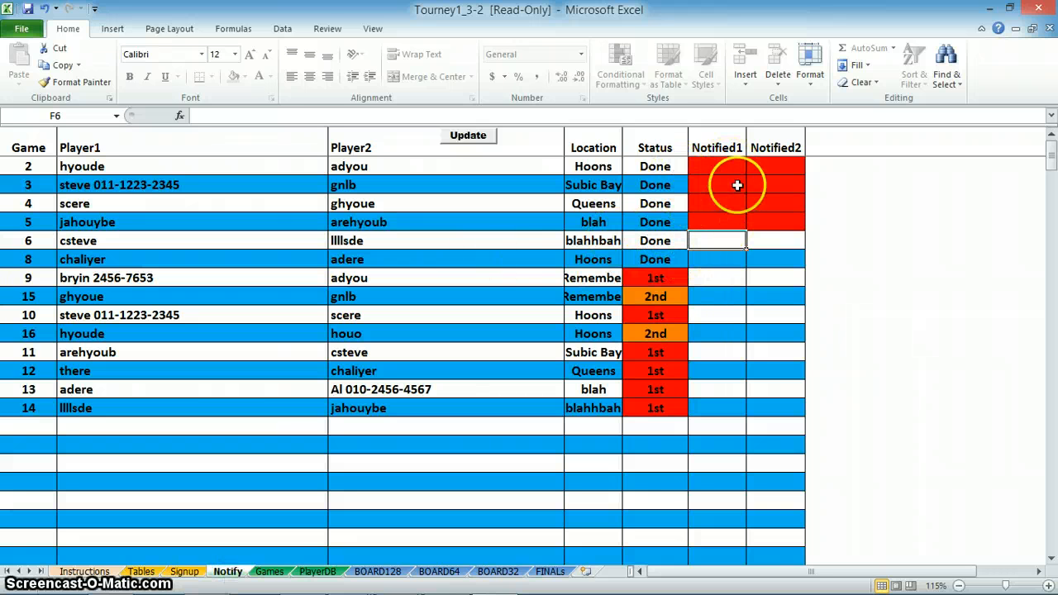
left_click(466, 135)
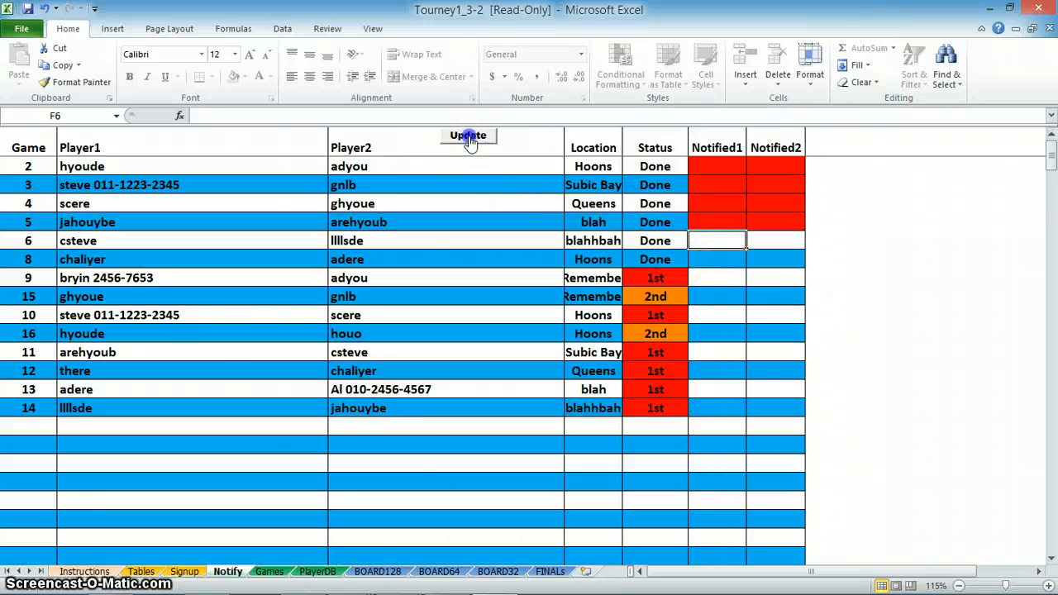
left_click(466, 136)
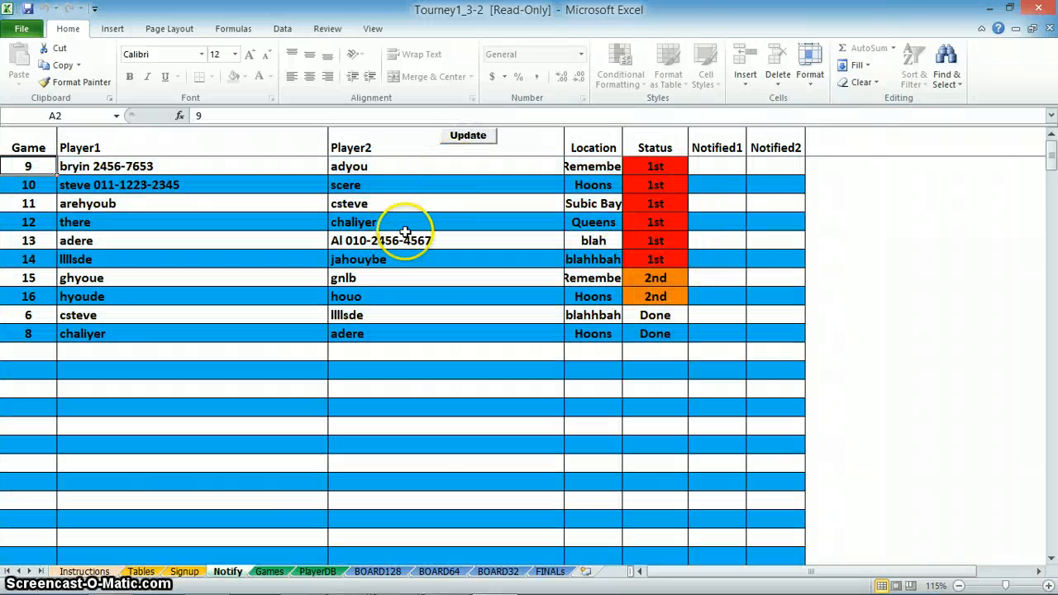
mouse_move(653, 361)
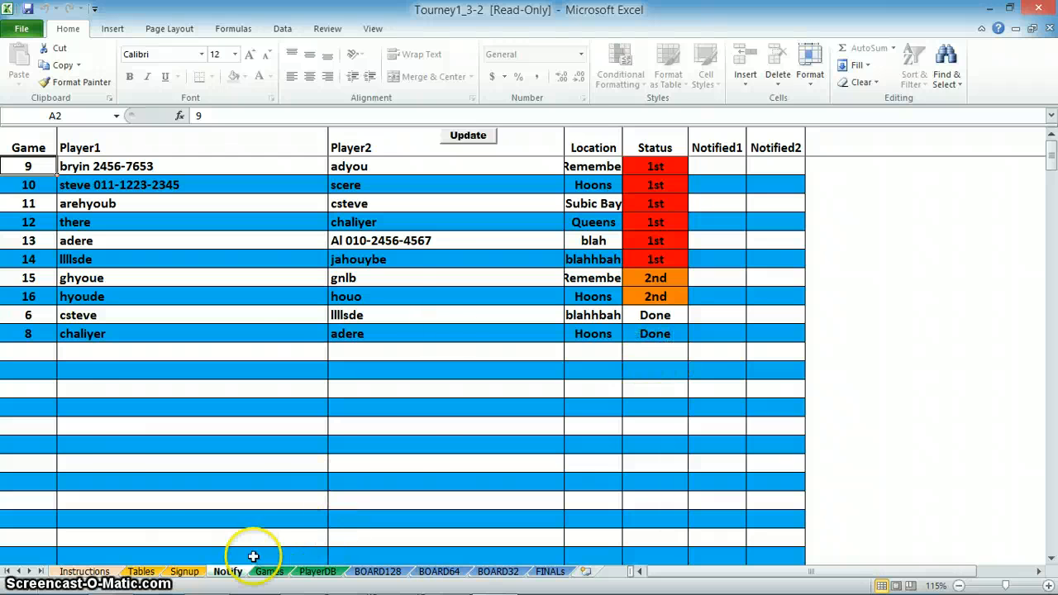
left_click(268, 572)
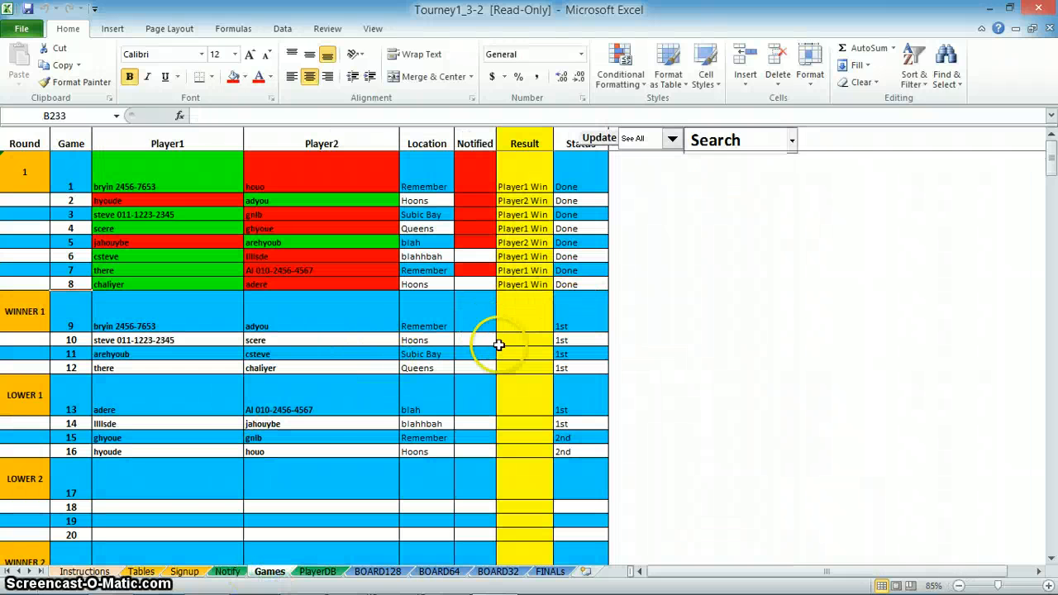
mouse_move(471, 441)
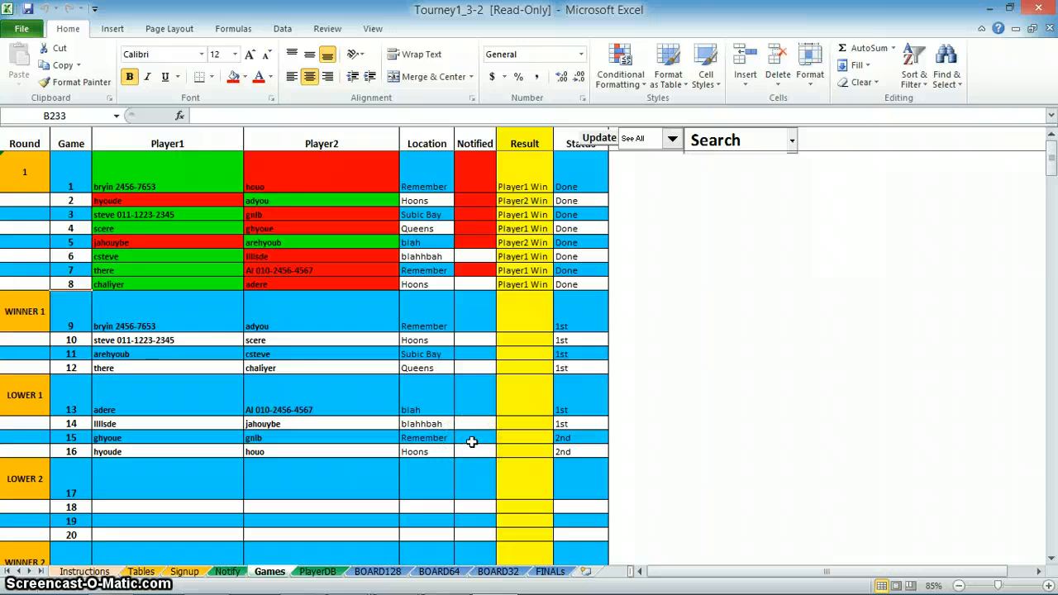
- Review the FINALS sheet's later games and the 1st–6th placing boxes
left_click(549, 572)
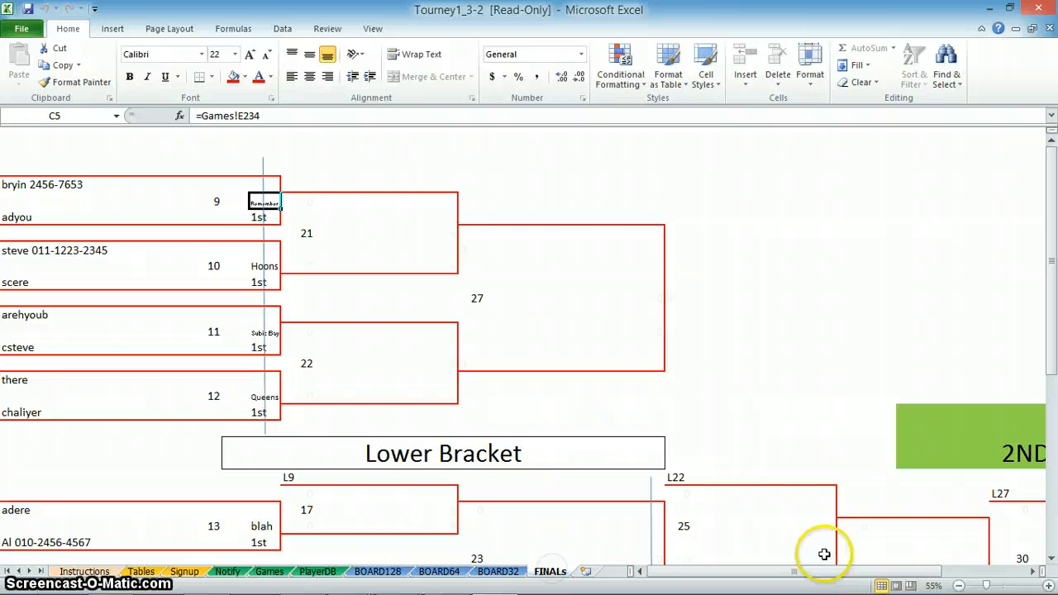
scroll("right", 3)
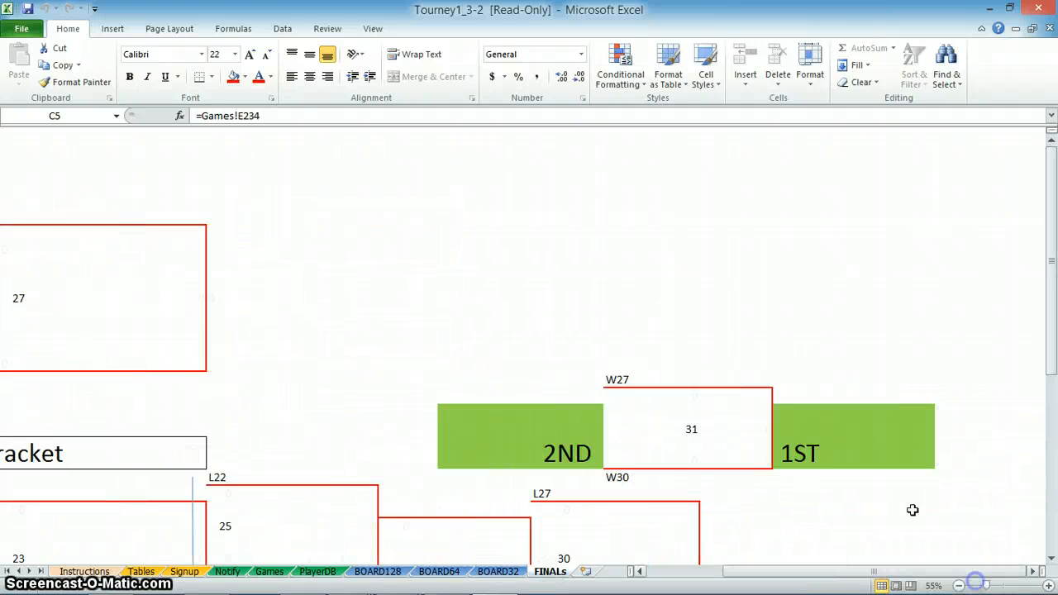
scroll("down", 3)
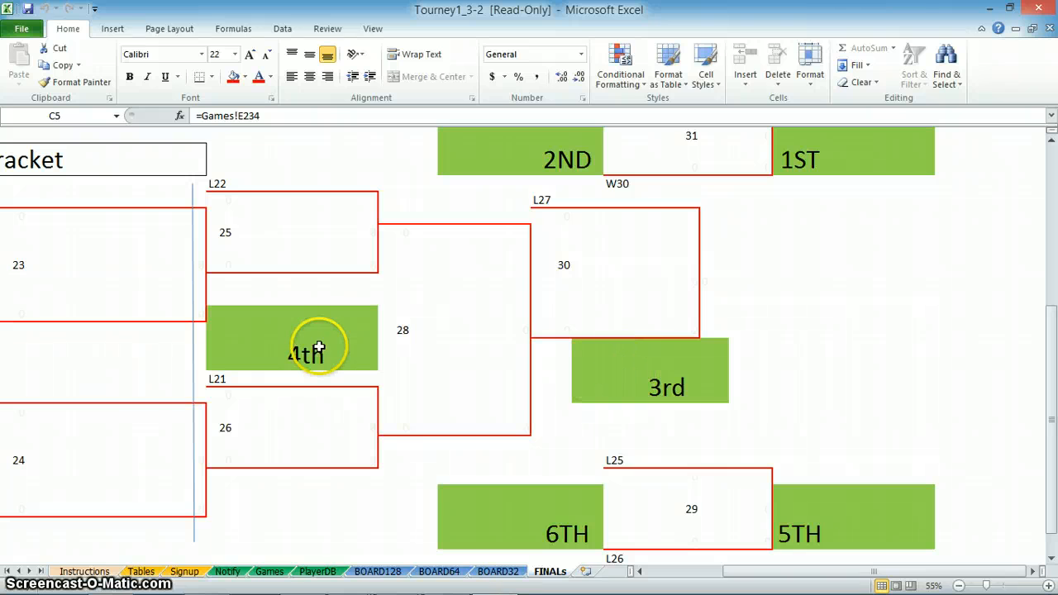
left_click(909, 346)
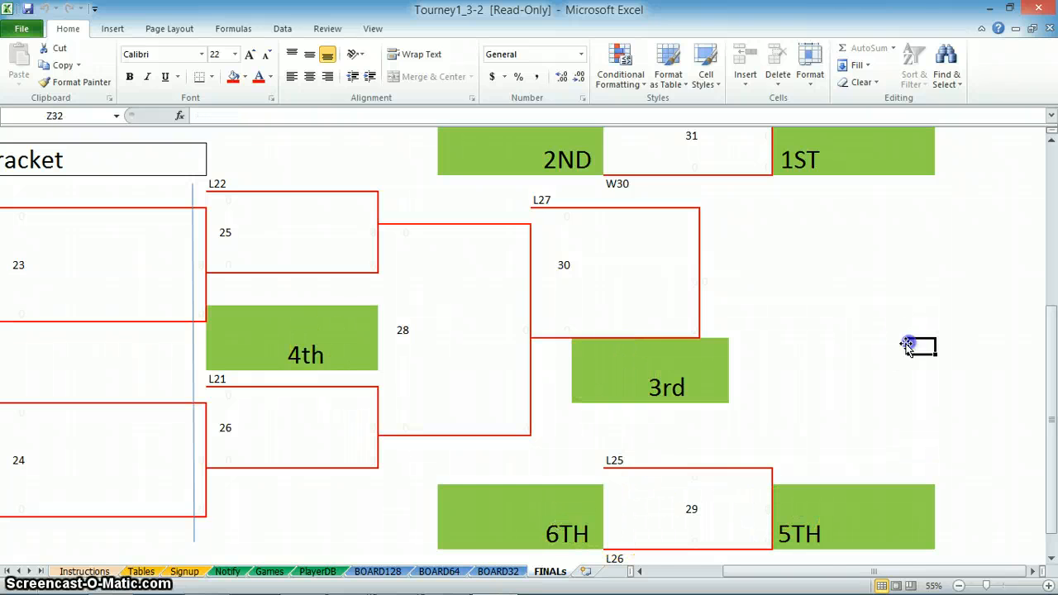
scroll("up", 3)
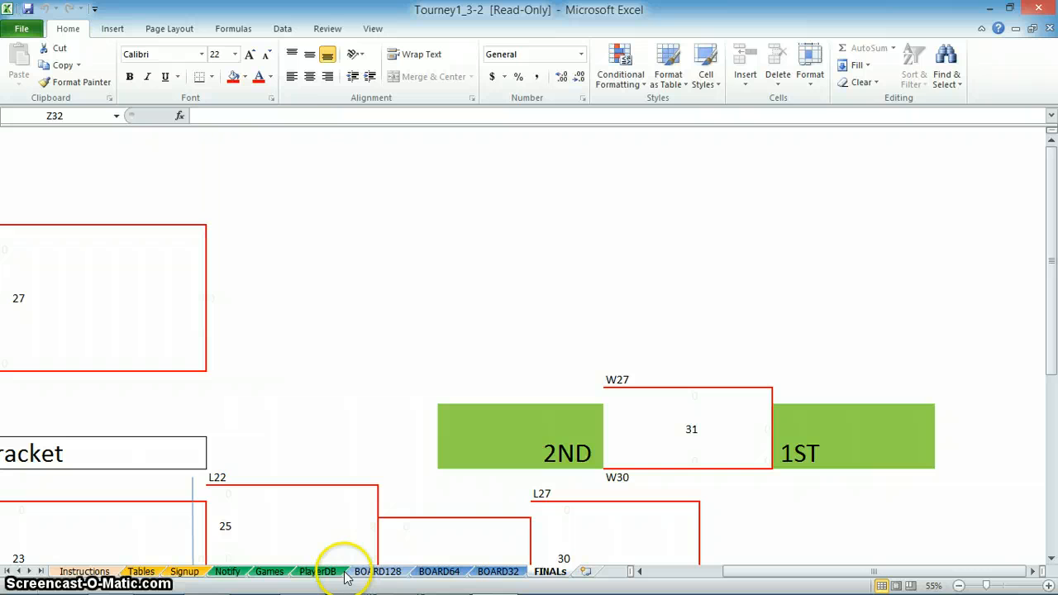
- Review the Games sheet's later rounds and finals placings table, then return to the top
left_click(269, 572)
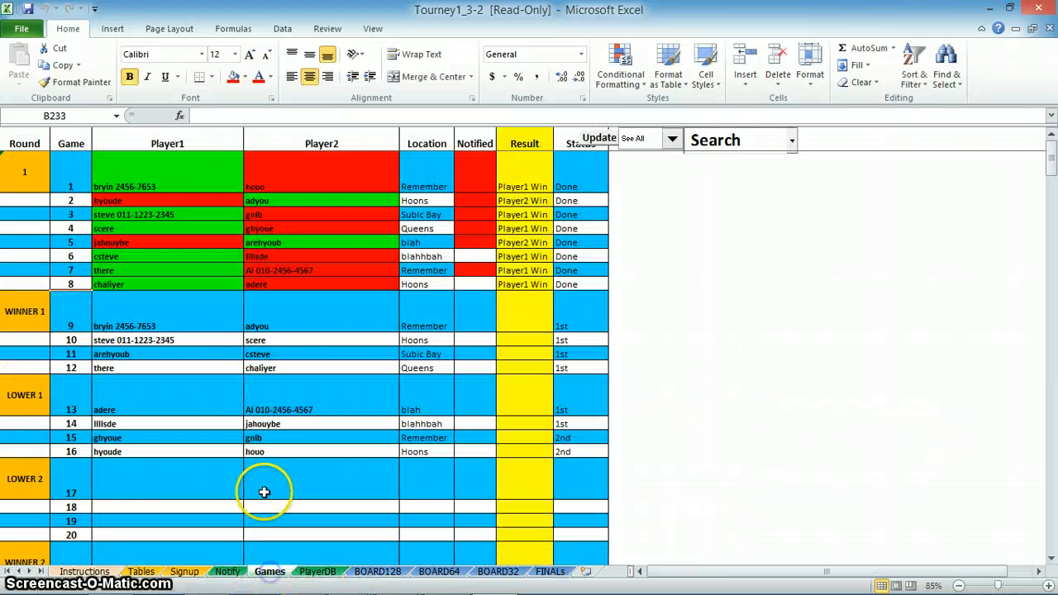
scroll("down", 3)
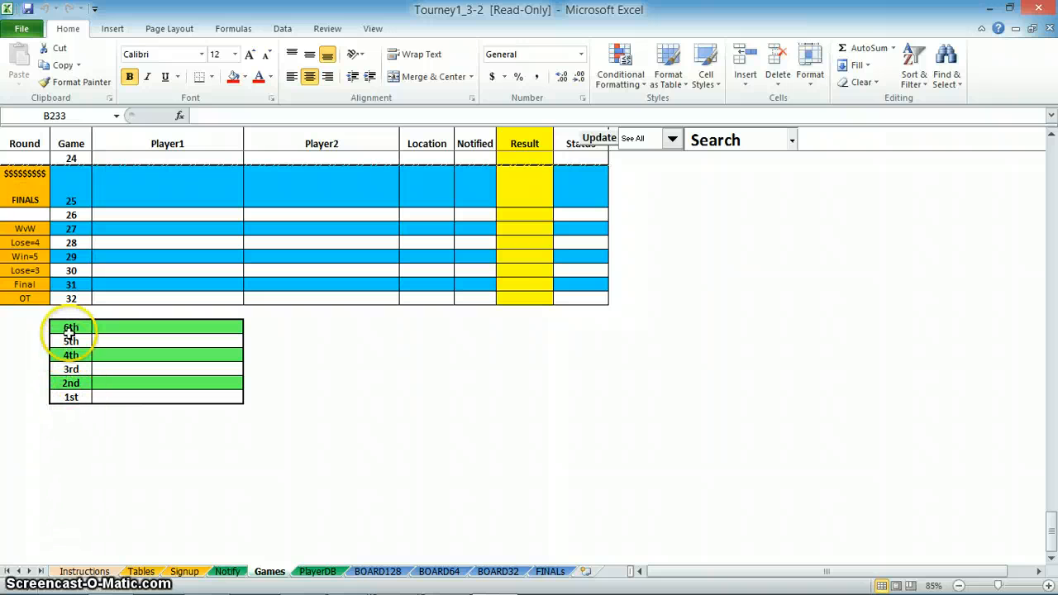
scroll("up", 3)
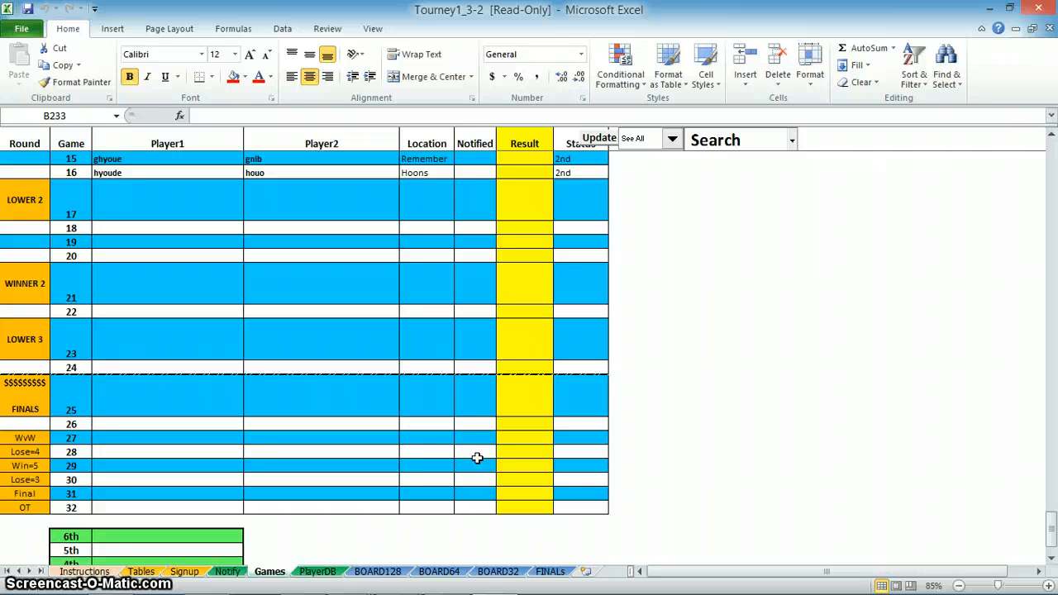
mouse_move(370, 450)
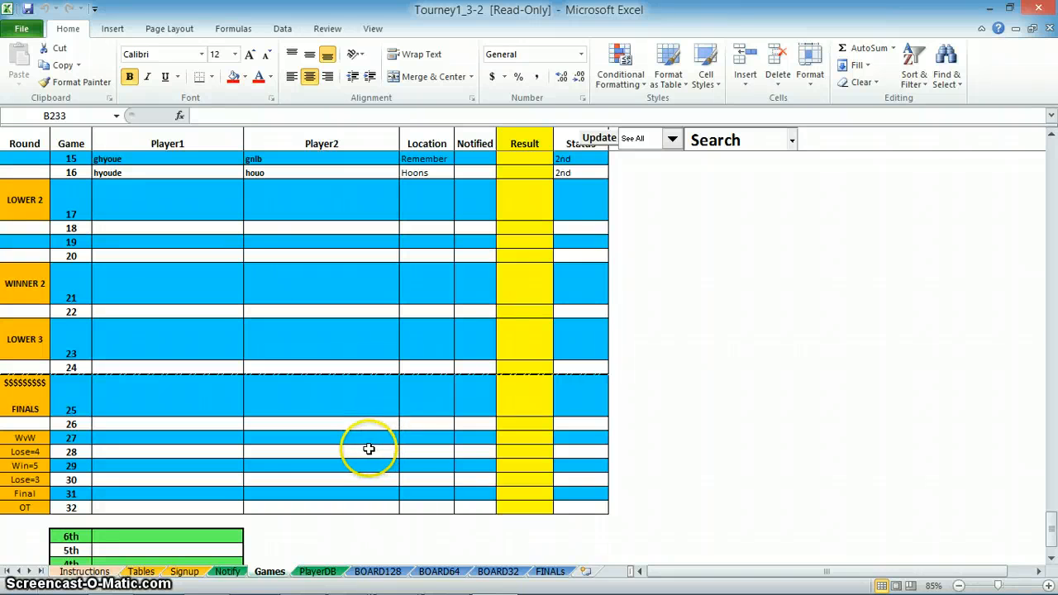
left_click(648, 423)
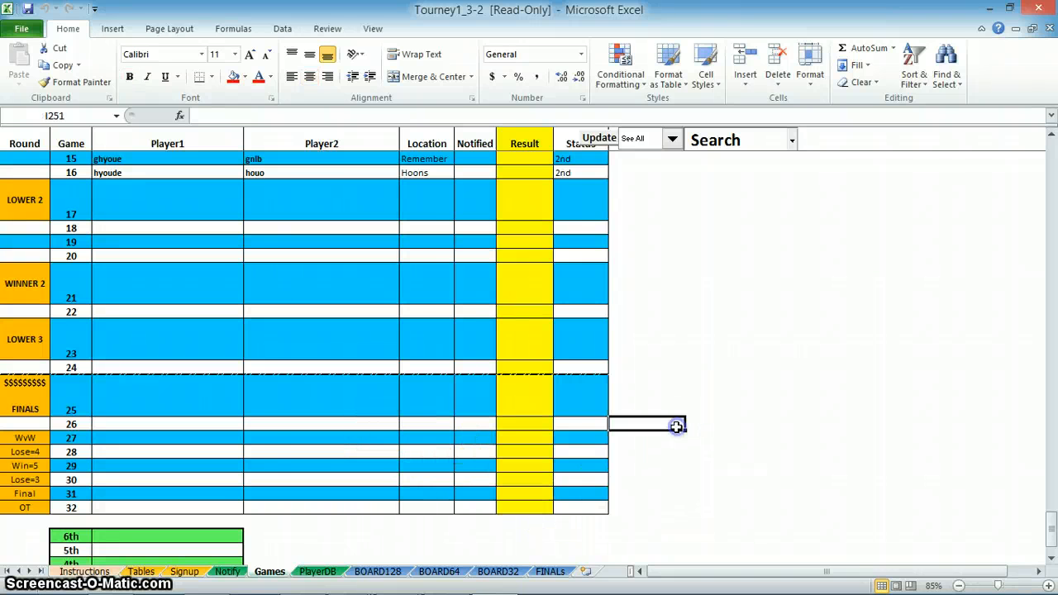
scroll("up", 3)
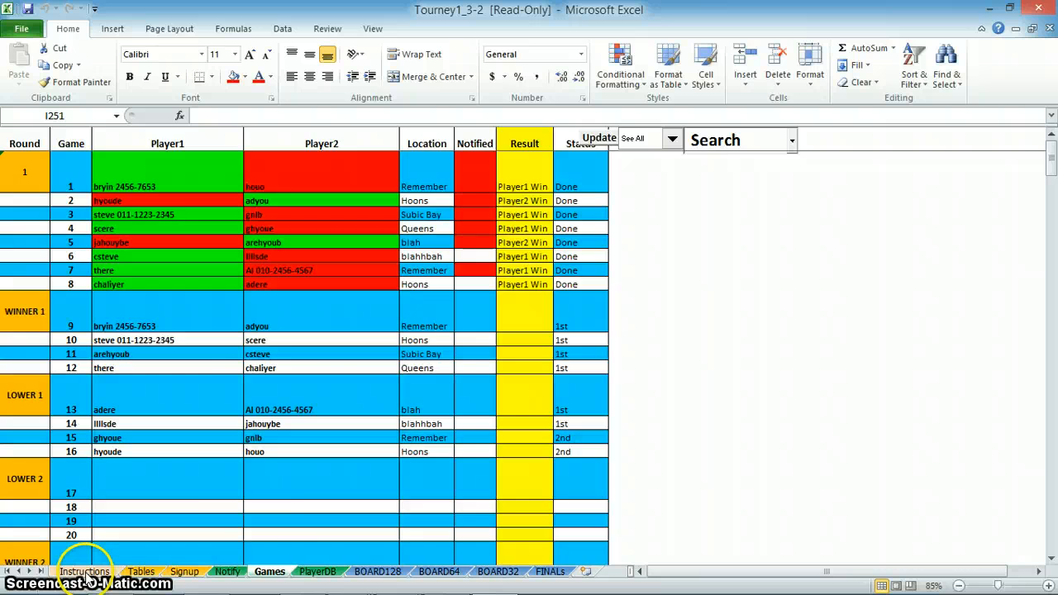
- Read through the Instructions sheet's guidance on the Games, PlayerDB and bracket boards
left_click(85, 572)
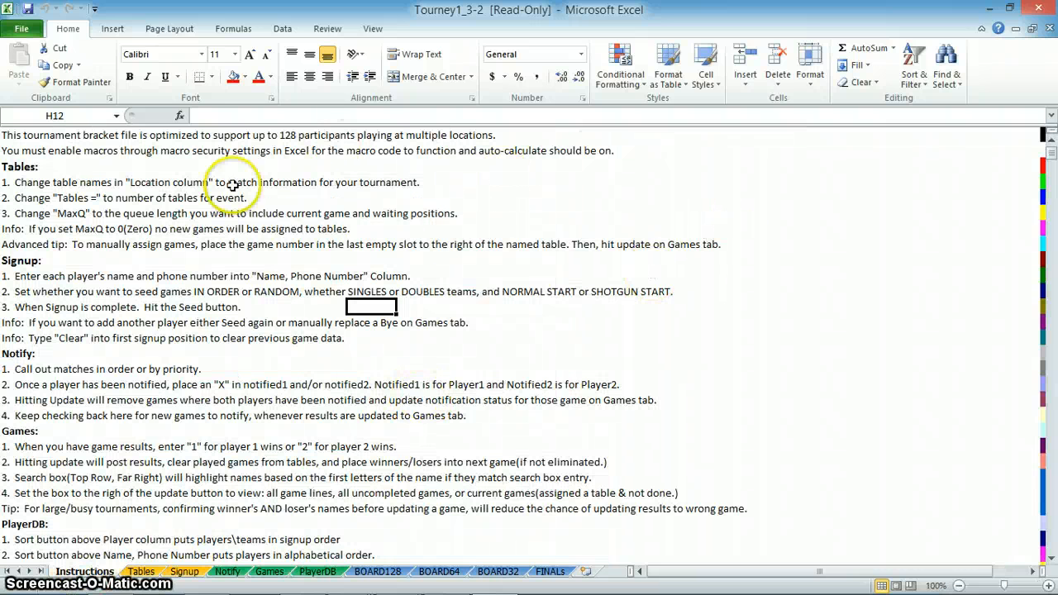
scroll("down", 3)
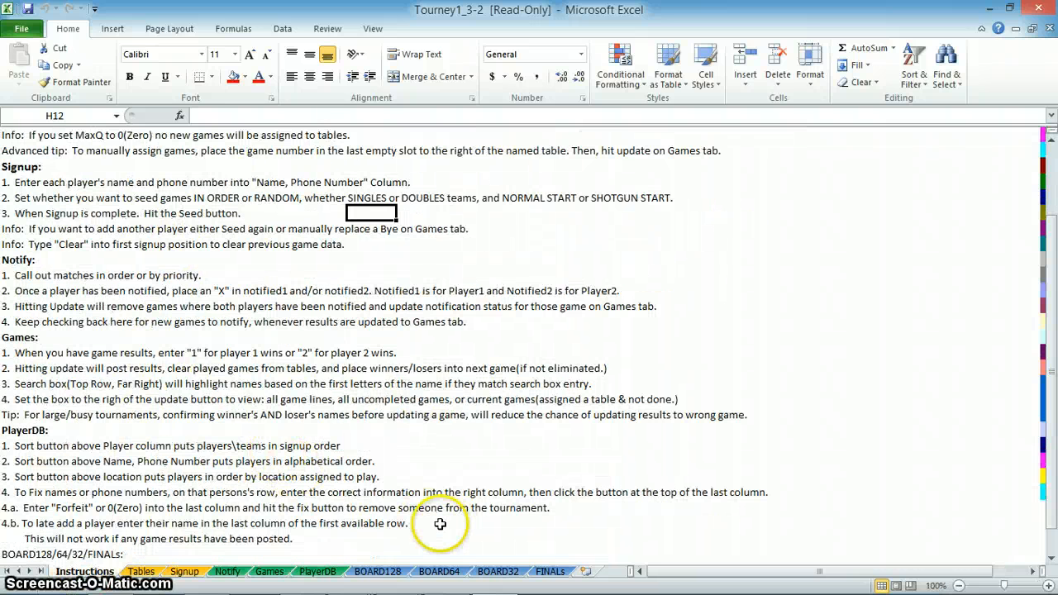
scroll("down", 3)
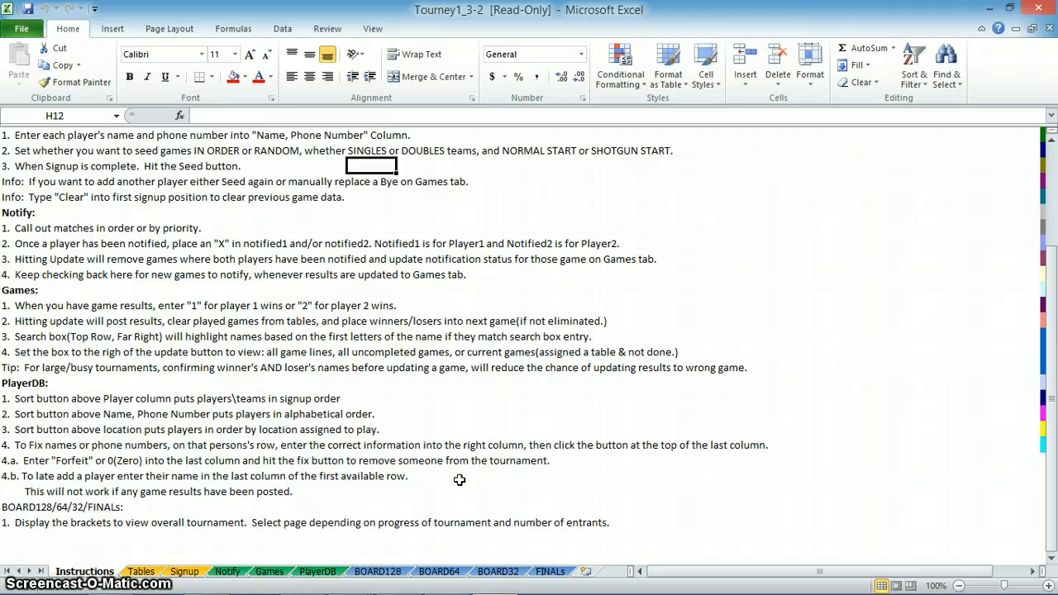
mouse_move(479, 506)
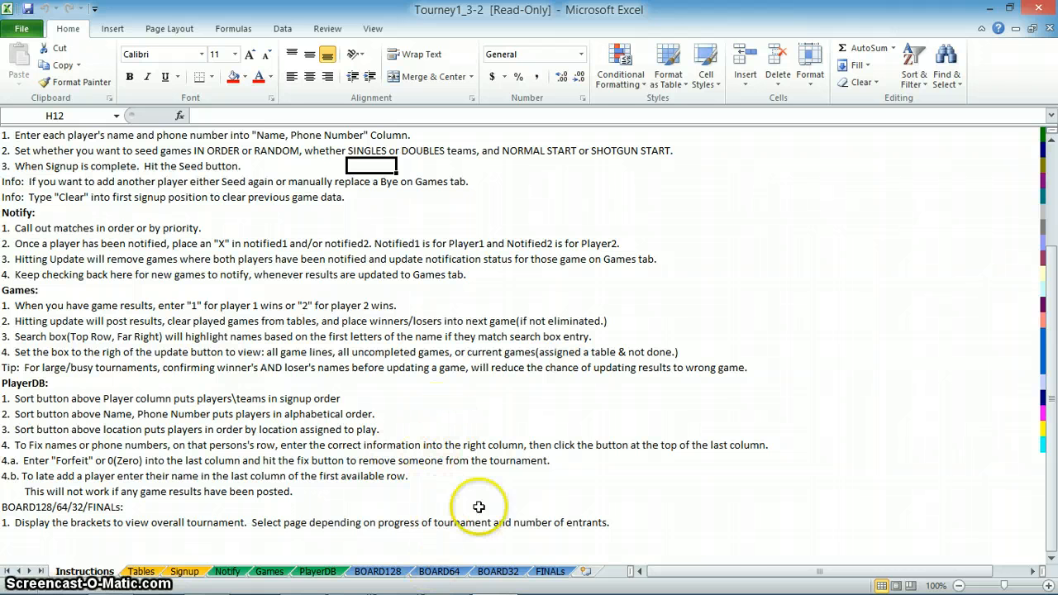